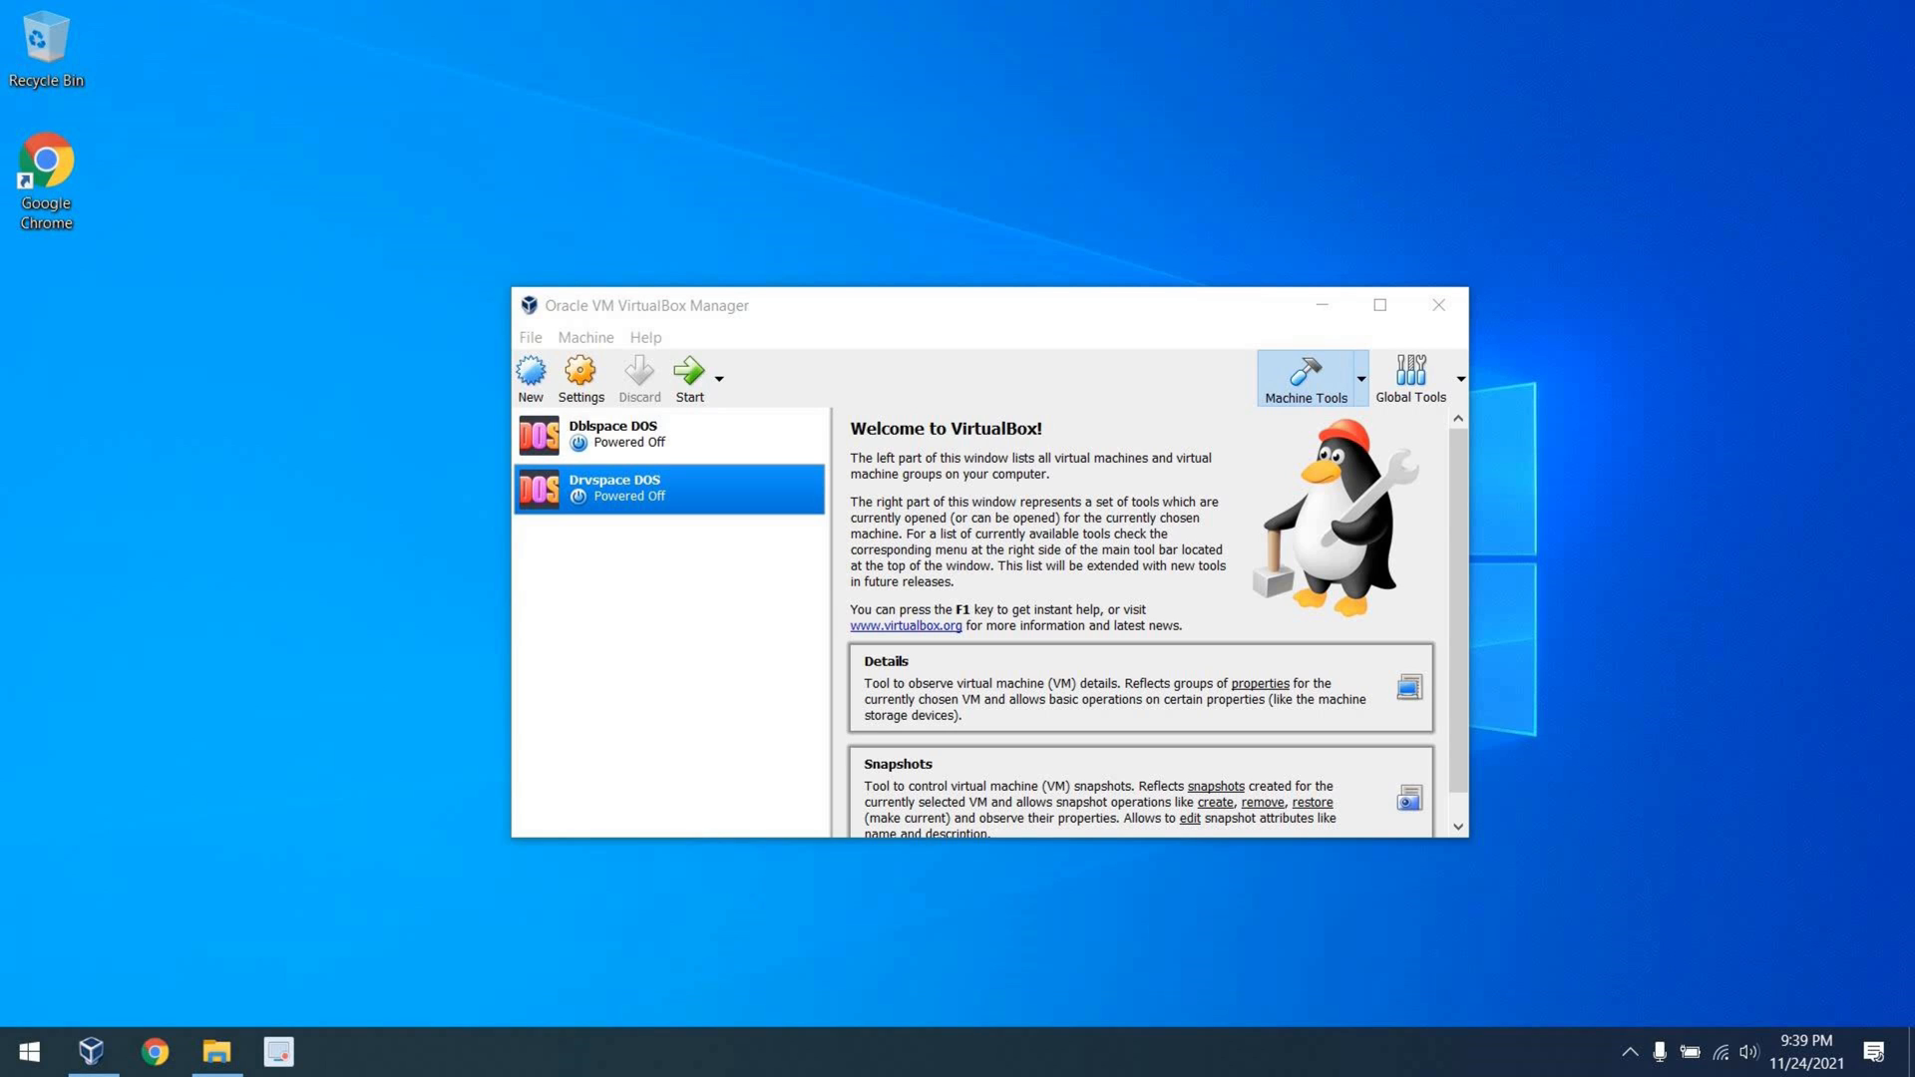
mouse_move(206, 828)
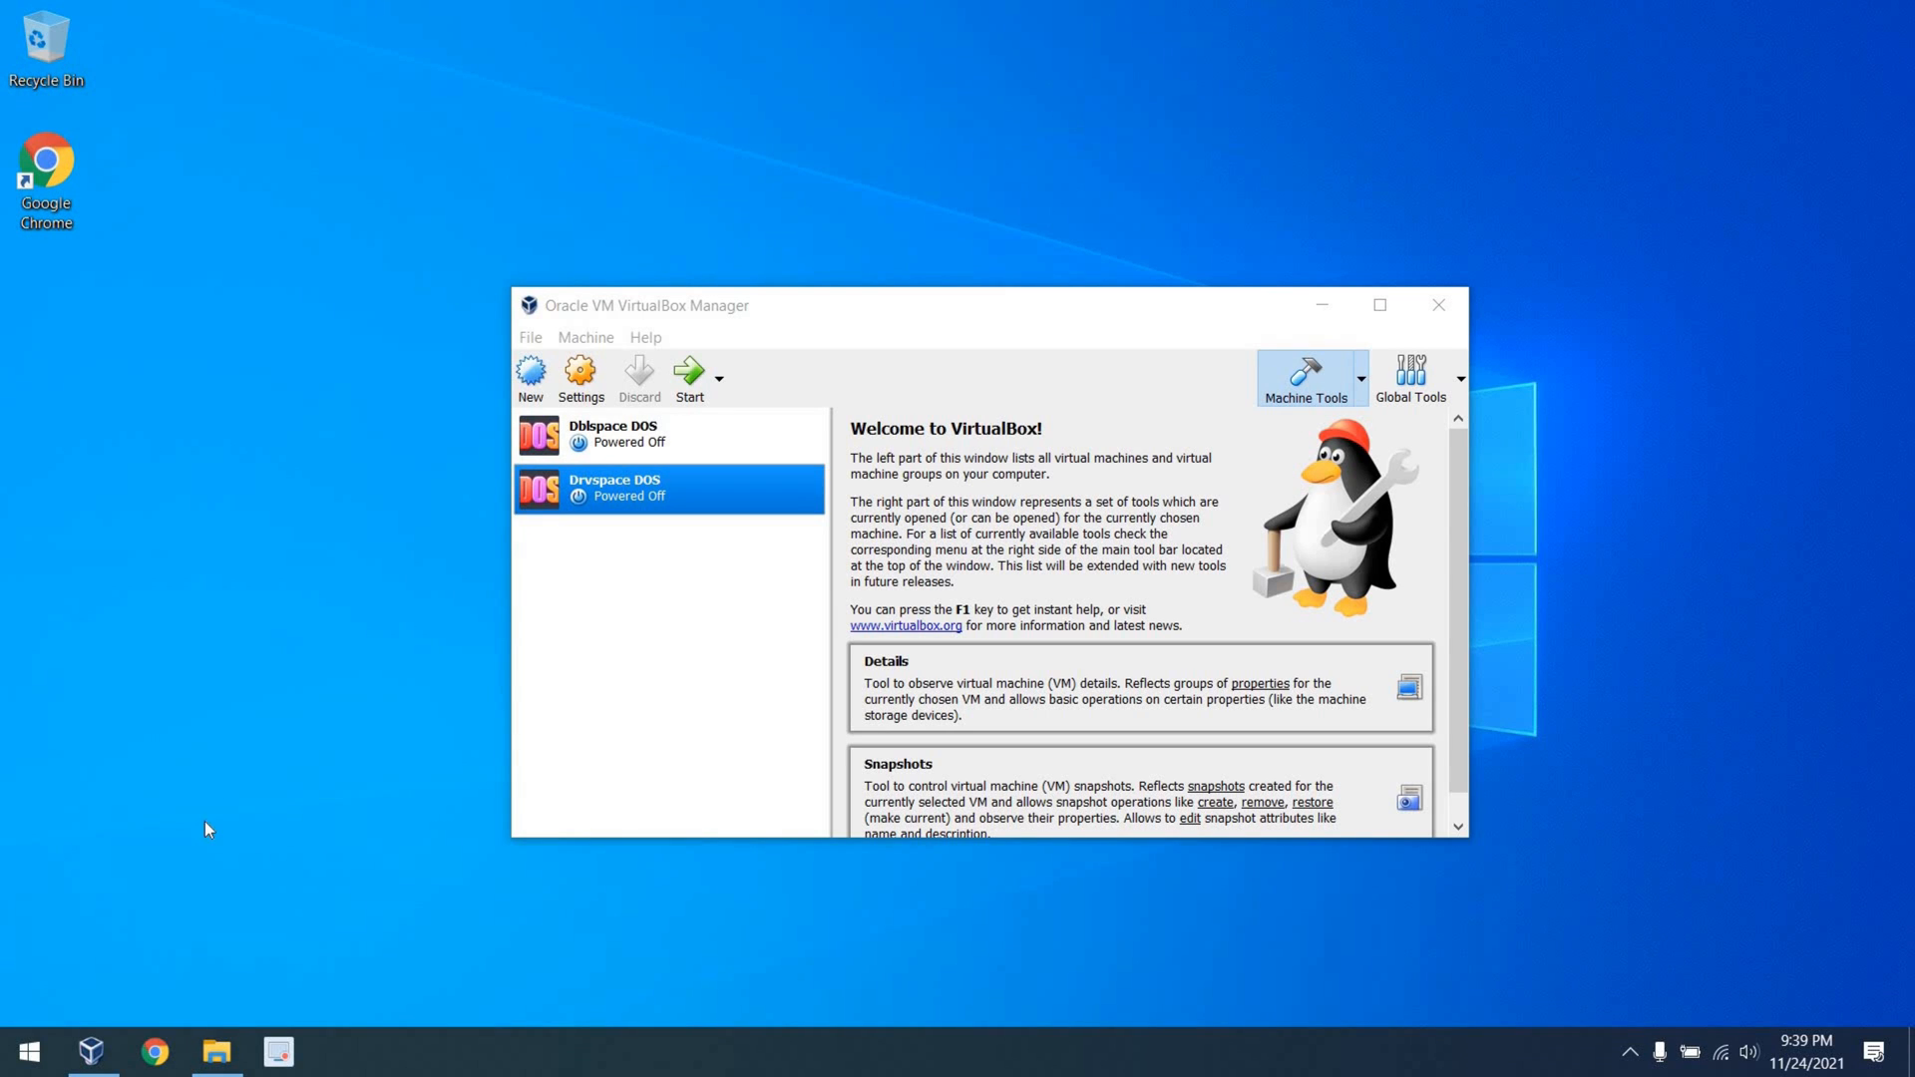
- Add a new hard disk to the Dblspace DOS machine's IDE controller in Storage settings
left_click(671, 435)
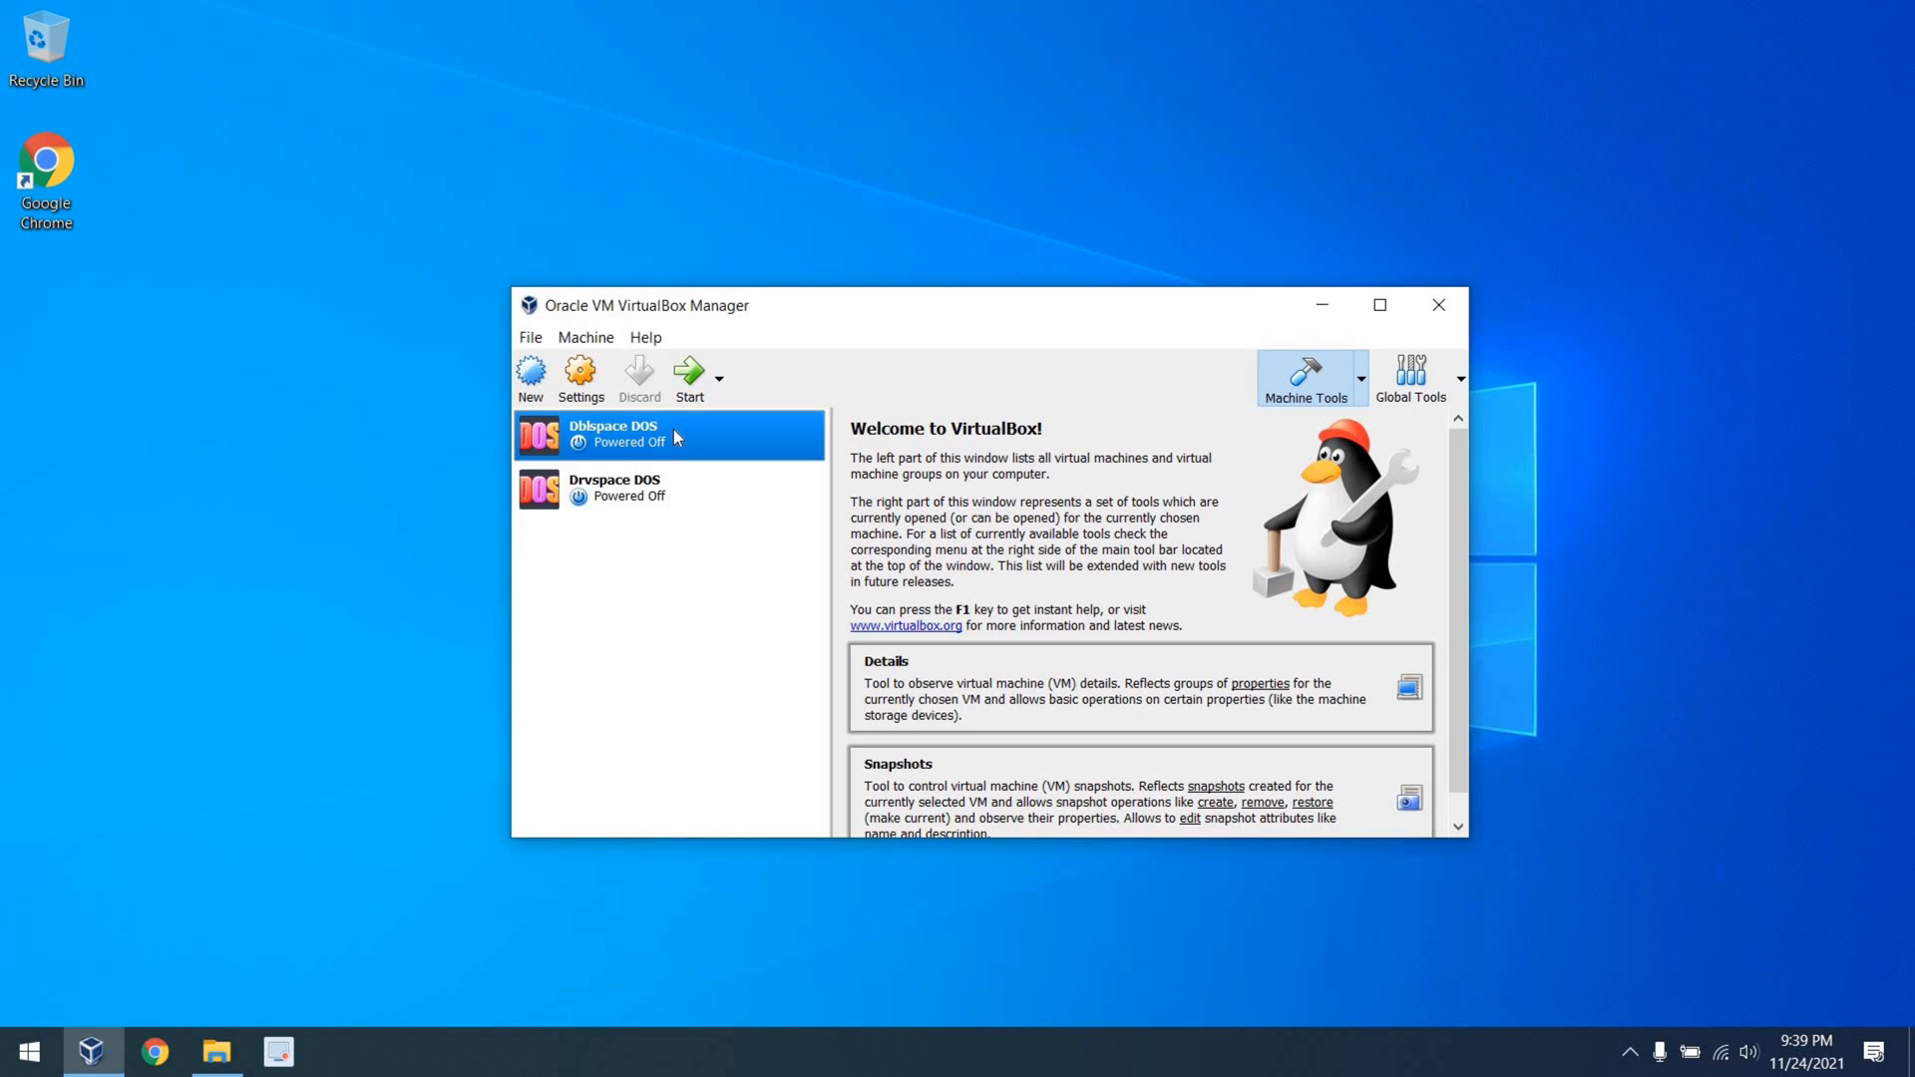
left_click(580, 380)
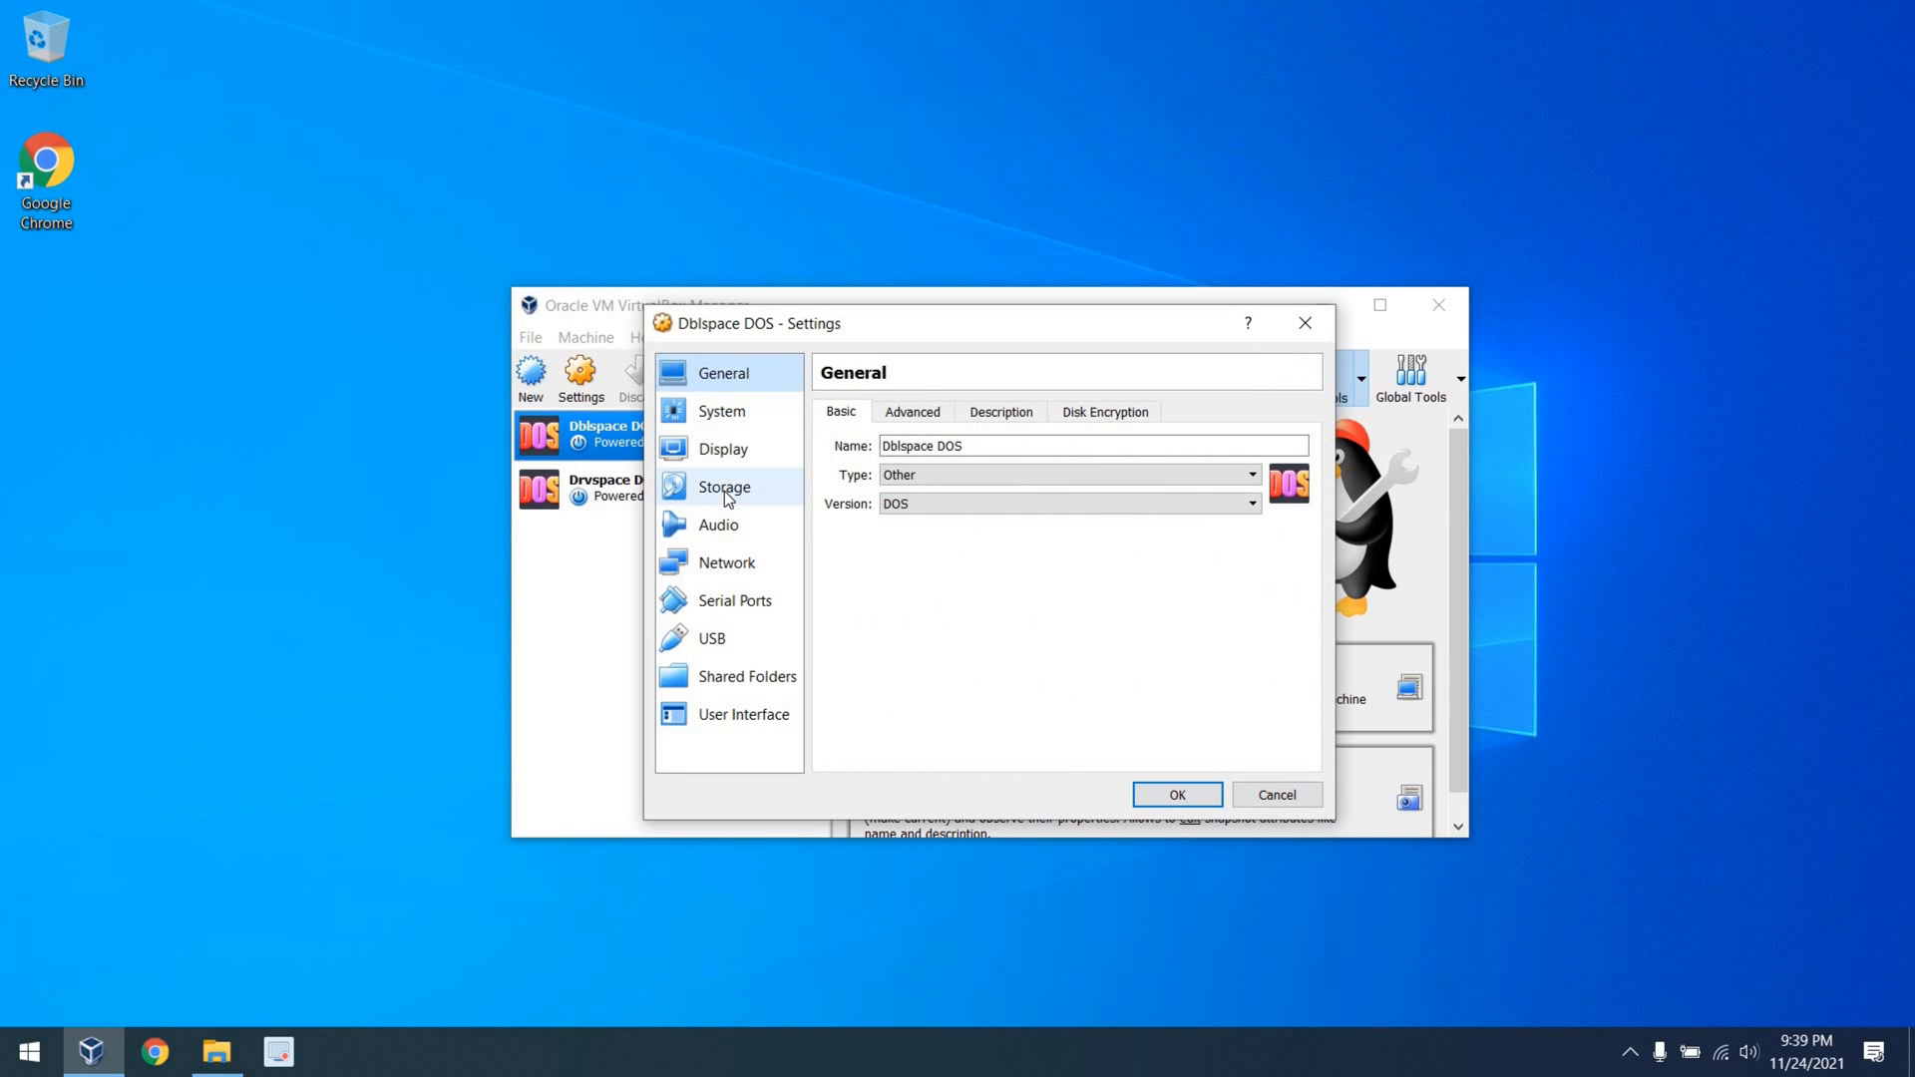
left_click(723, 485)
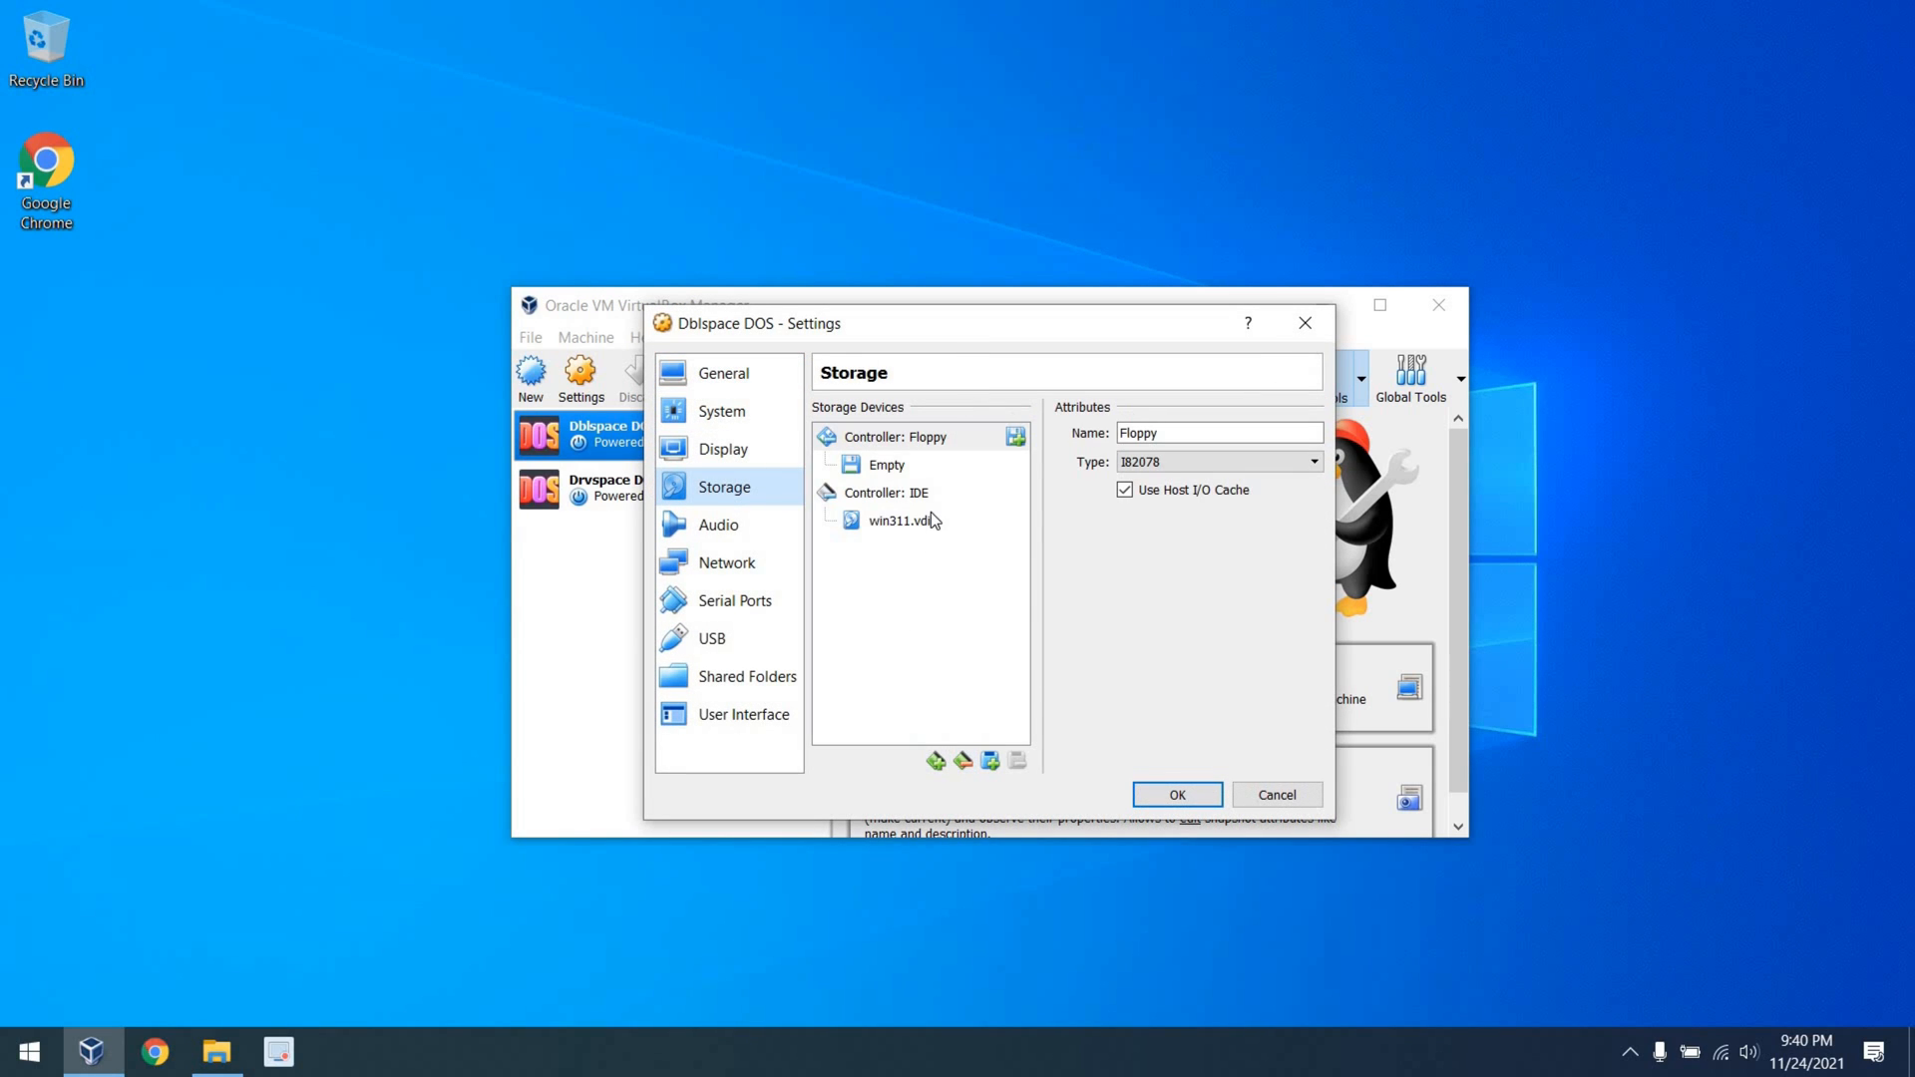
left_click(885, 492)
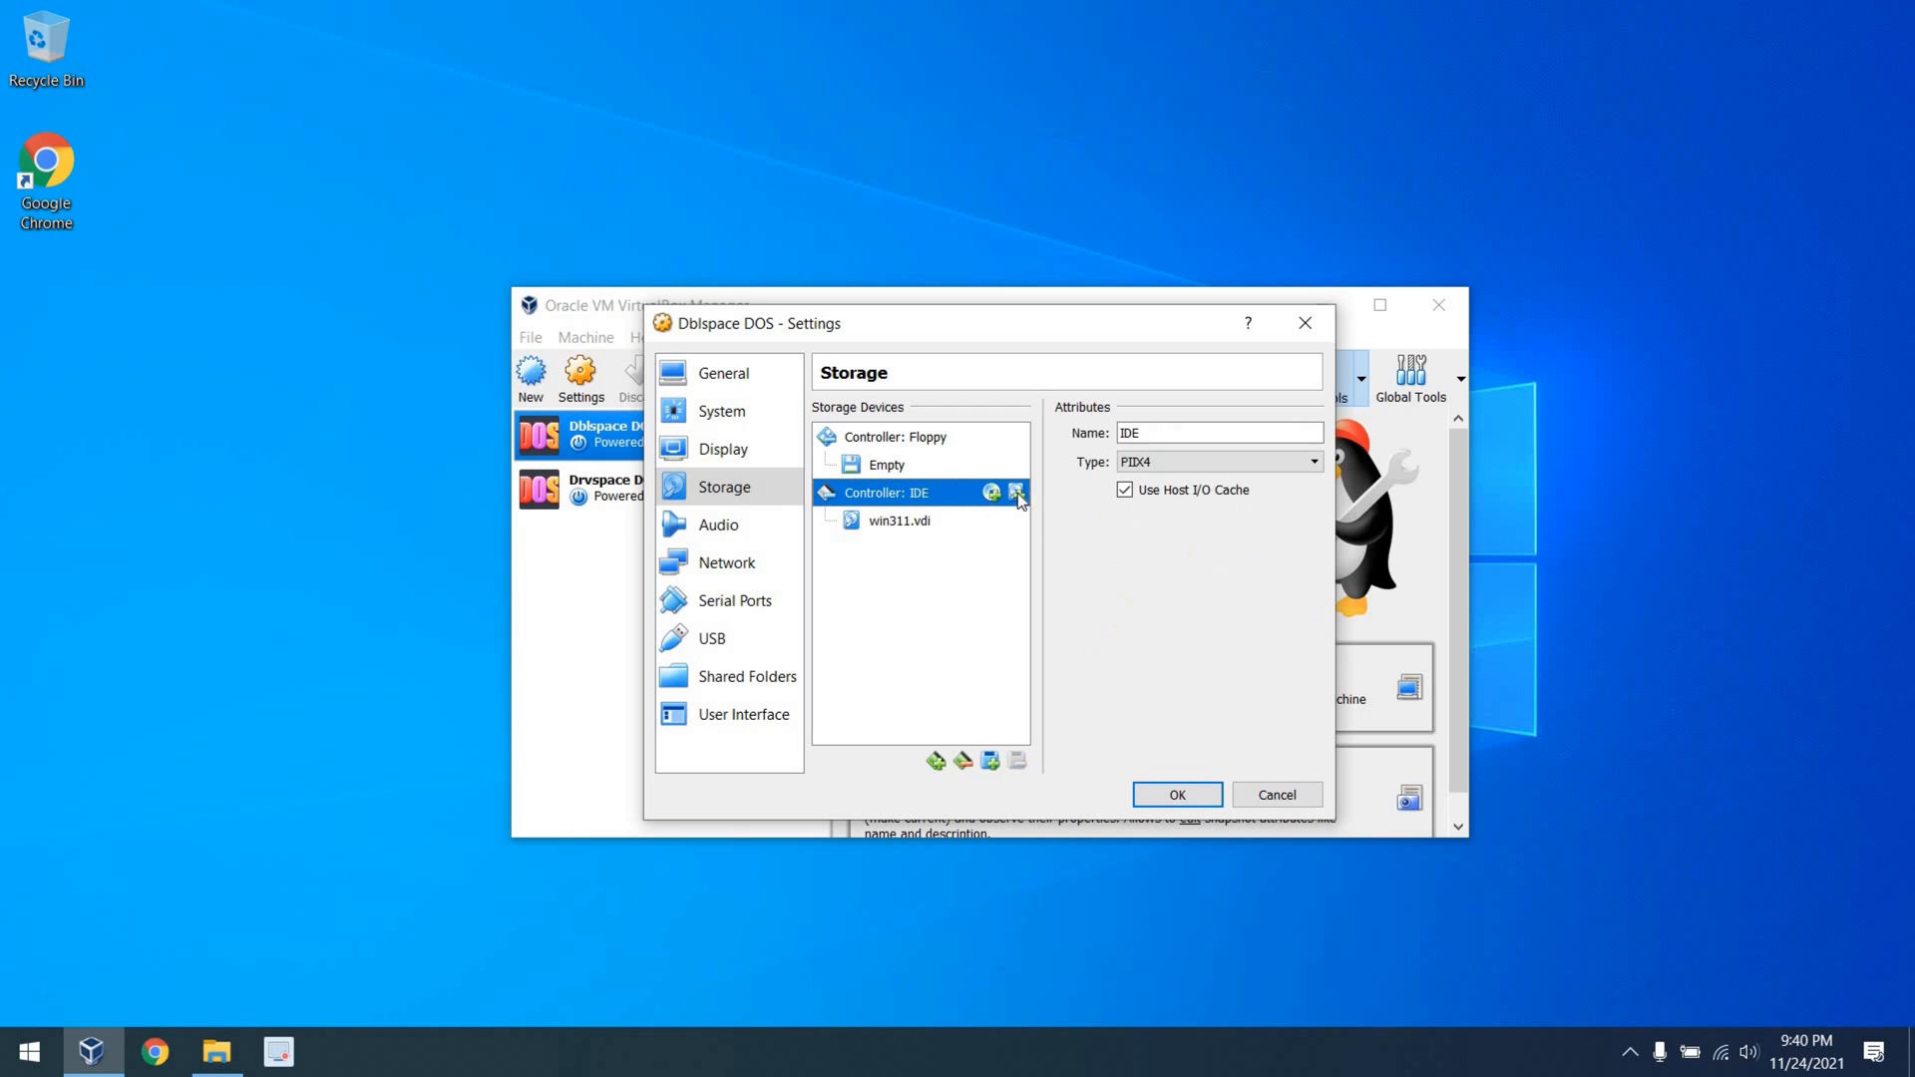
left_click(1018, 494)
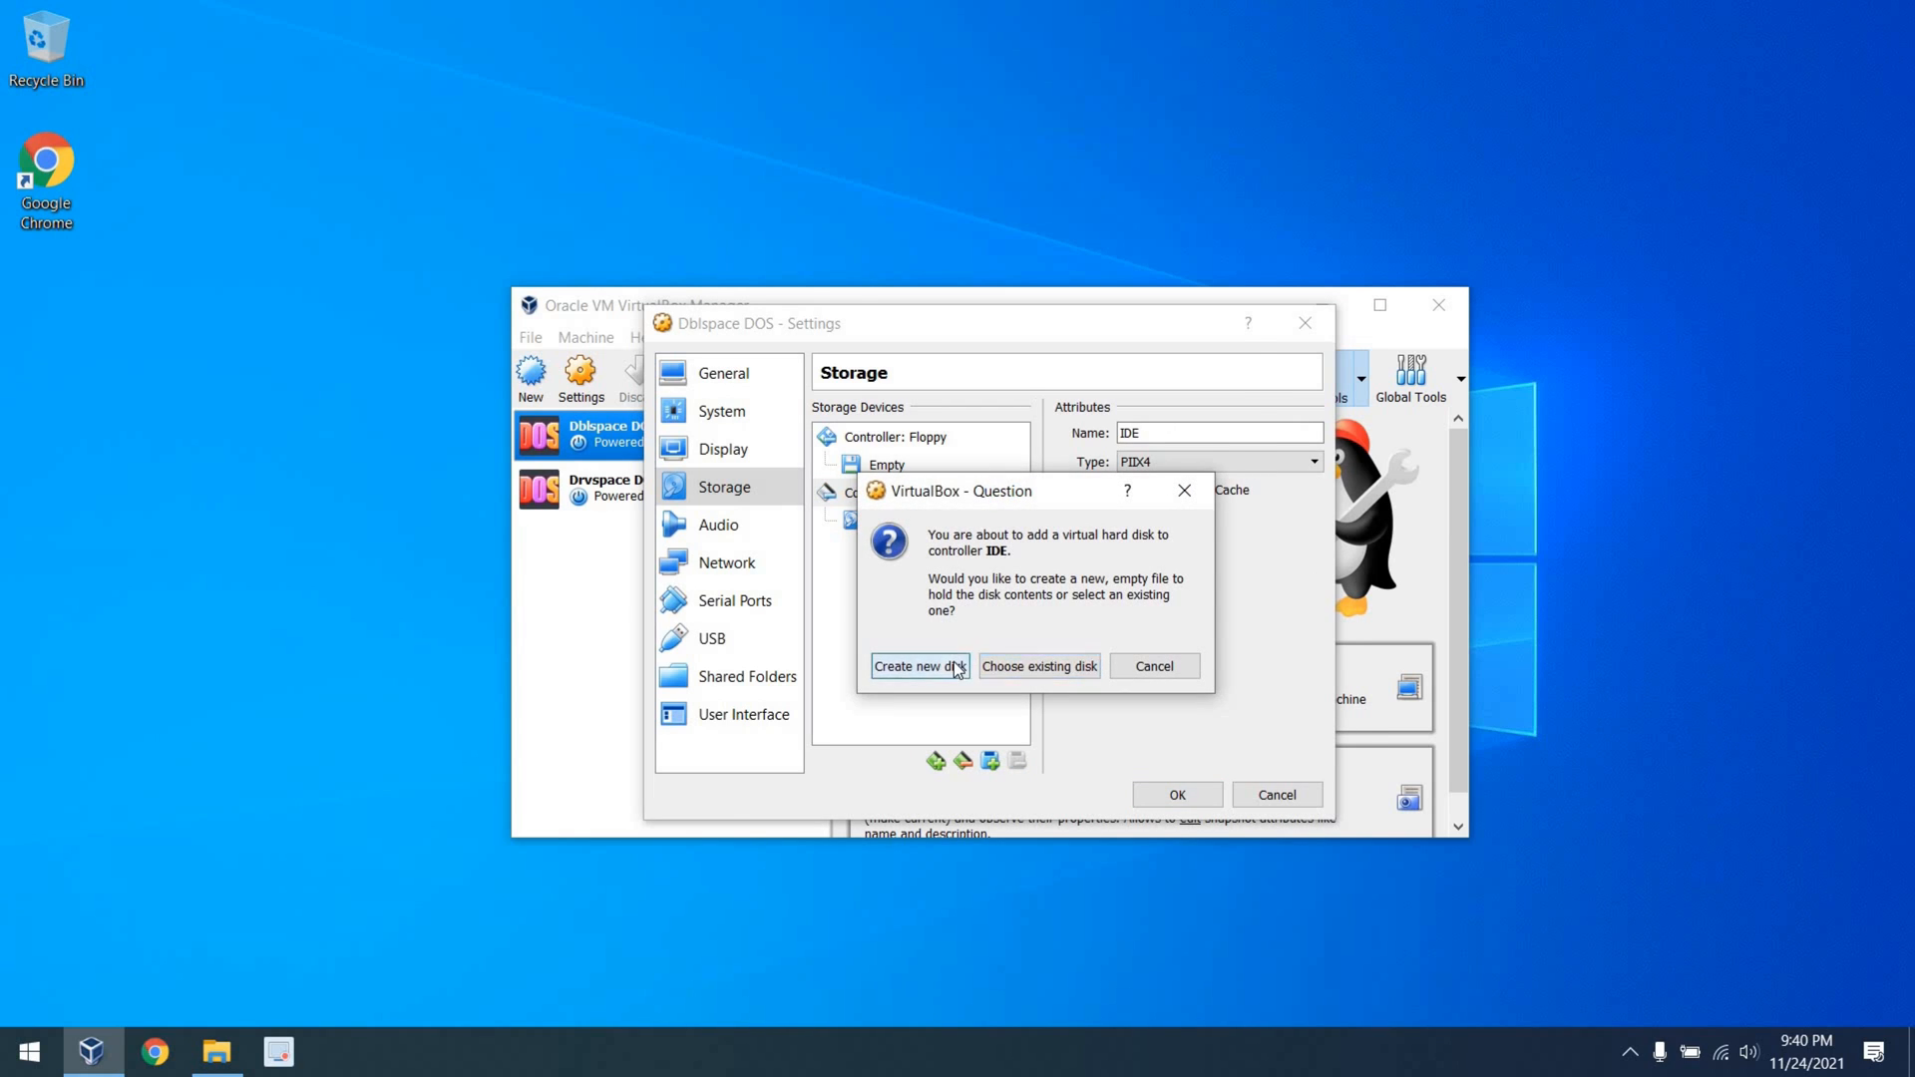
- Create a brand-new 500 MB dynamically allocated VDI disk for it
left_click(918, 665)
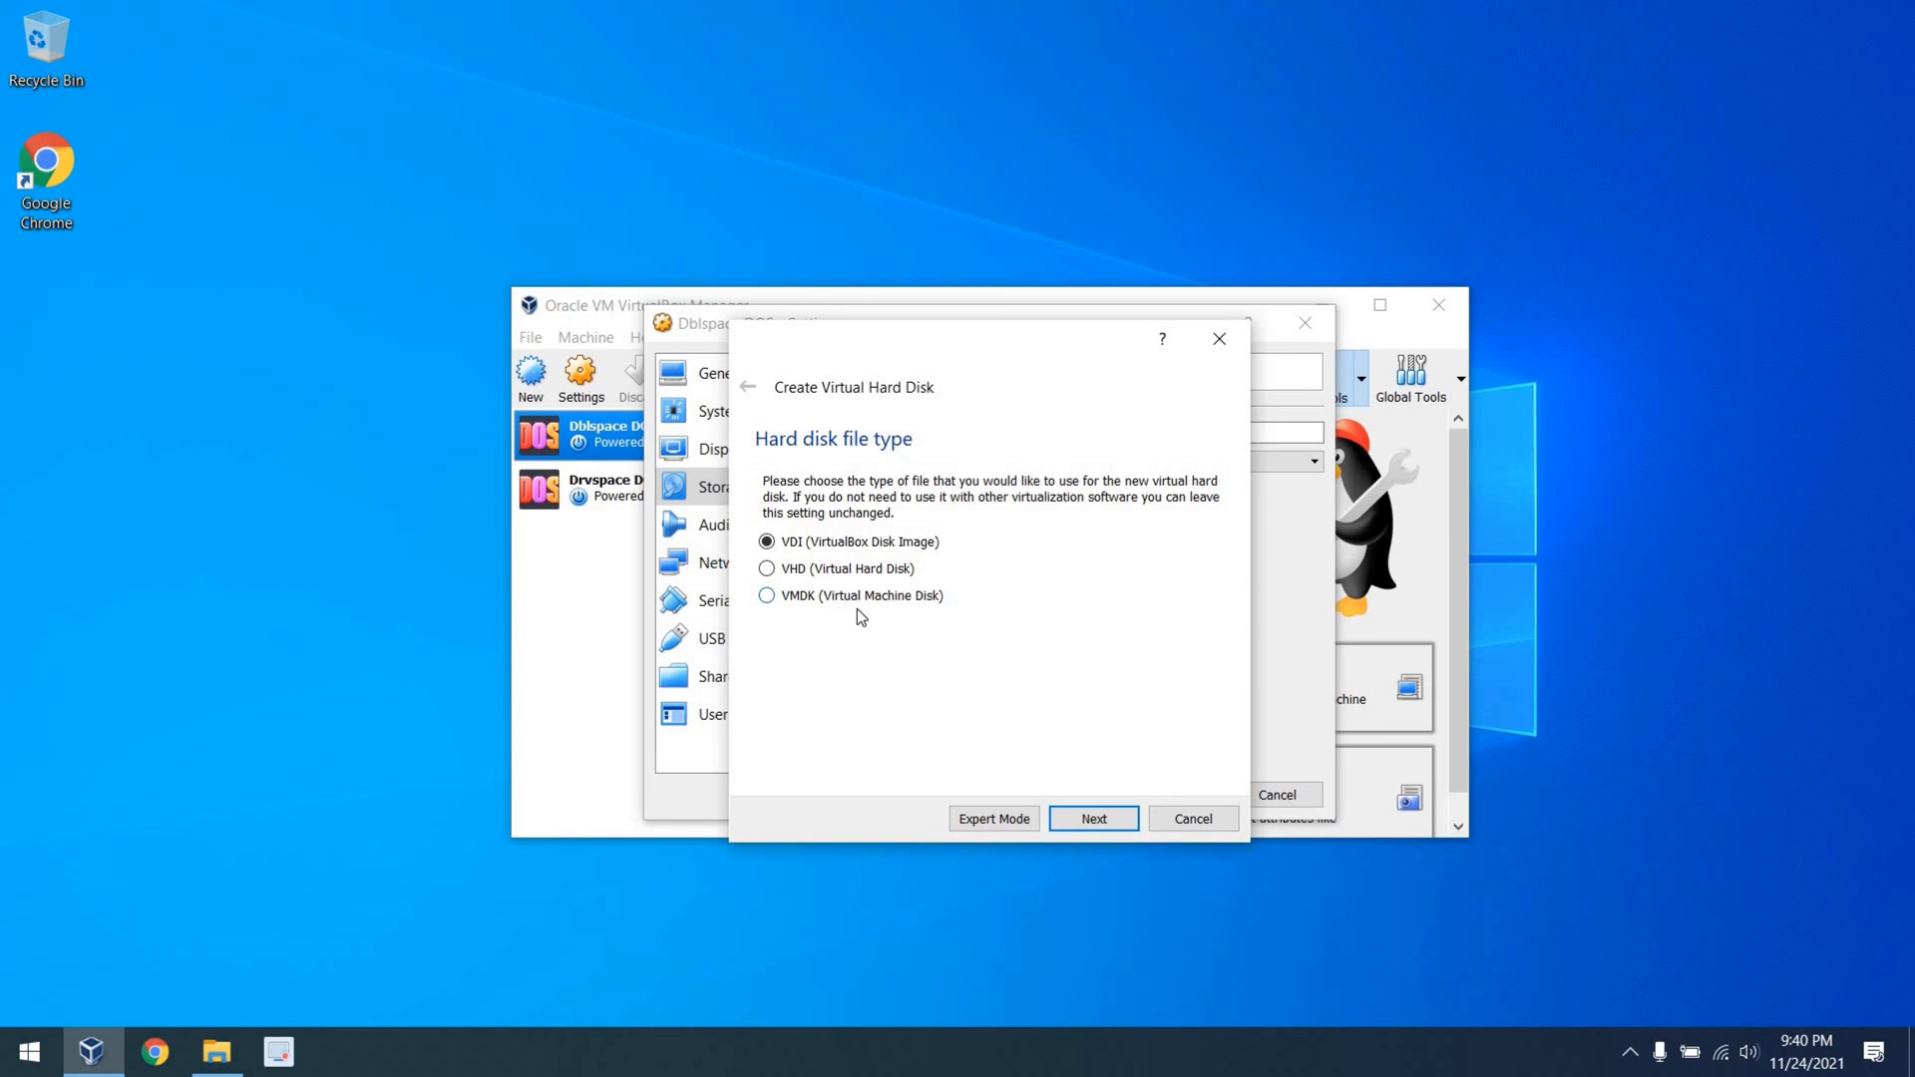
left_click(1093, 818)
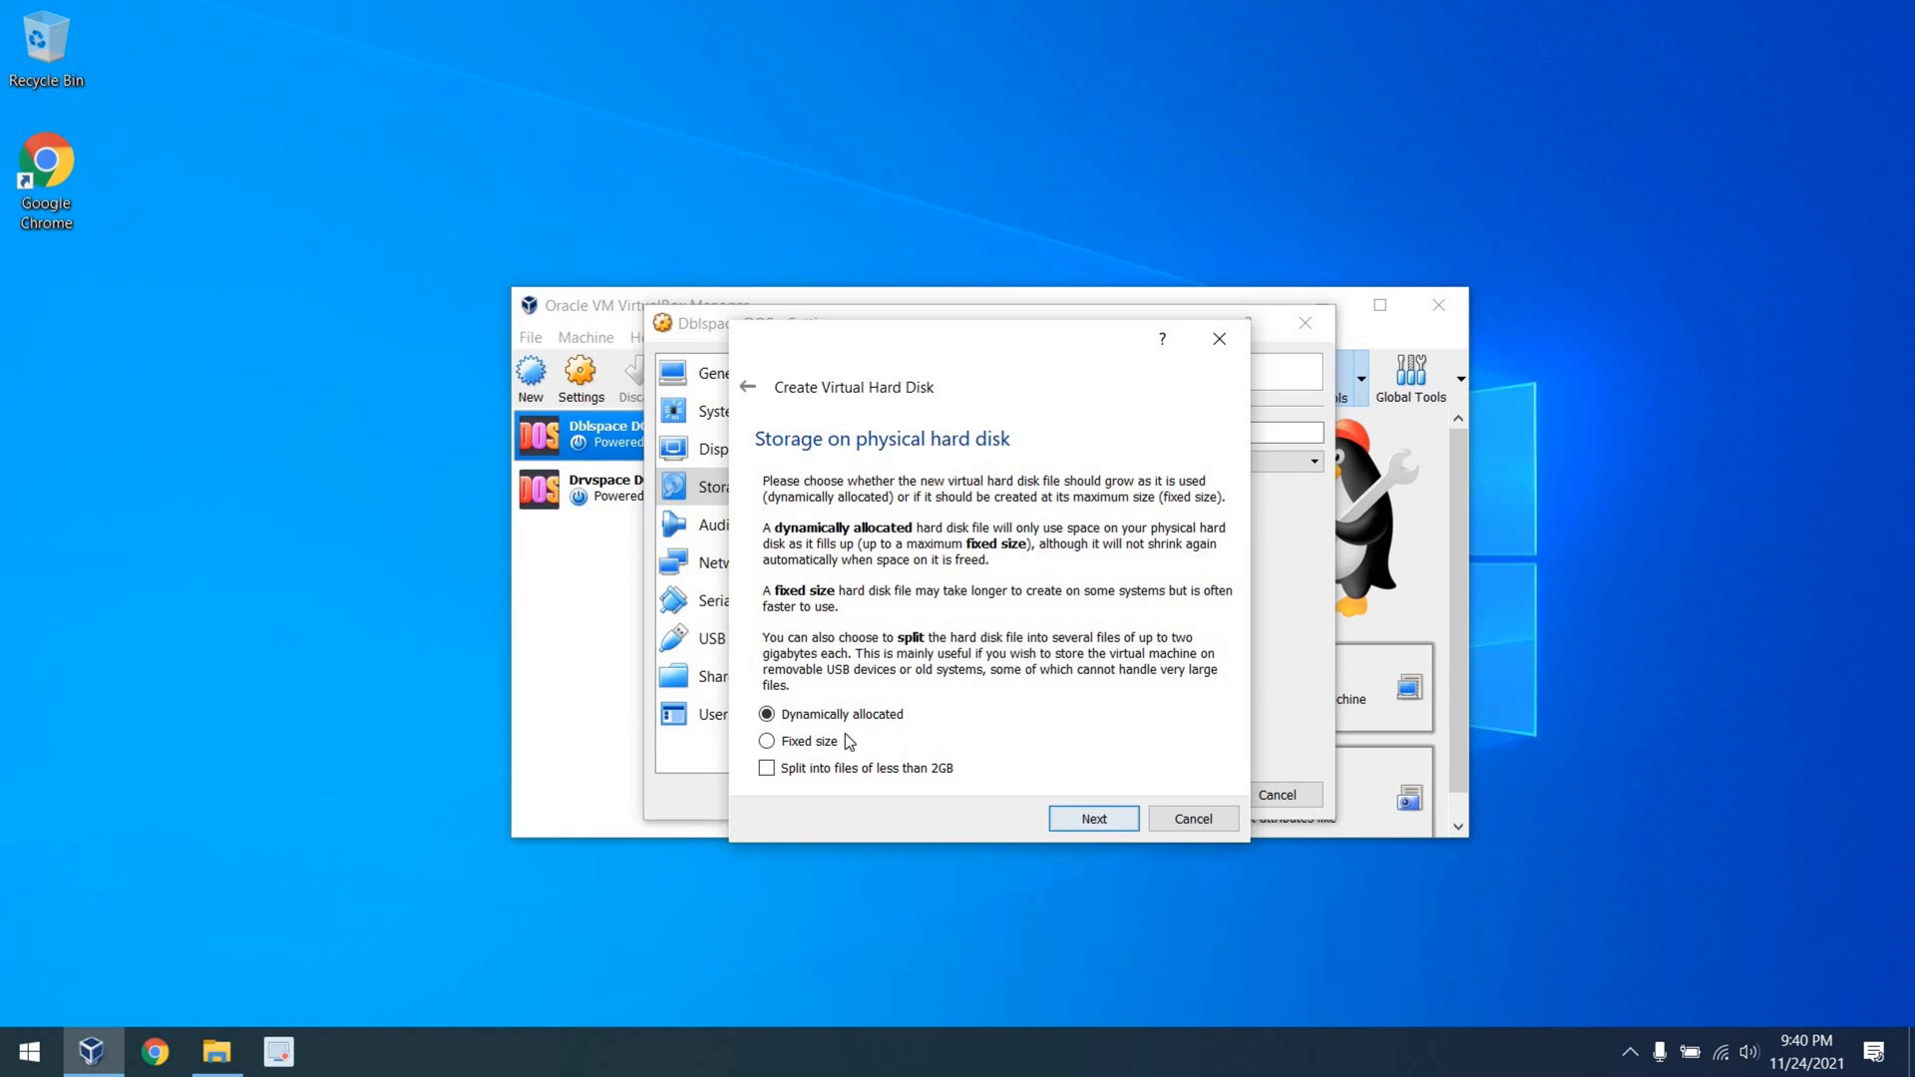
left_click(1092, 818)
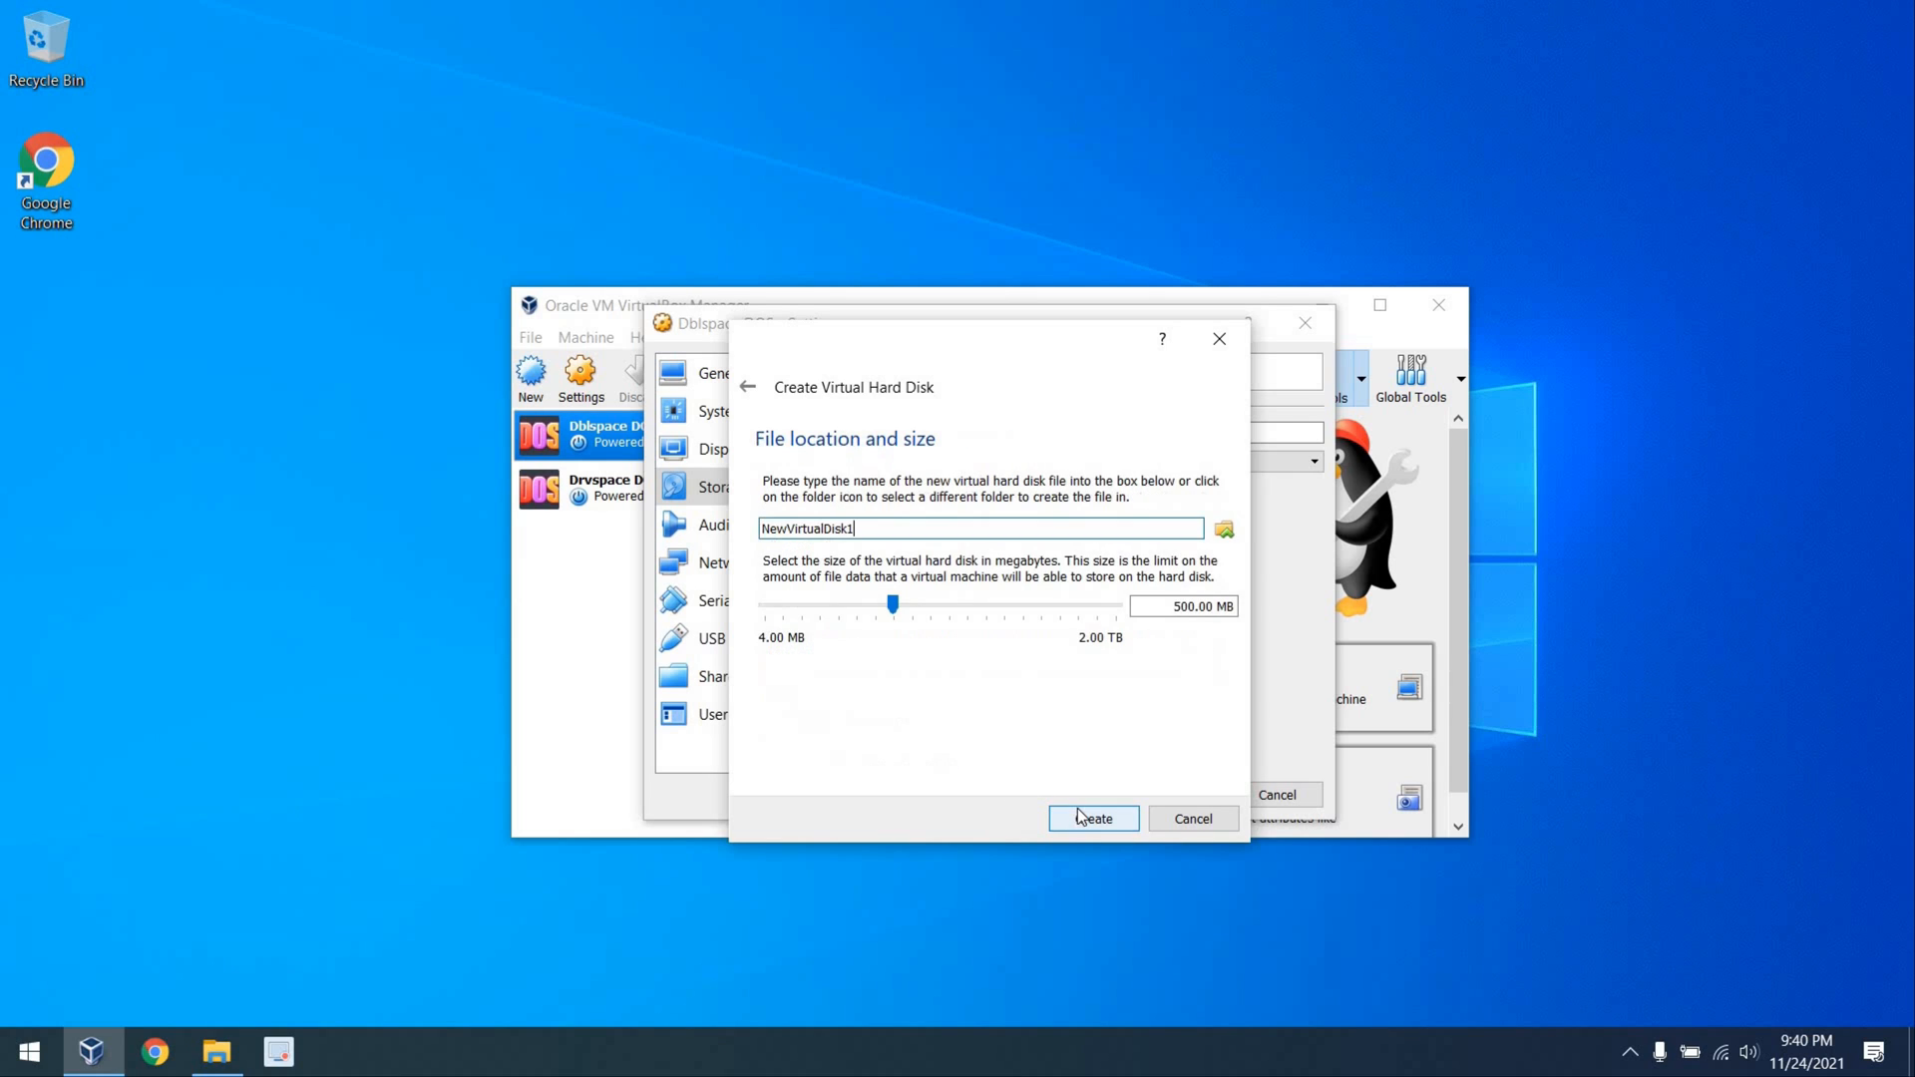
left_click(1090, 818)
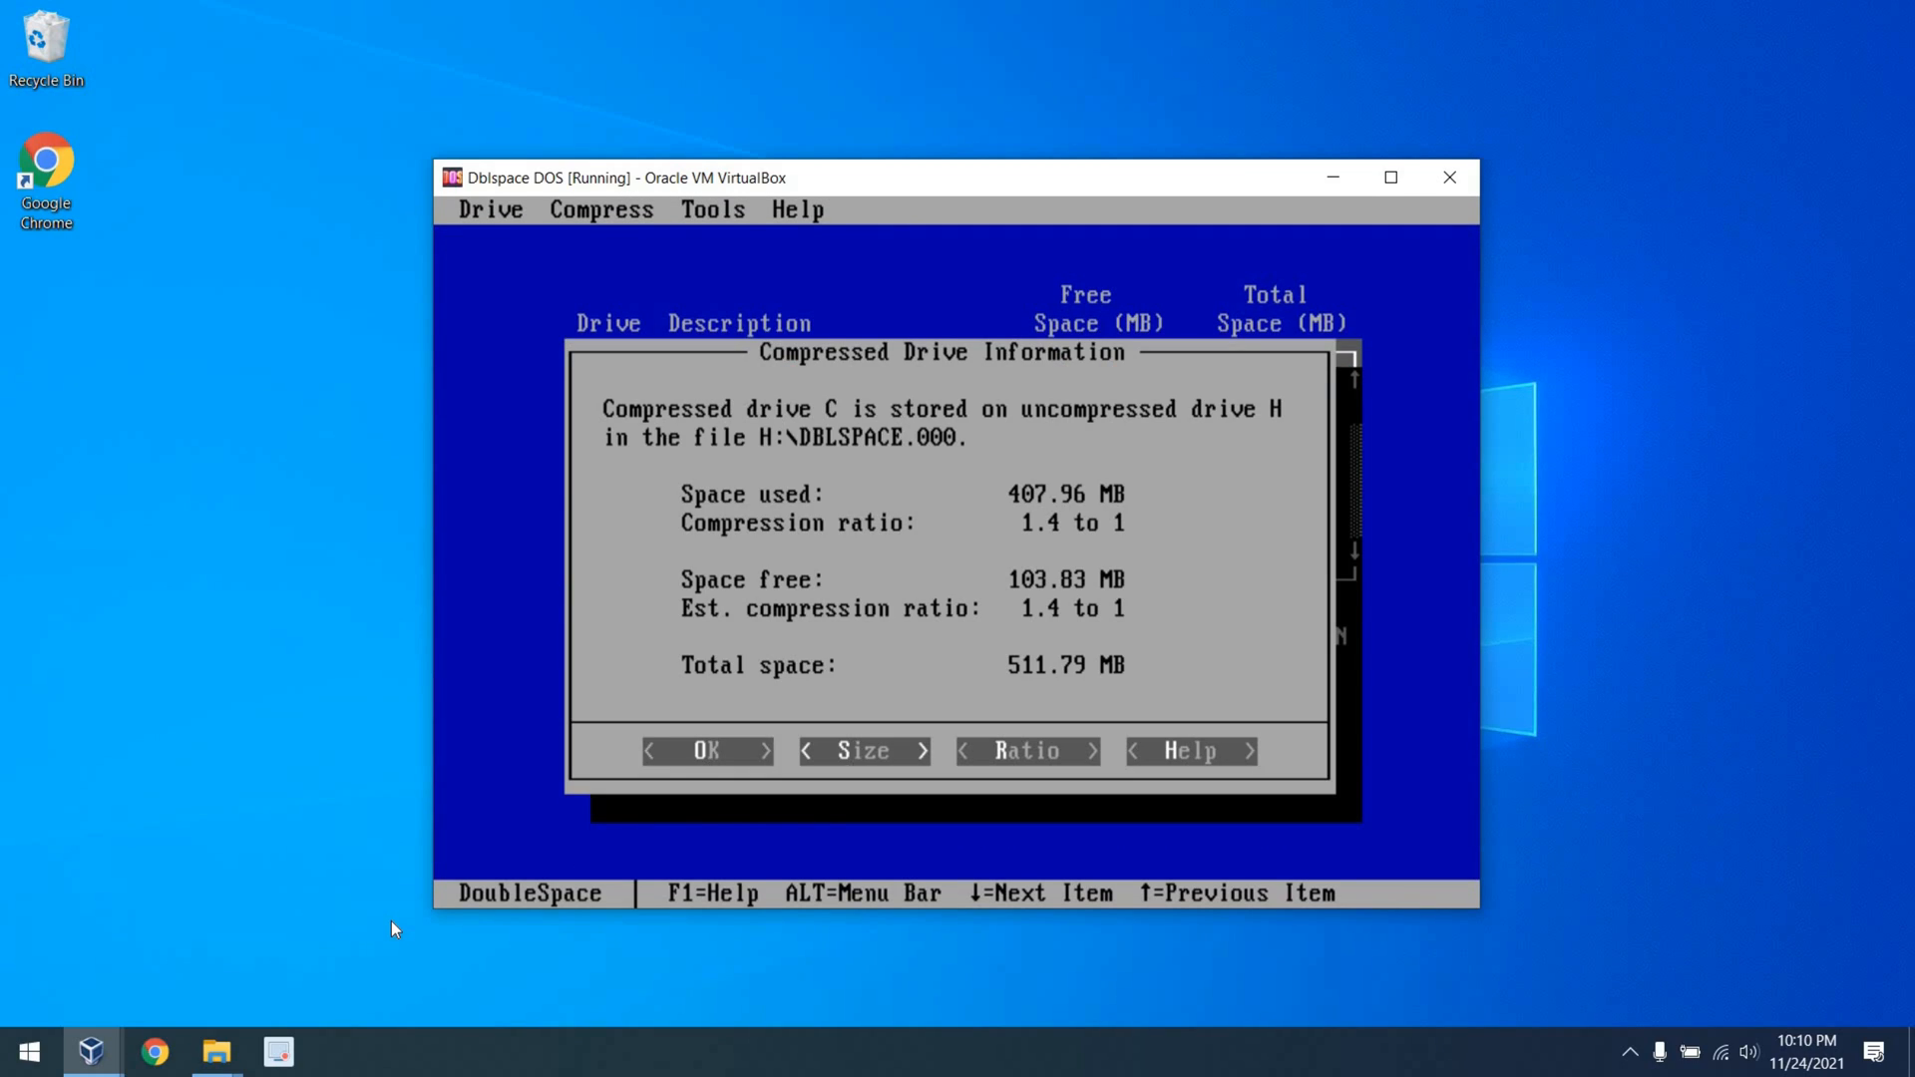
- Dismiss the Compressed Drive Information showing drive C in H:\DBLSPACE.000 at 1.4 to 1
left_click(862, 750)
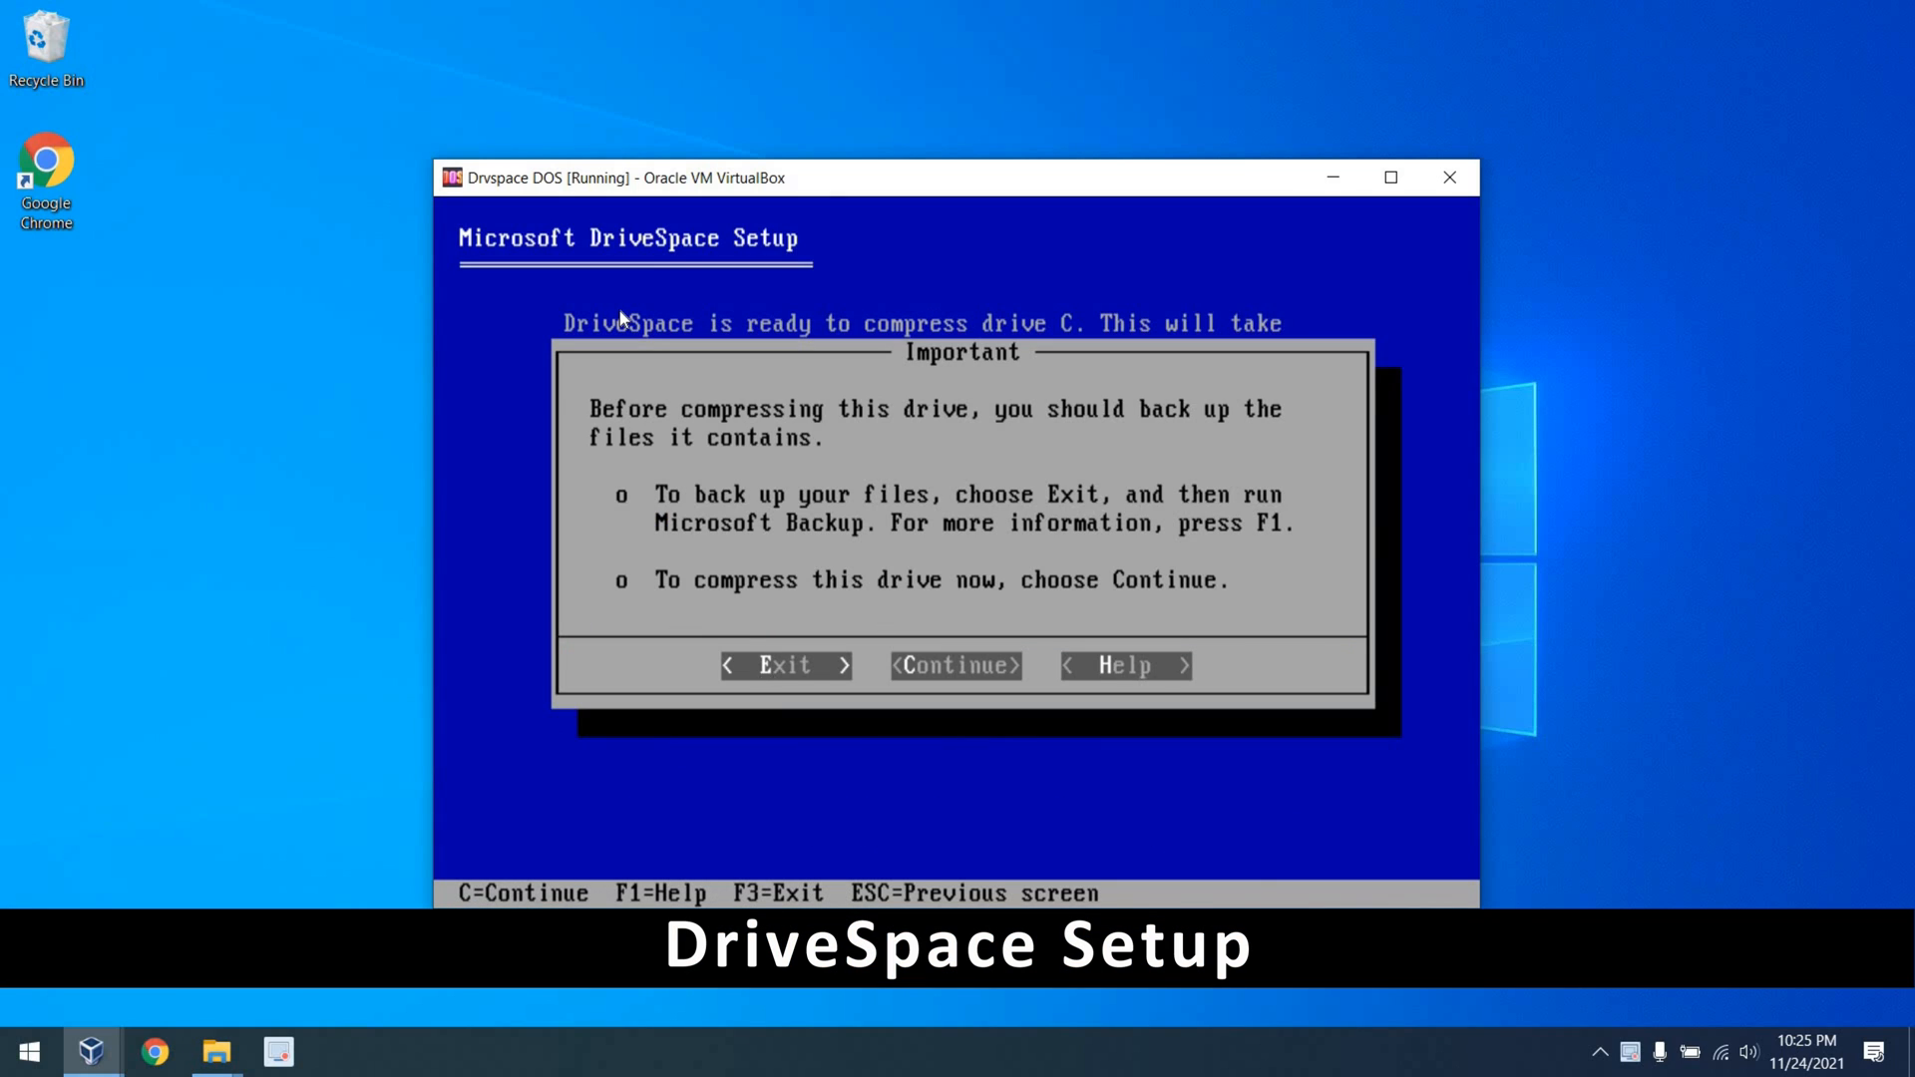
- Continue past the backup warning so DriveSpace starts compressing drive C
left_click(956, 665)
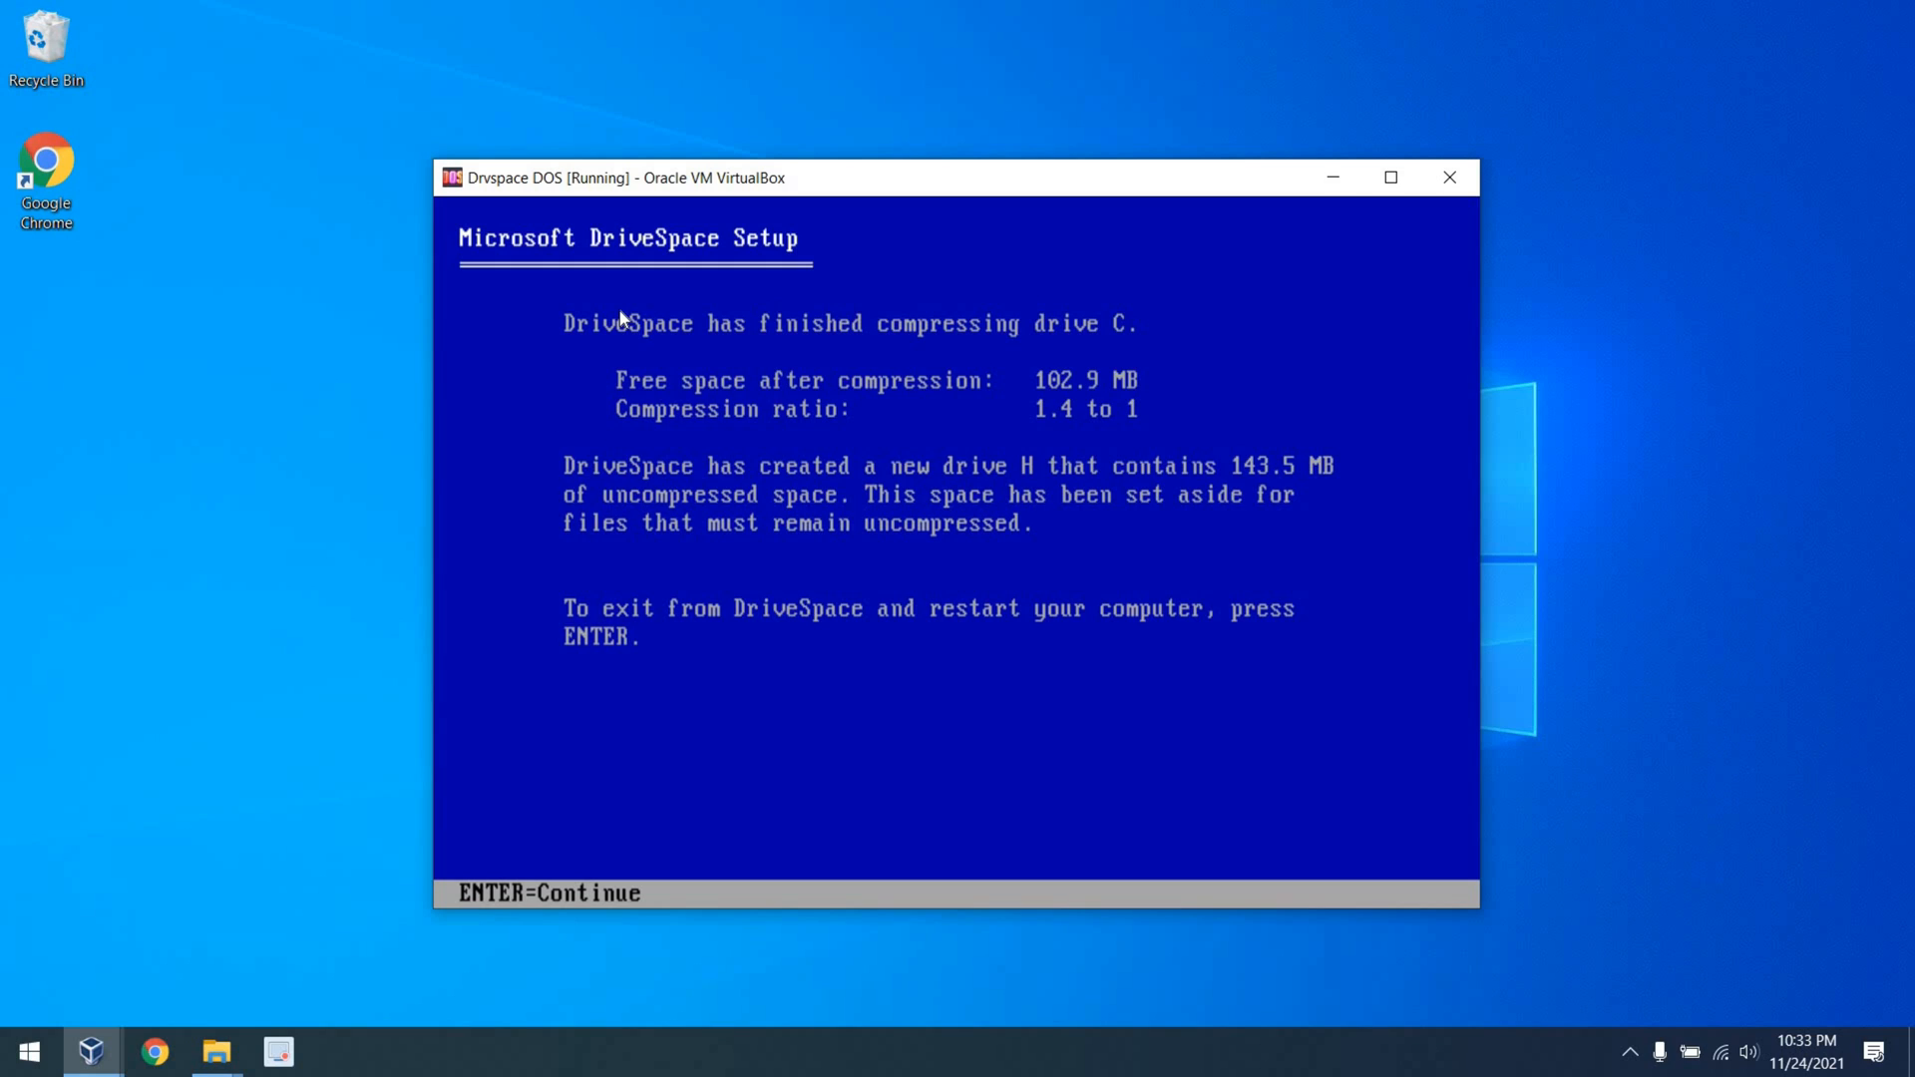
- Reboot from DriveSpace Setup and dismiss the drive C details stored in H:\DRVSPACE.000
key("Return")
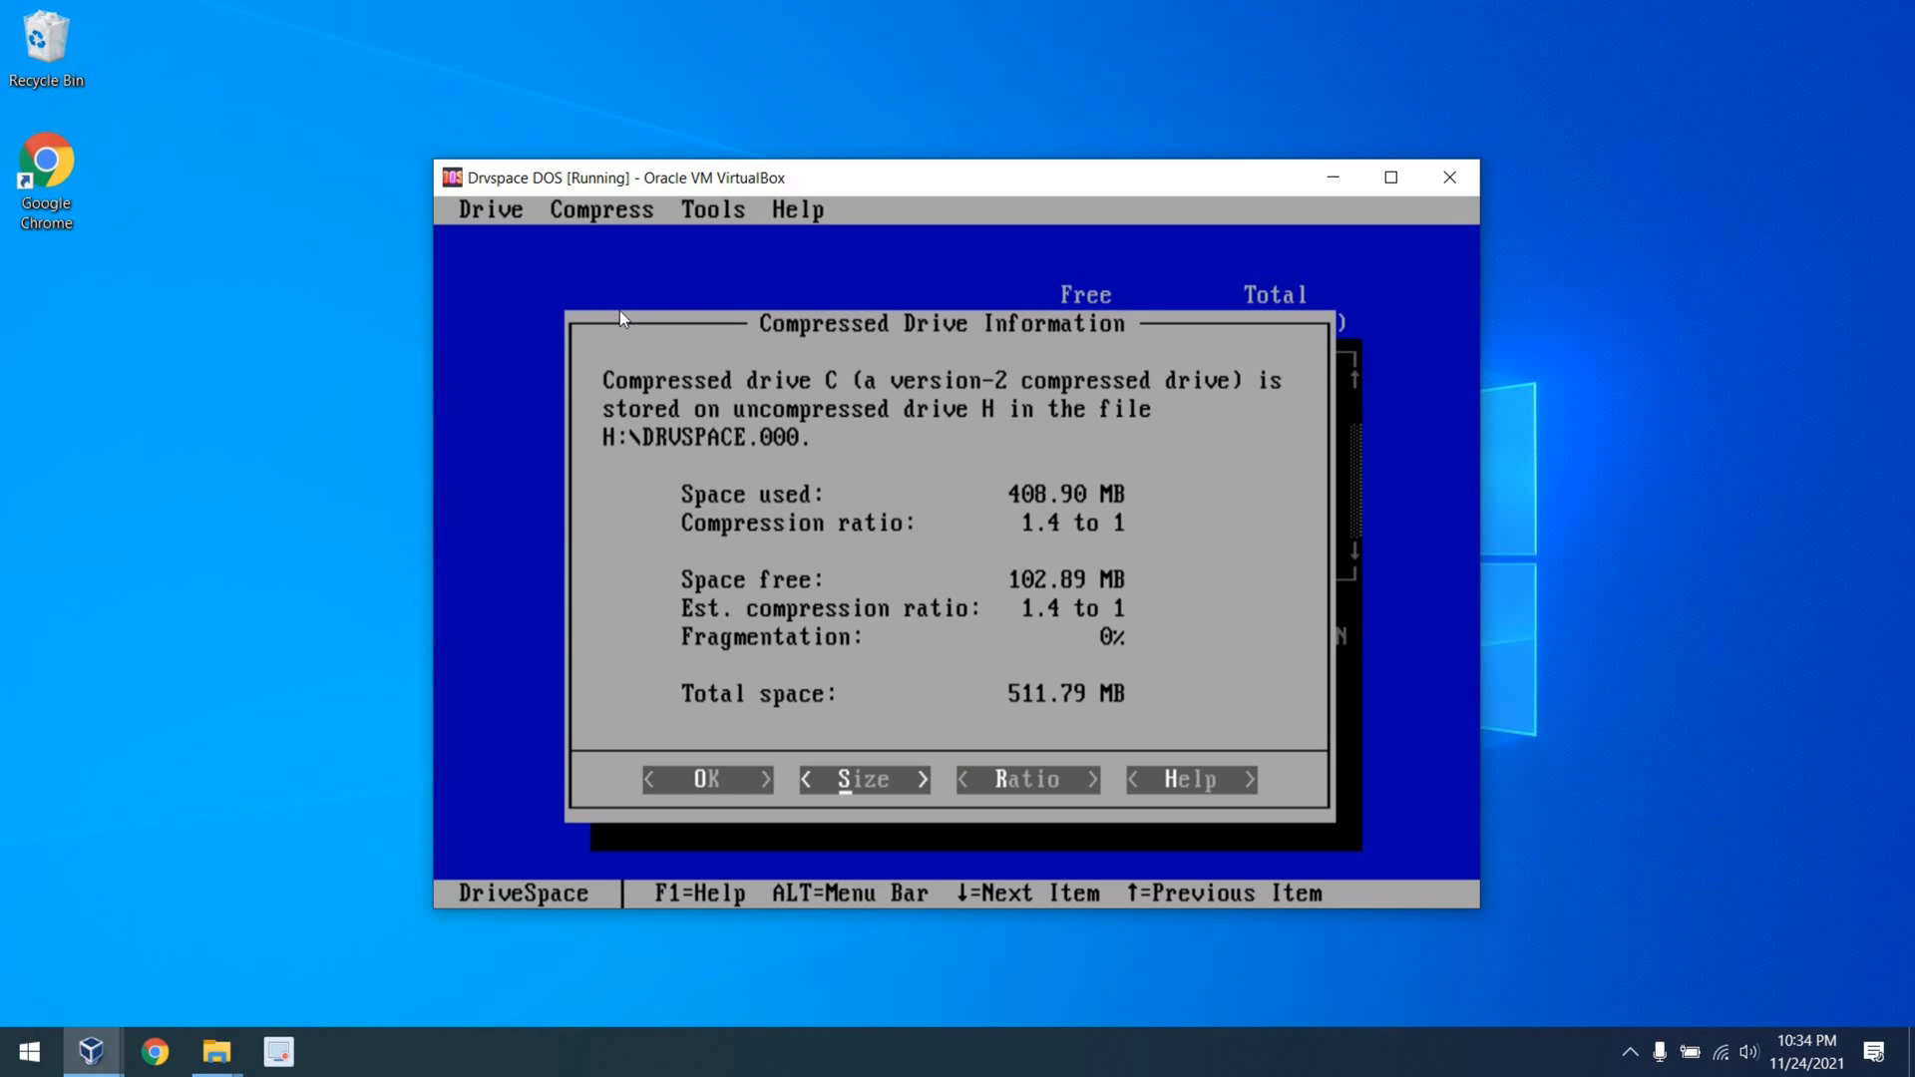
left_click(862, 779)
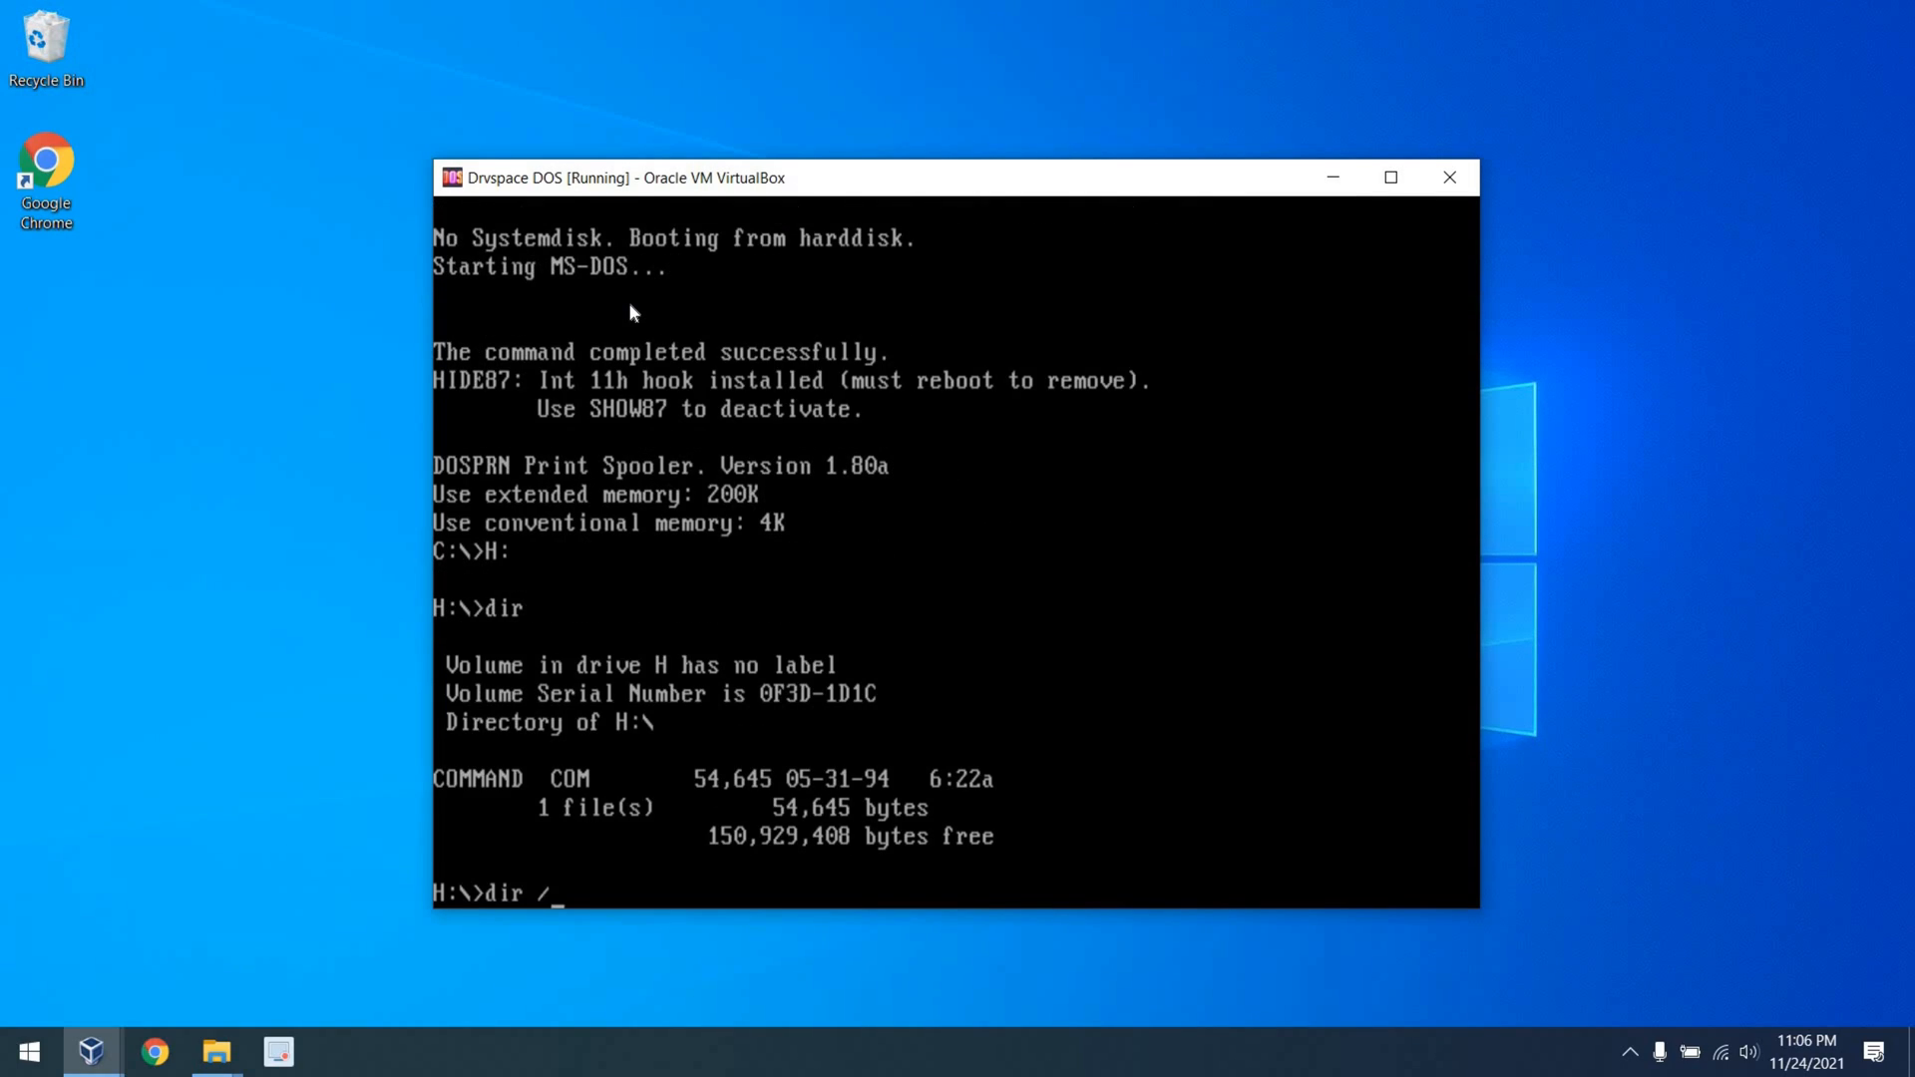
- List all files on drive H with dir /a and display DRVSPACE.INI's contents
key("Return")
type("type")
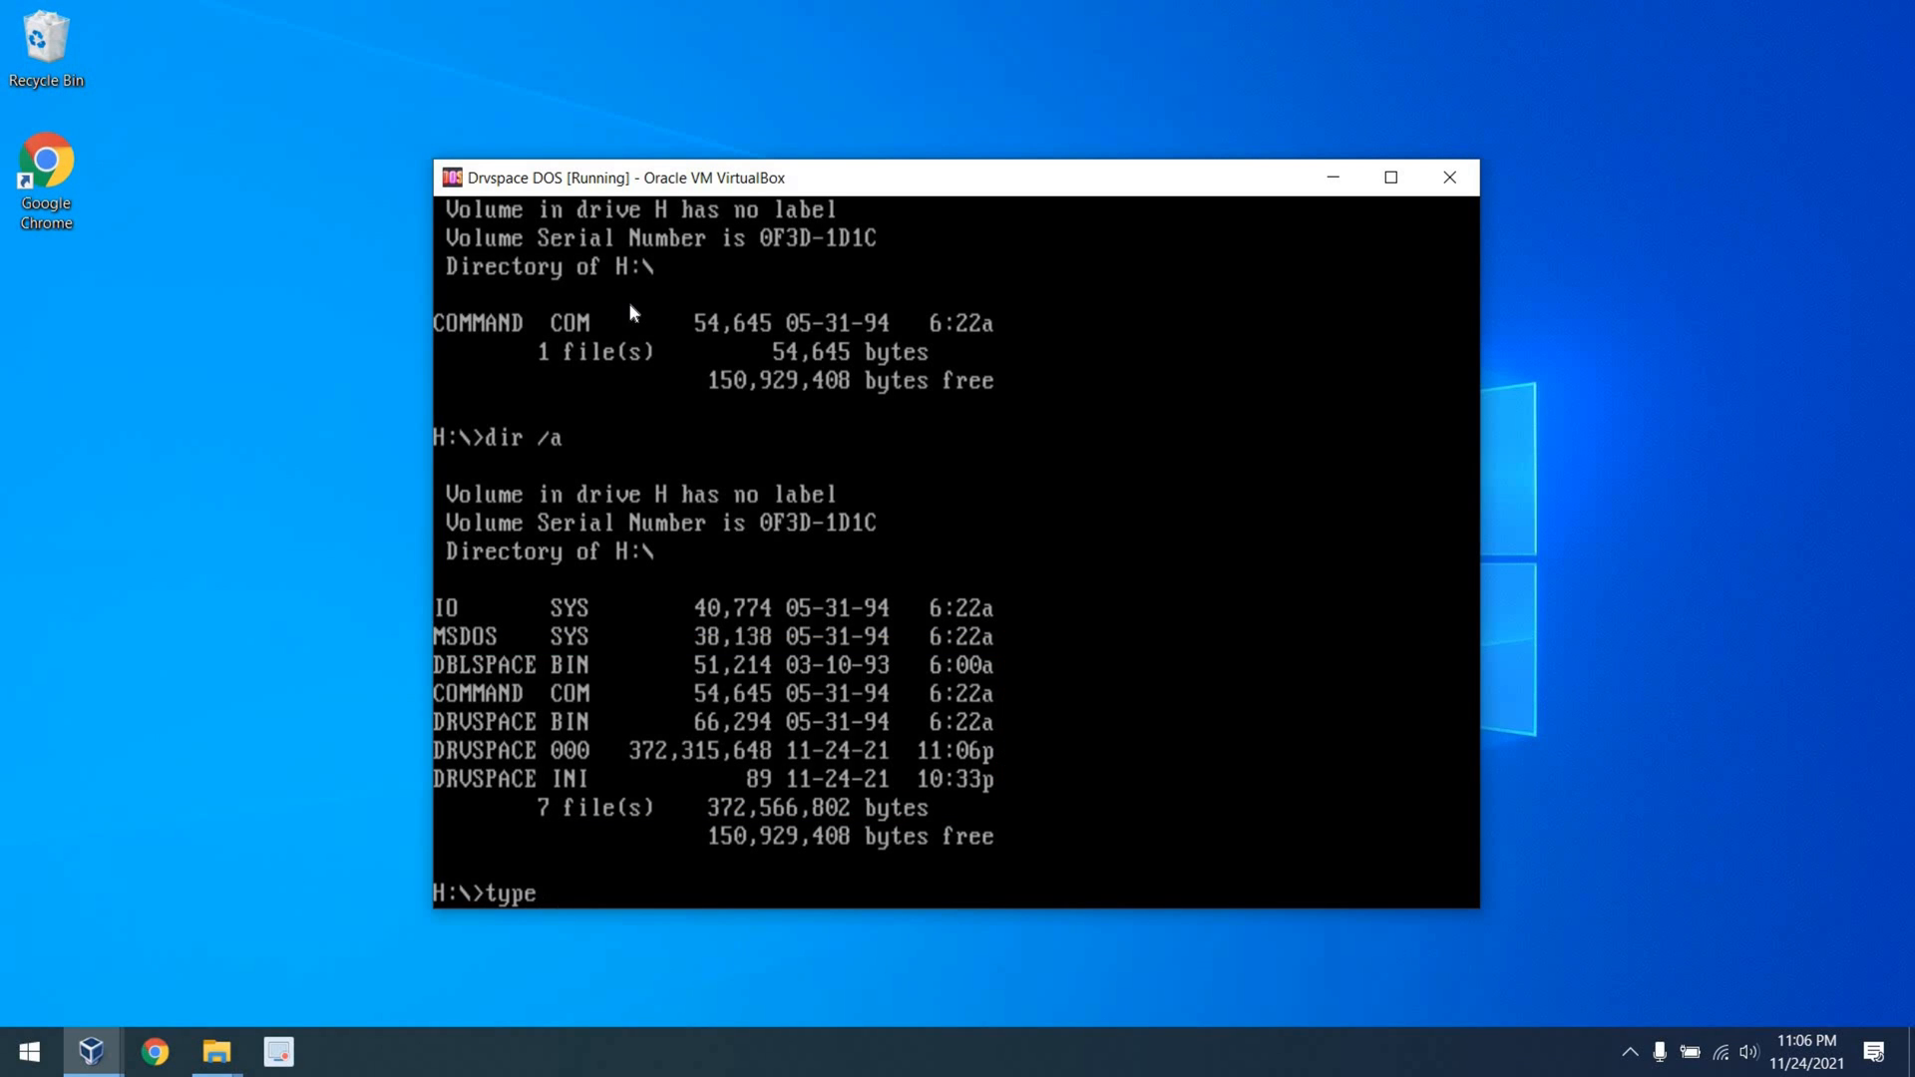
type("drvspace.")
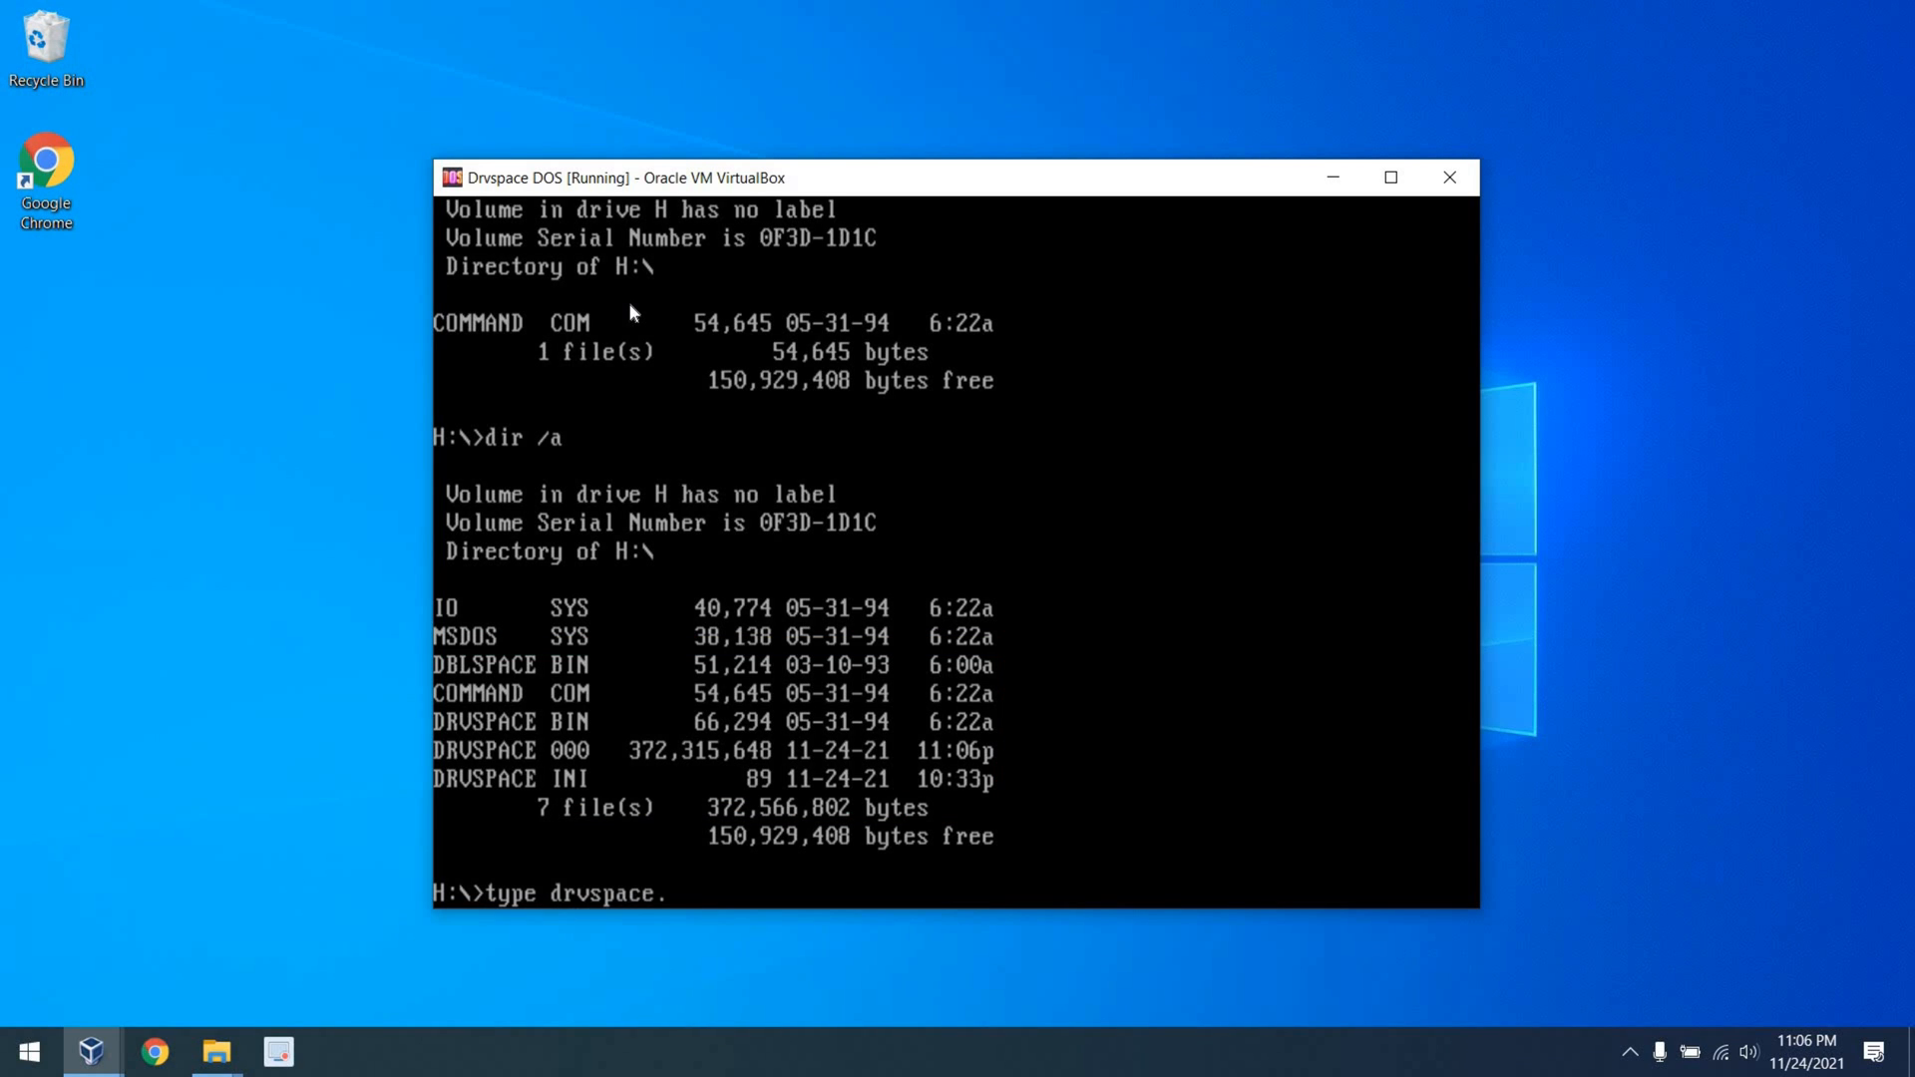
key("Return")
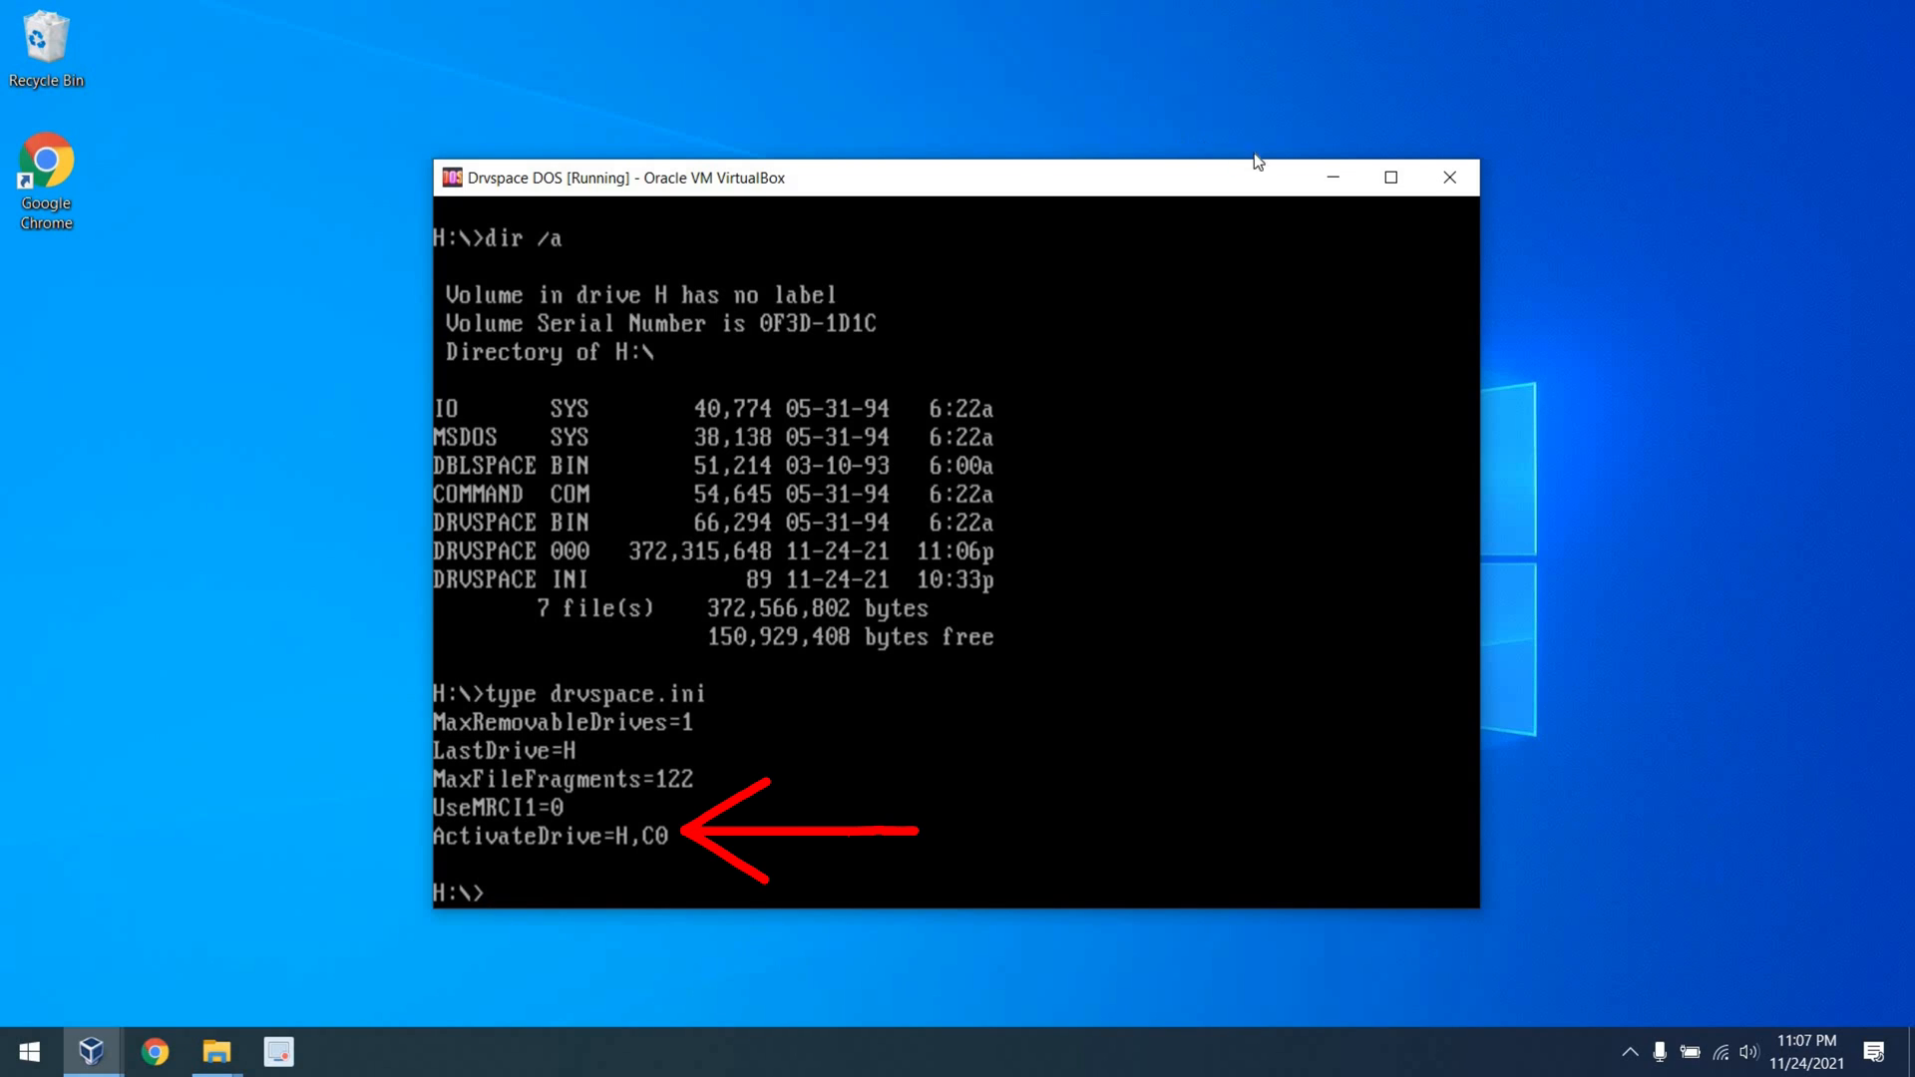
mouse_move(1449, 177)
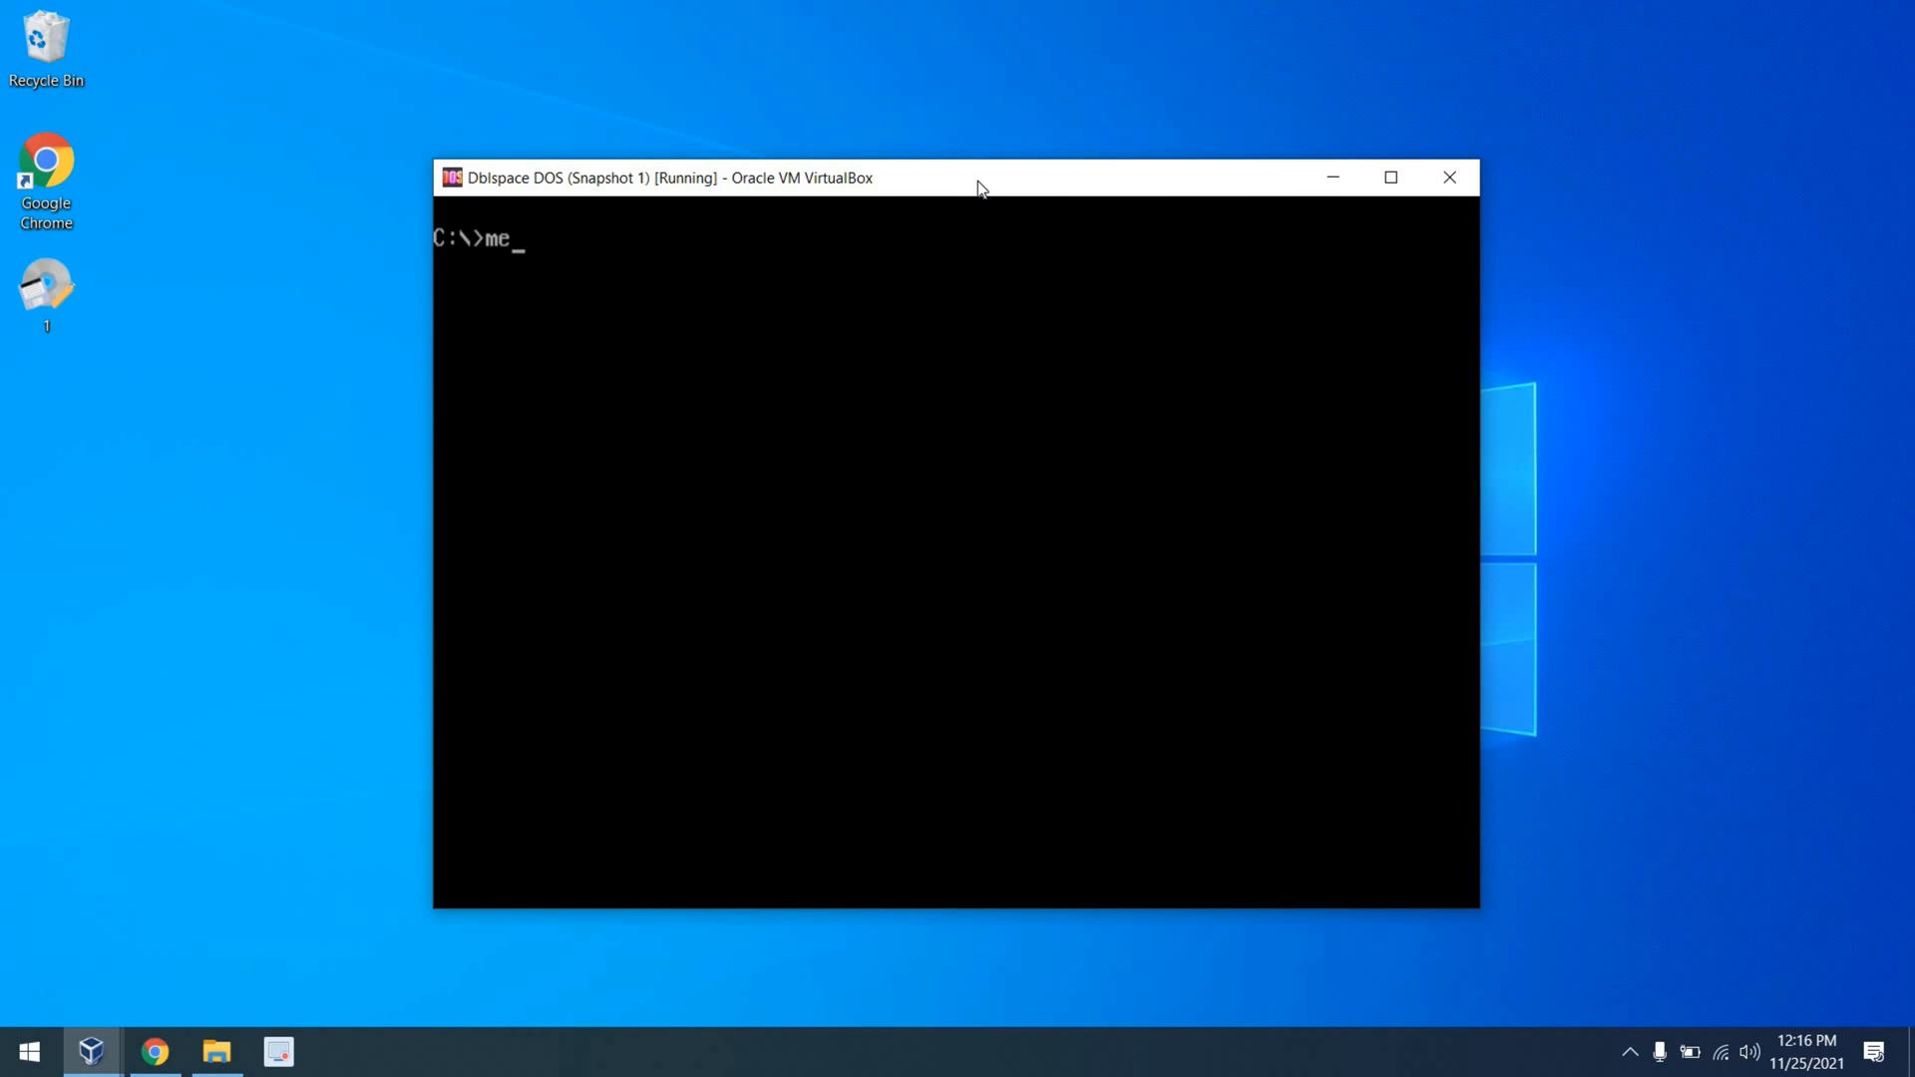
- Run mem at the C:\> prompt to report the DoubleSpace machine's memory usage
key("Return")
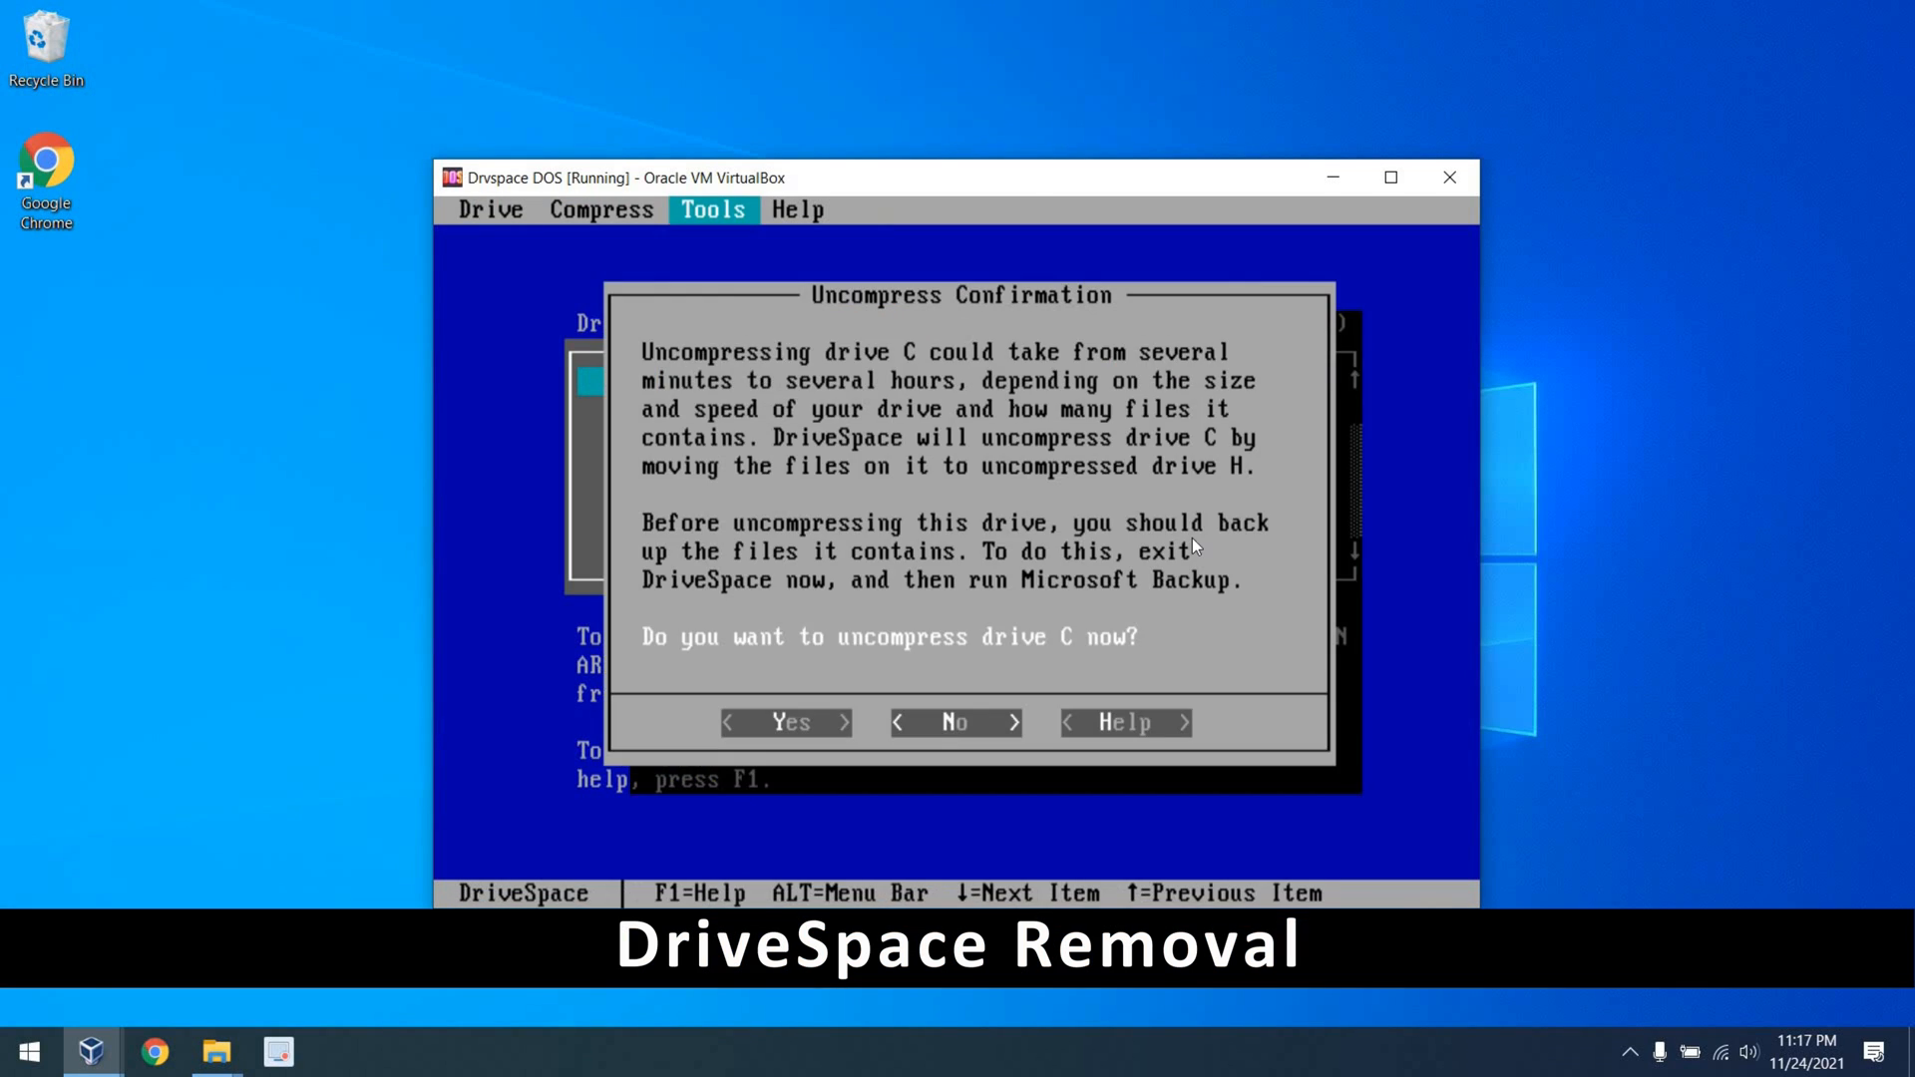
- Confirm uncompressing drive C of the DriveSpace machine now
left_click(787, 722)
type("H:")
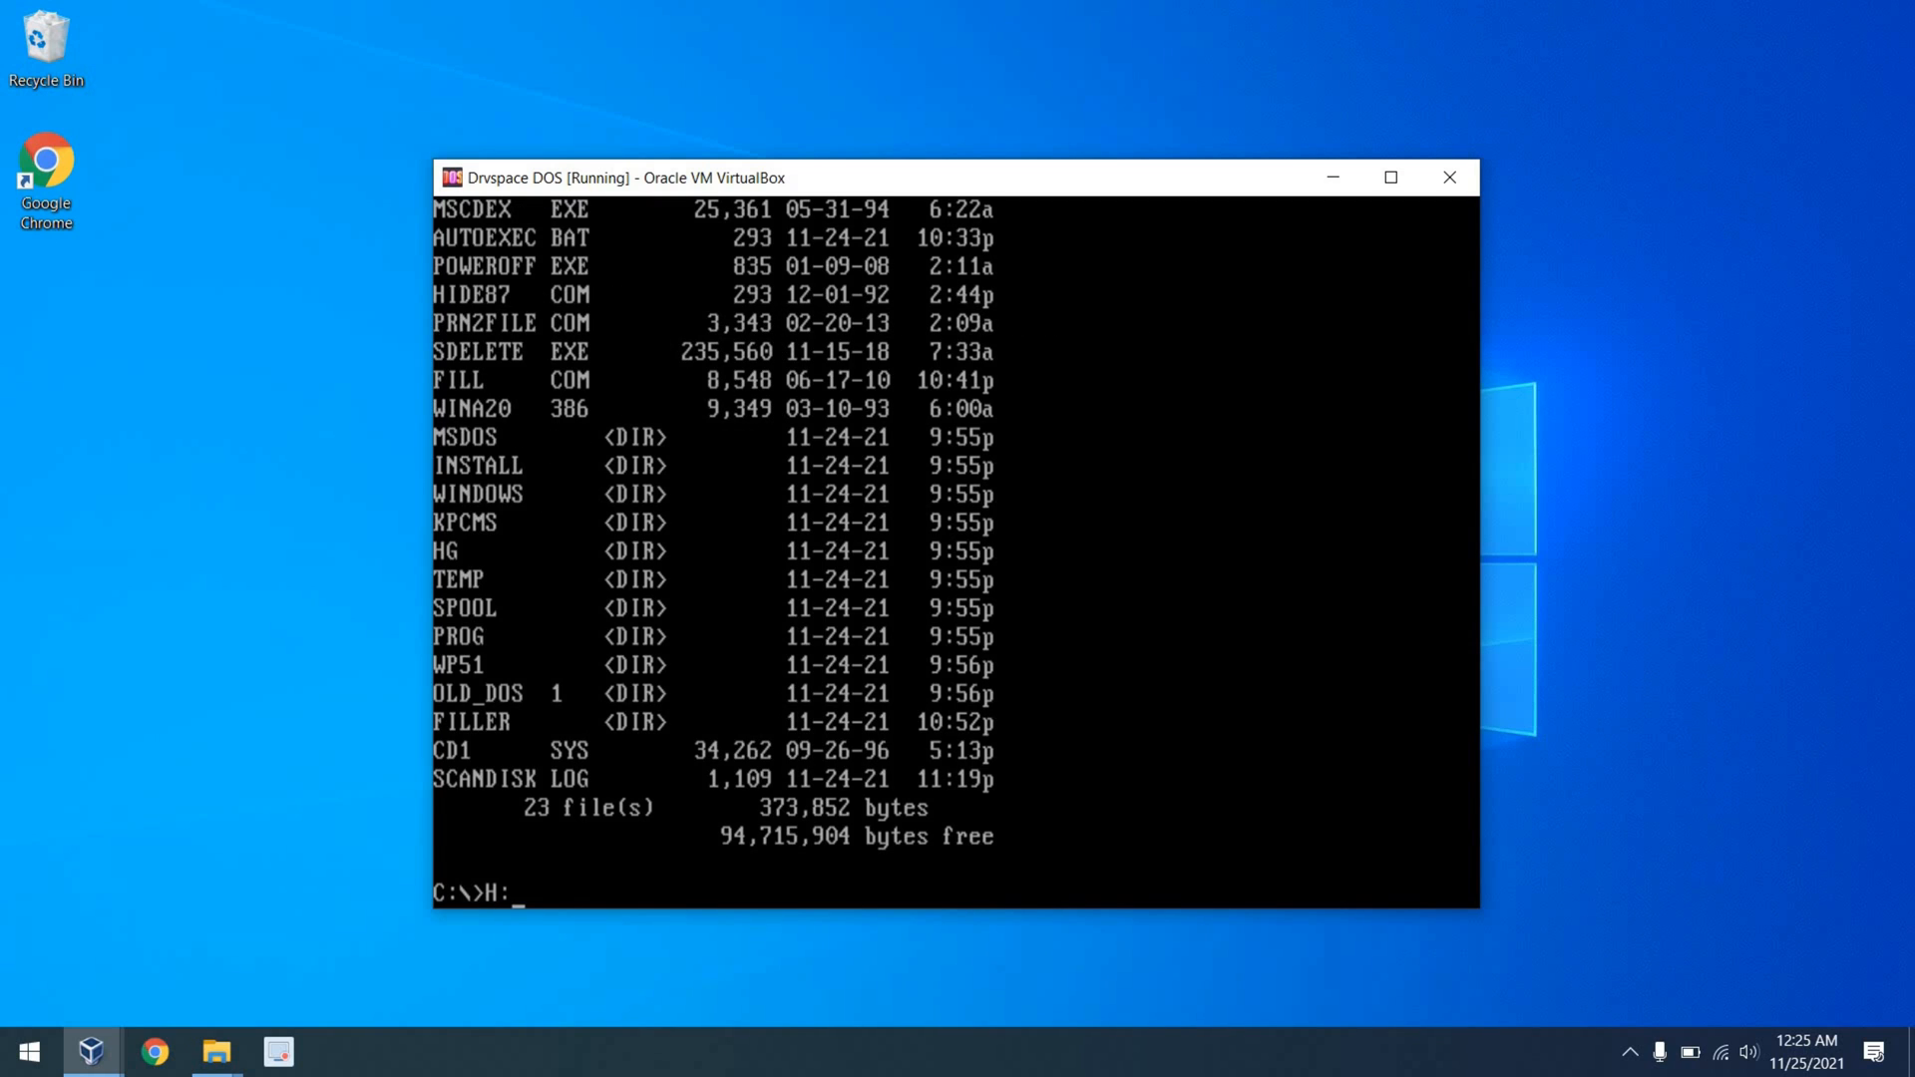
- Copy the install folder to H:\install with xcopy /s/e
key("Return")
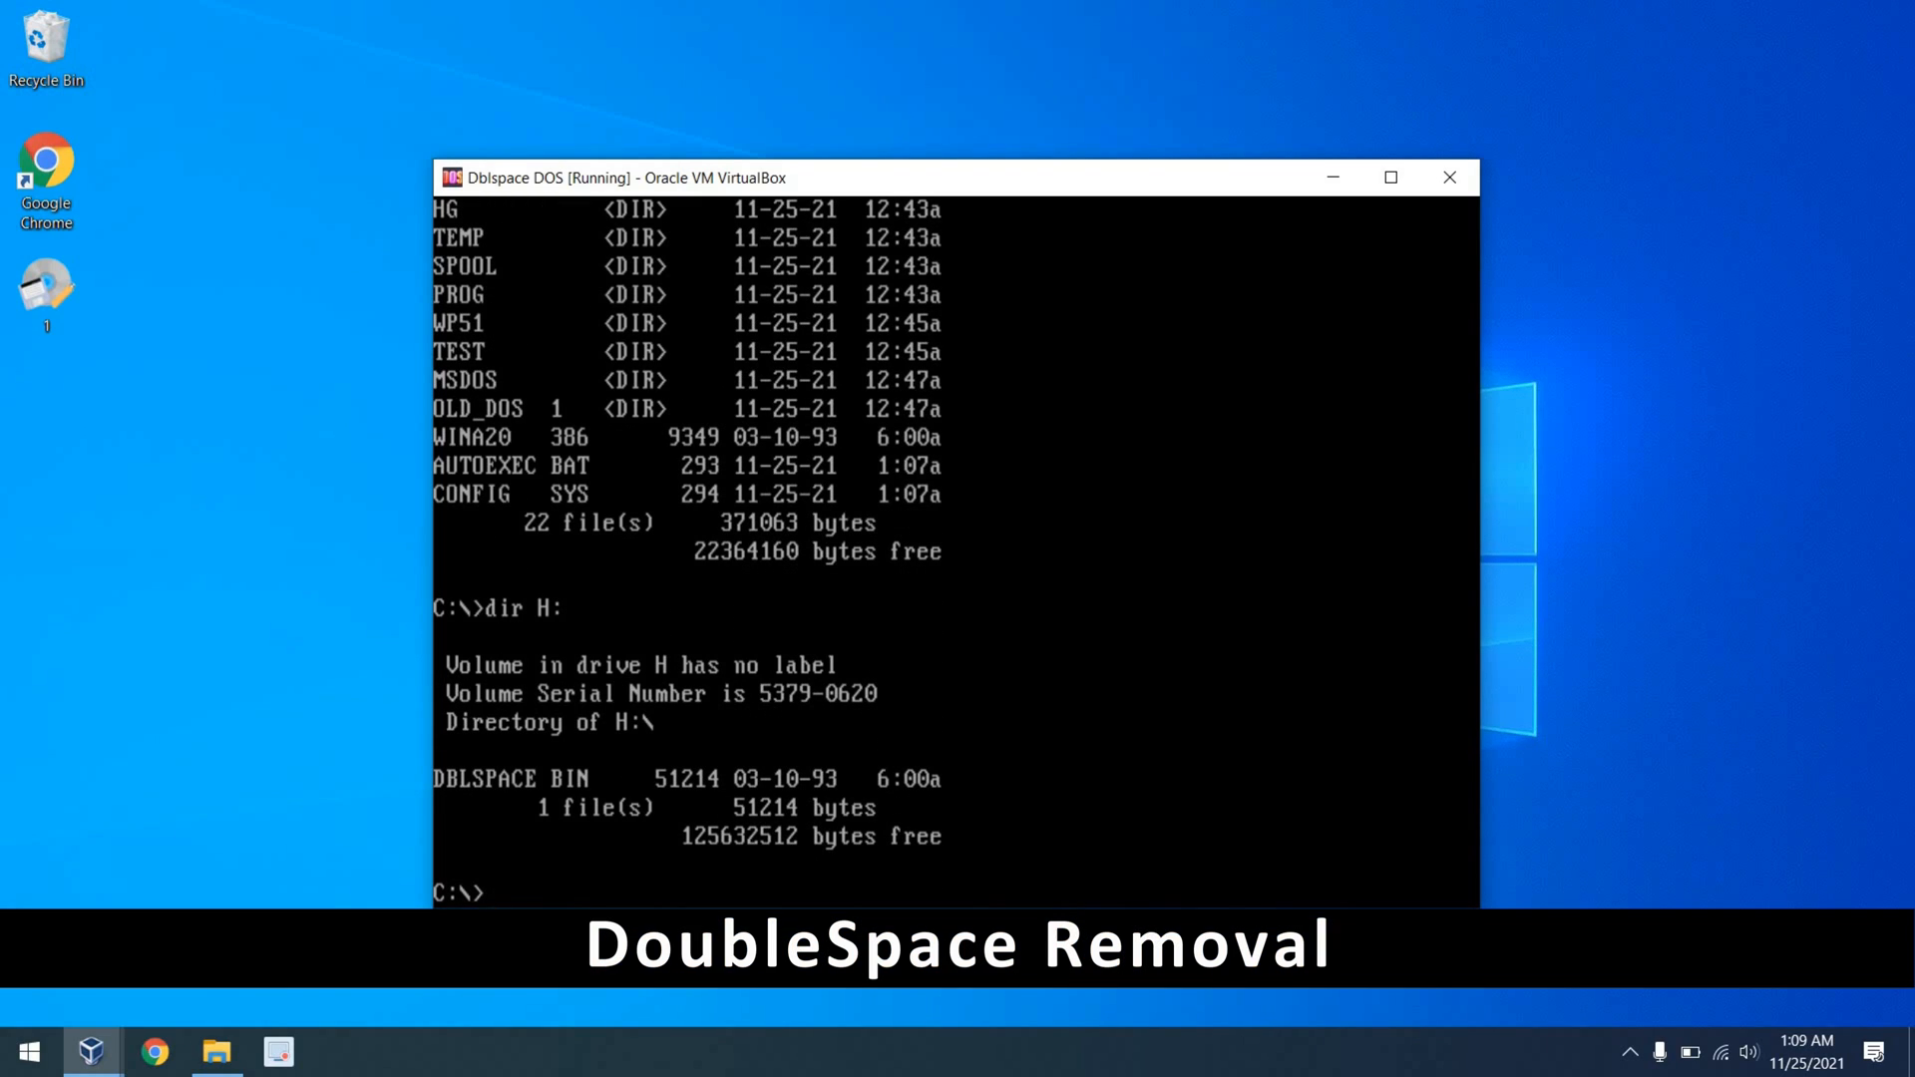
type("xcopy /s")
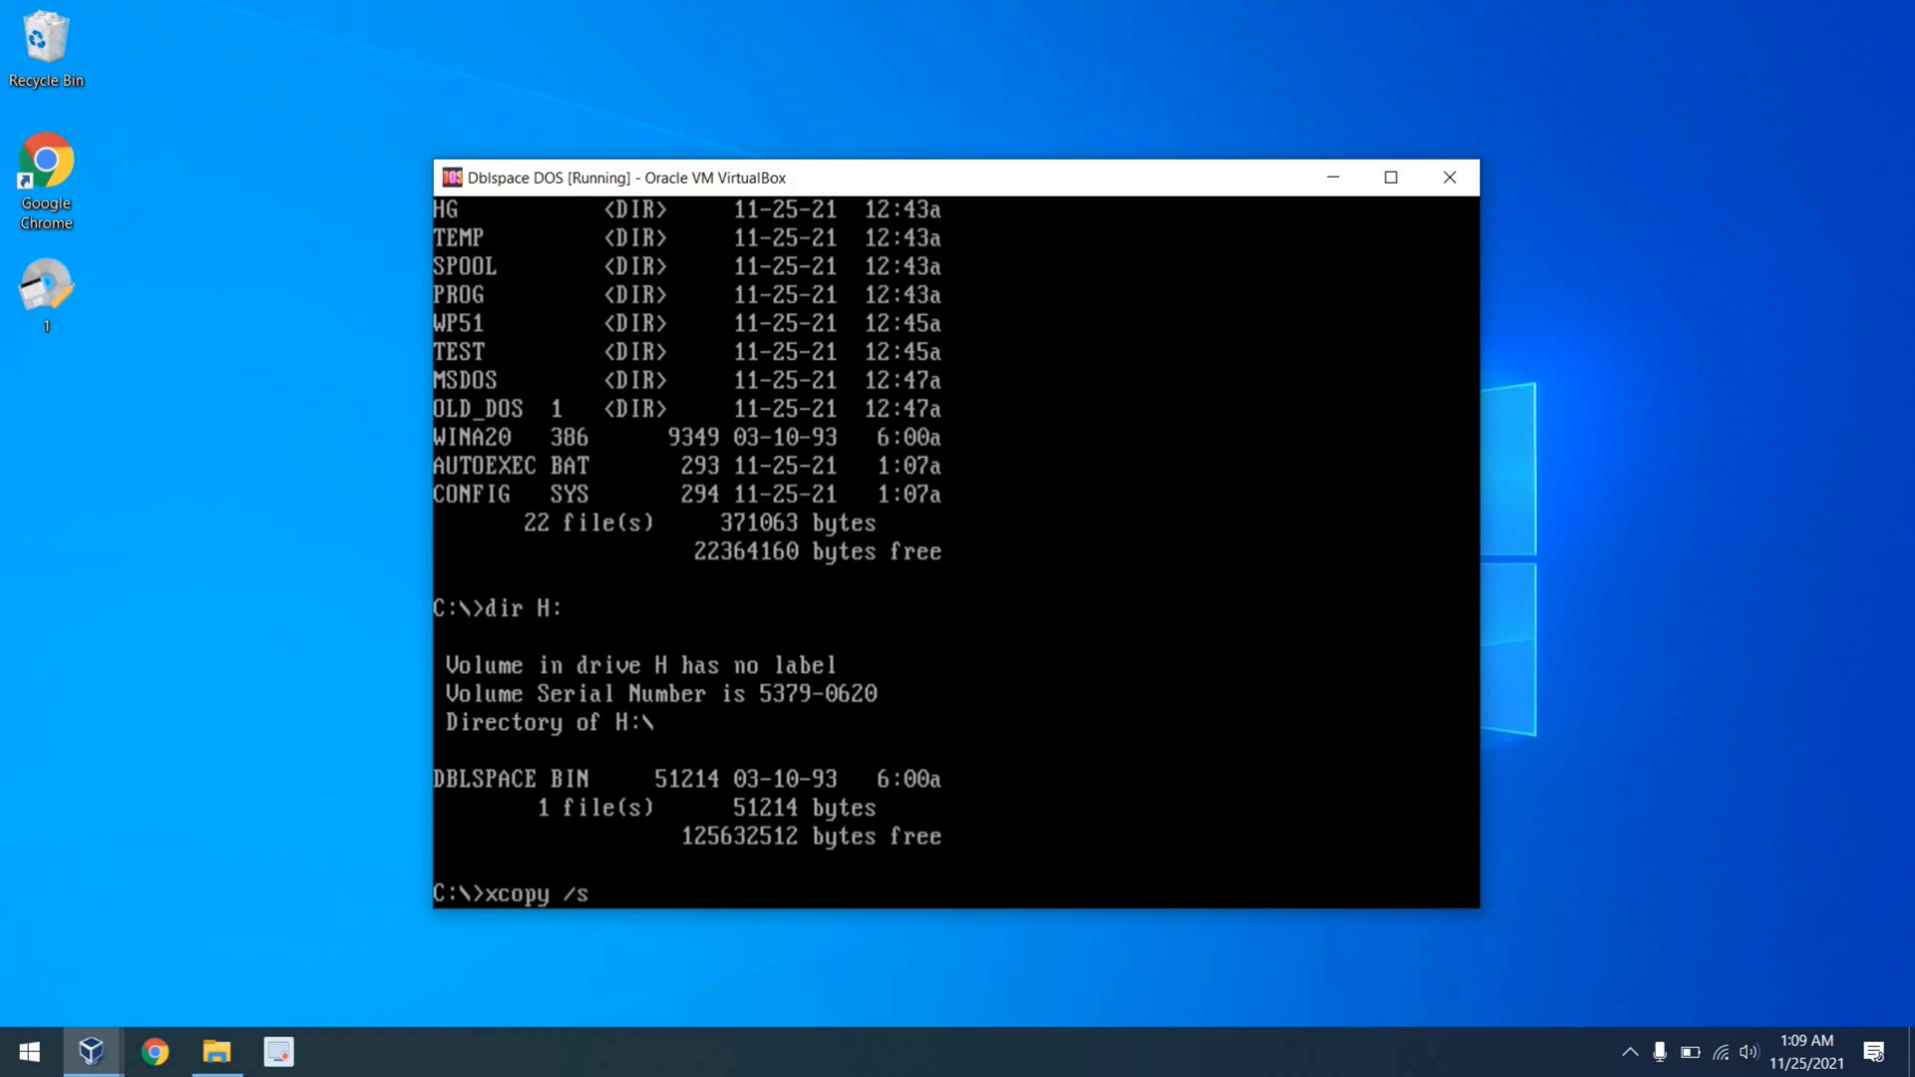
type("e")
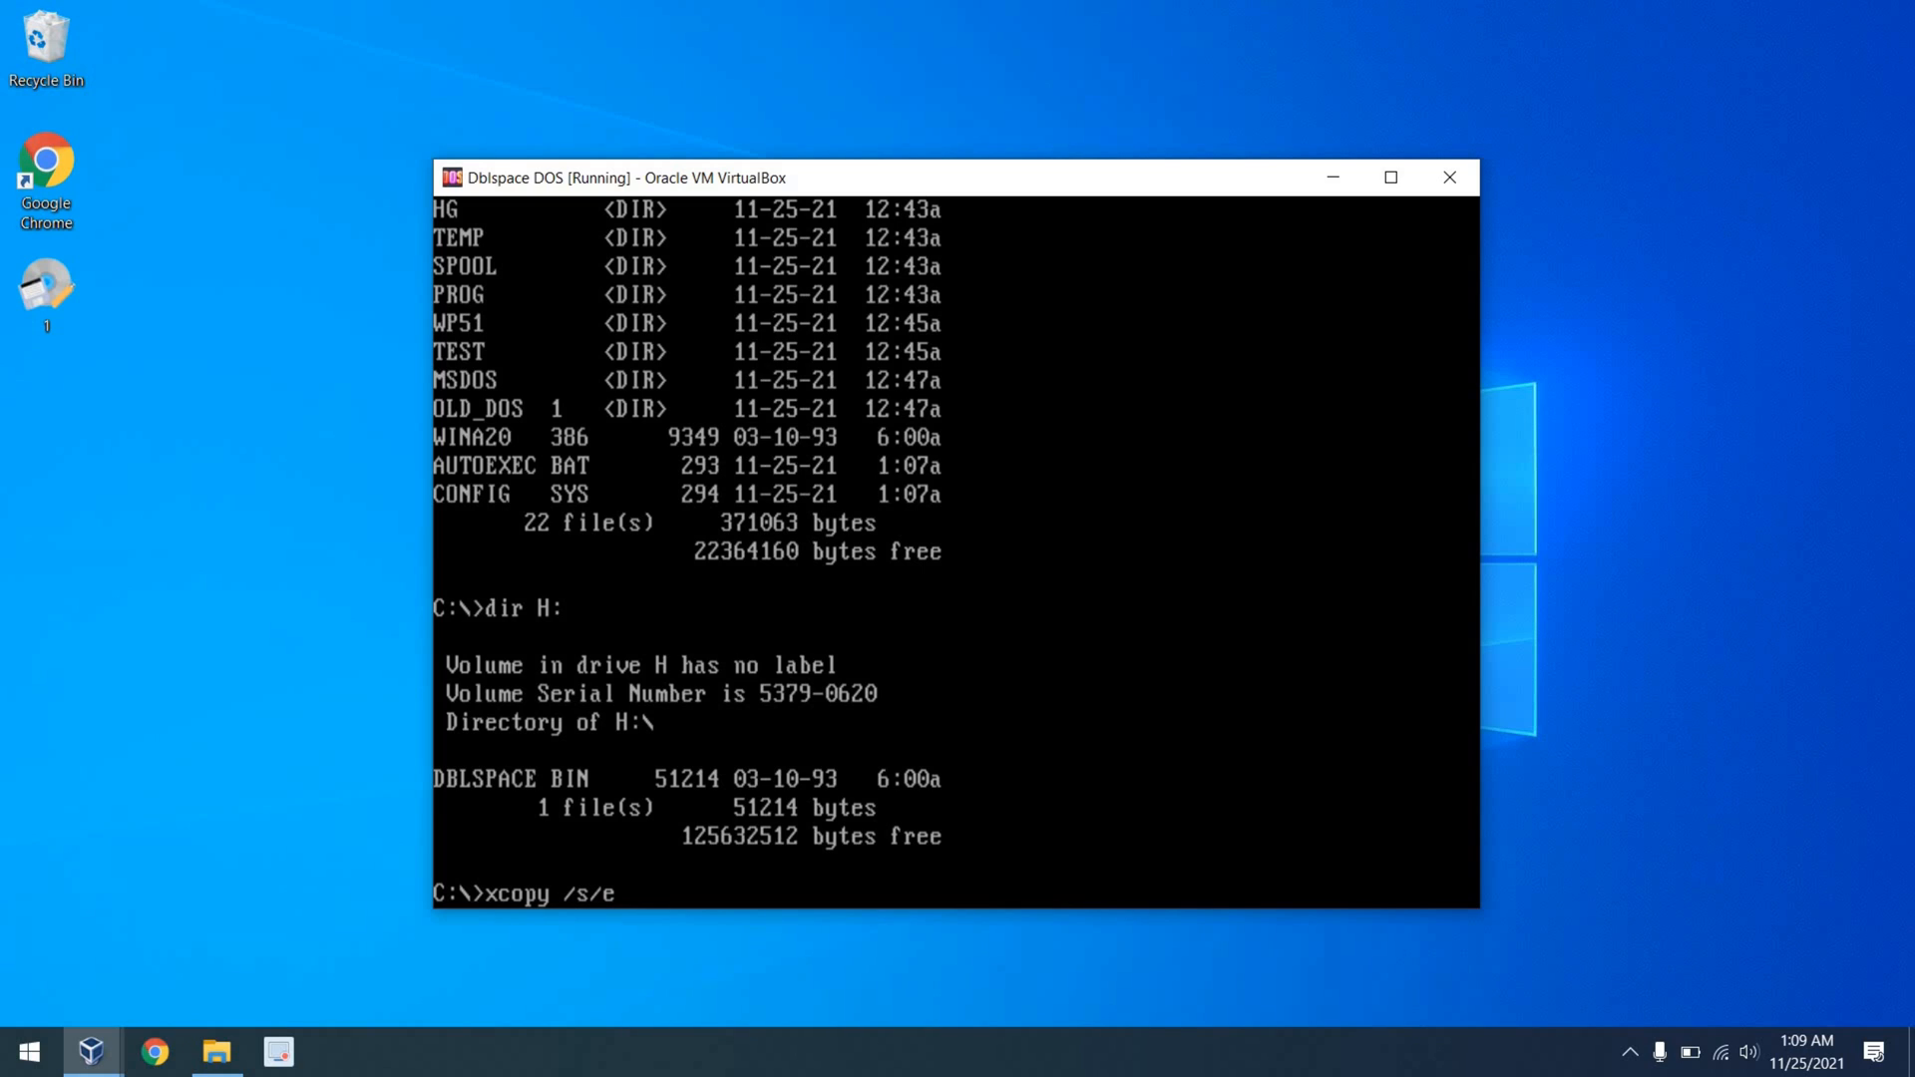
type("install")
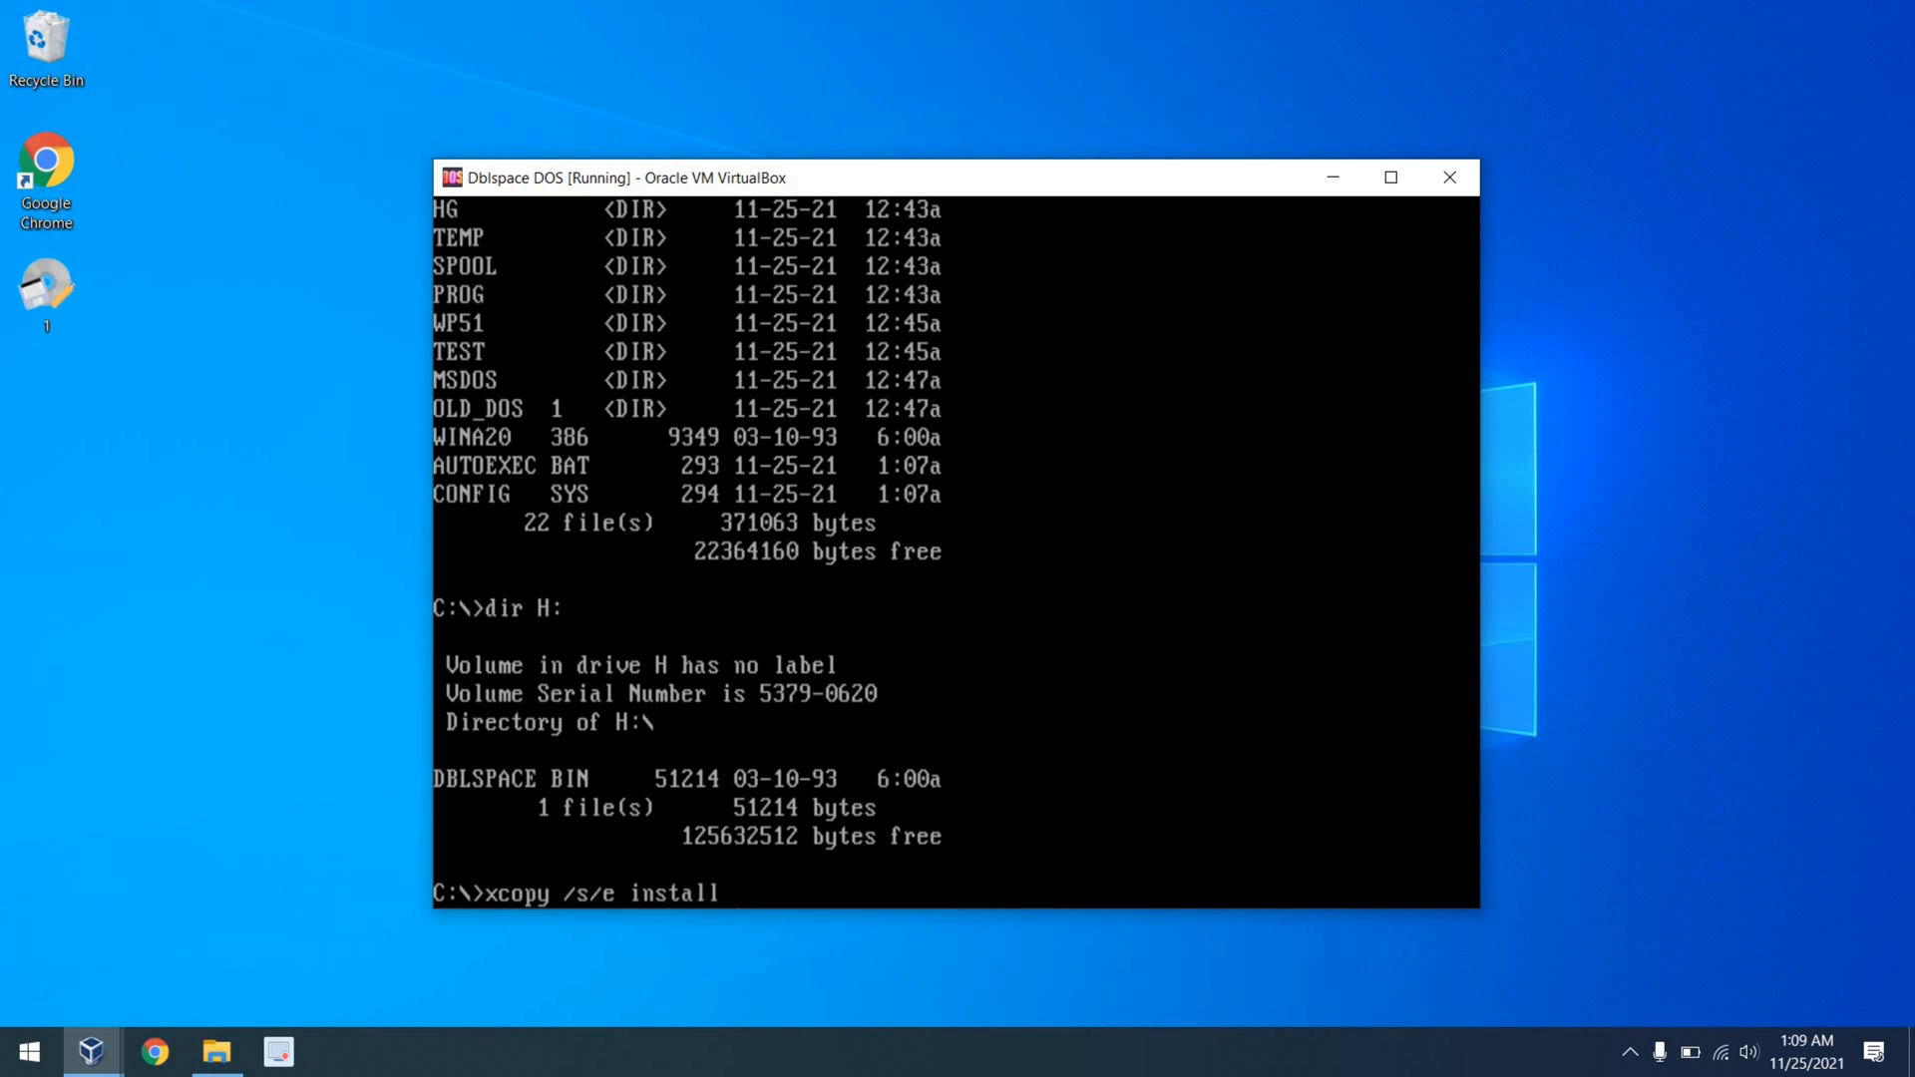
type("H:\\install")
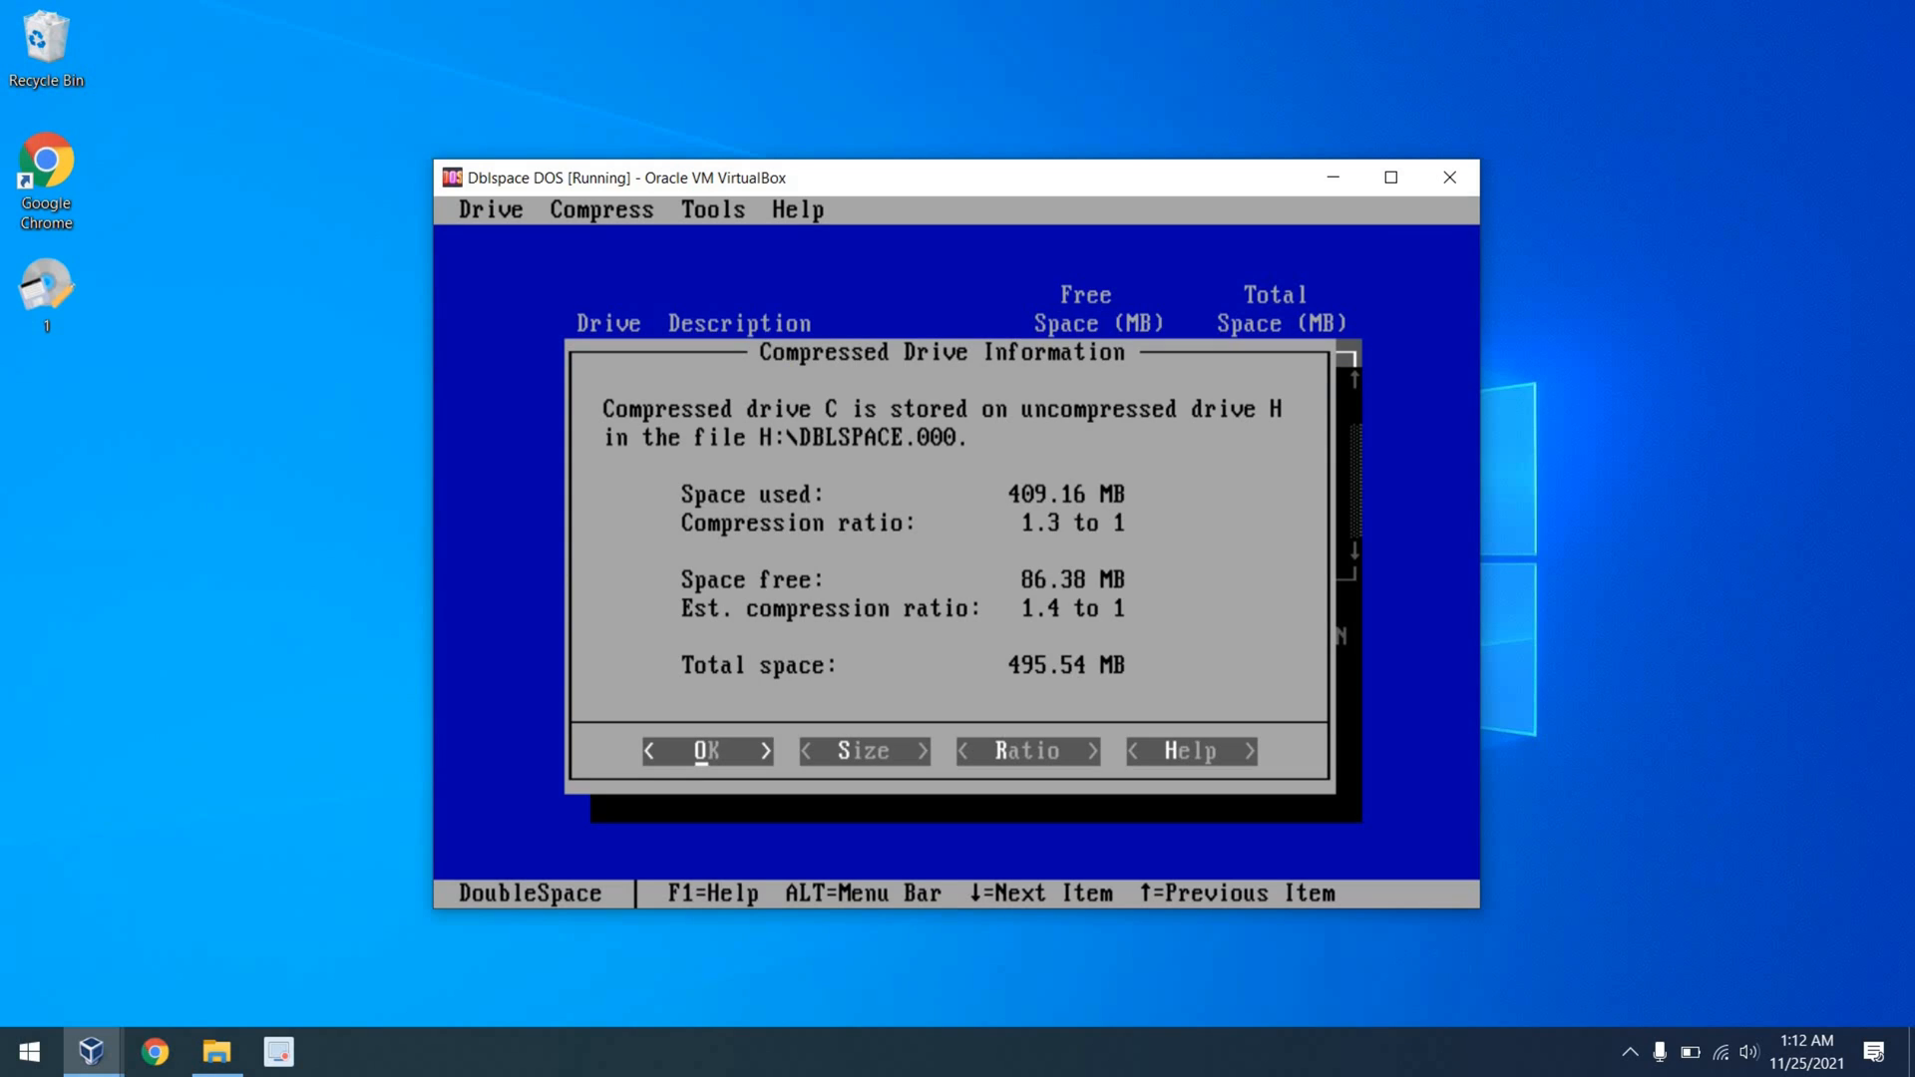
- Bring up the Change Size settings for compressed drive C in DBLSPACE
left_click(702, 750)
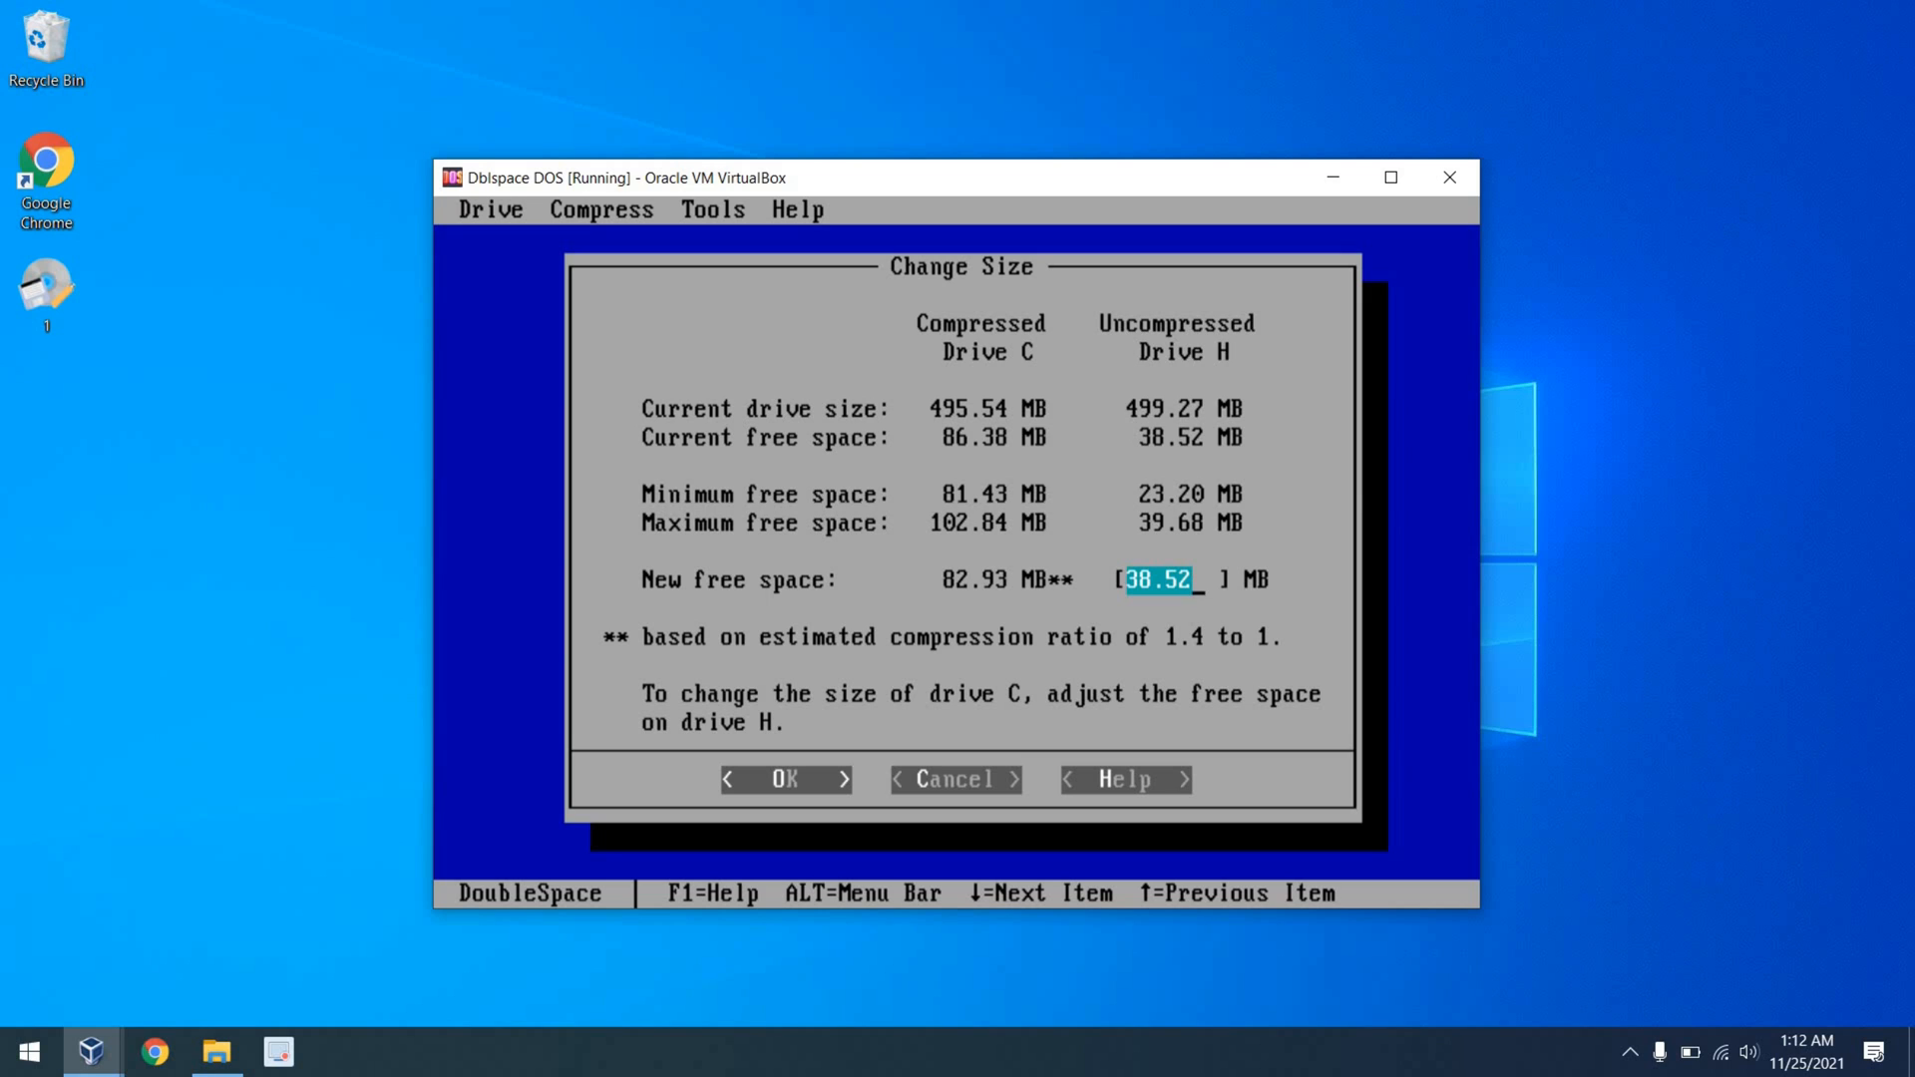
left_click(152, 1051)
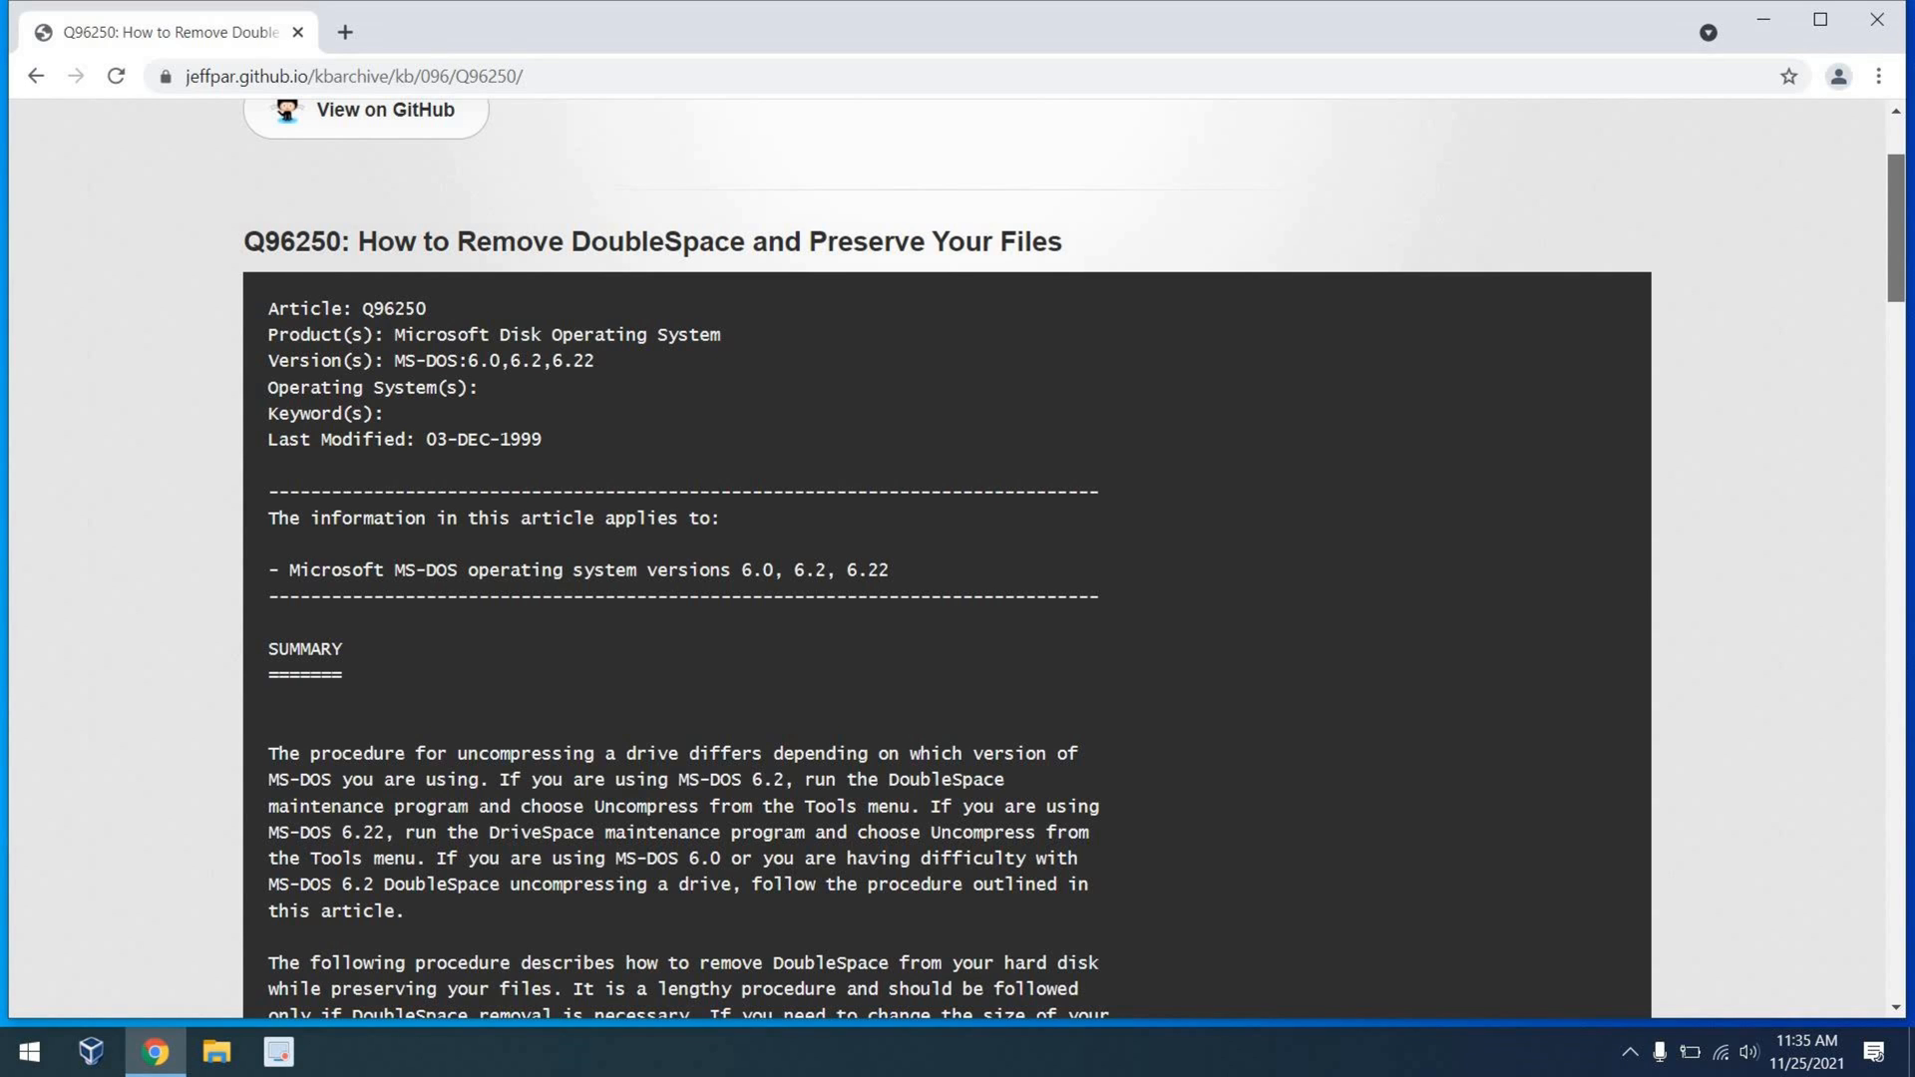
scroll("down", 3)
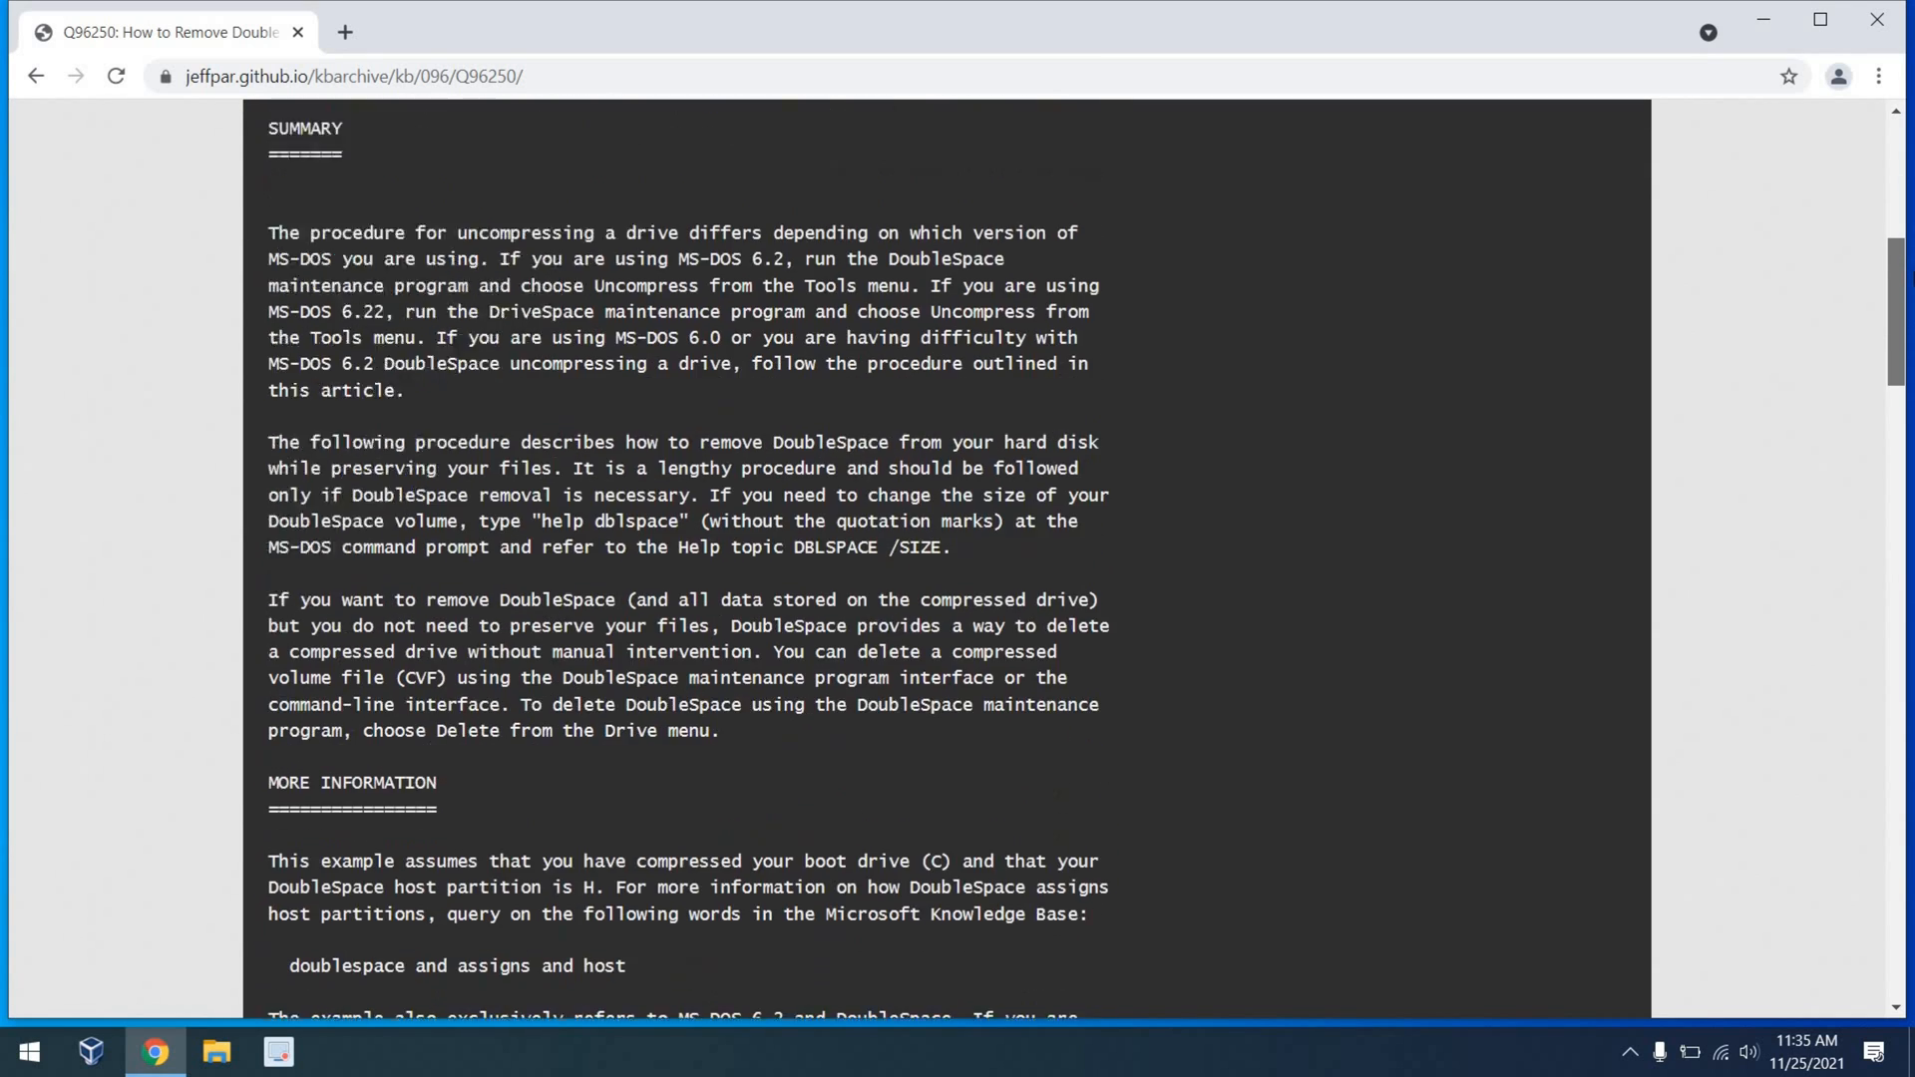
scroll("down", 3)
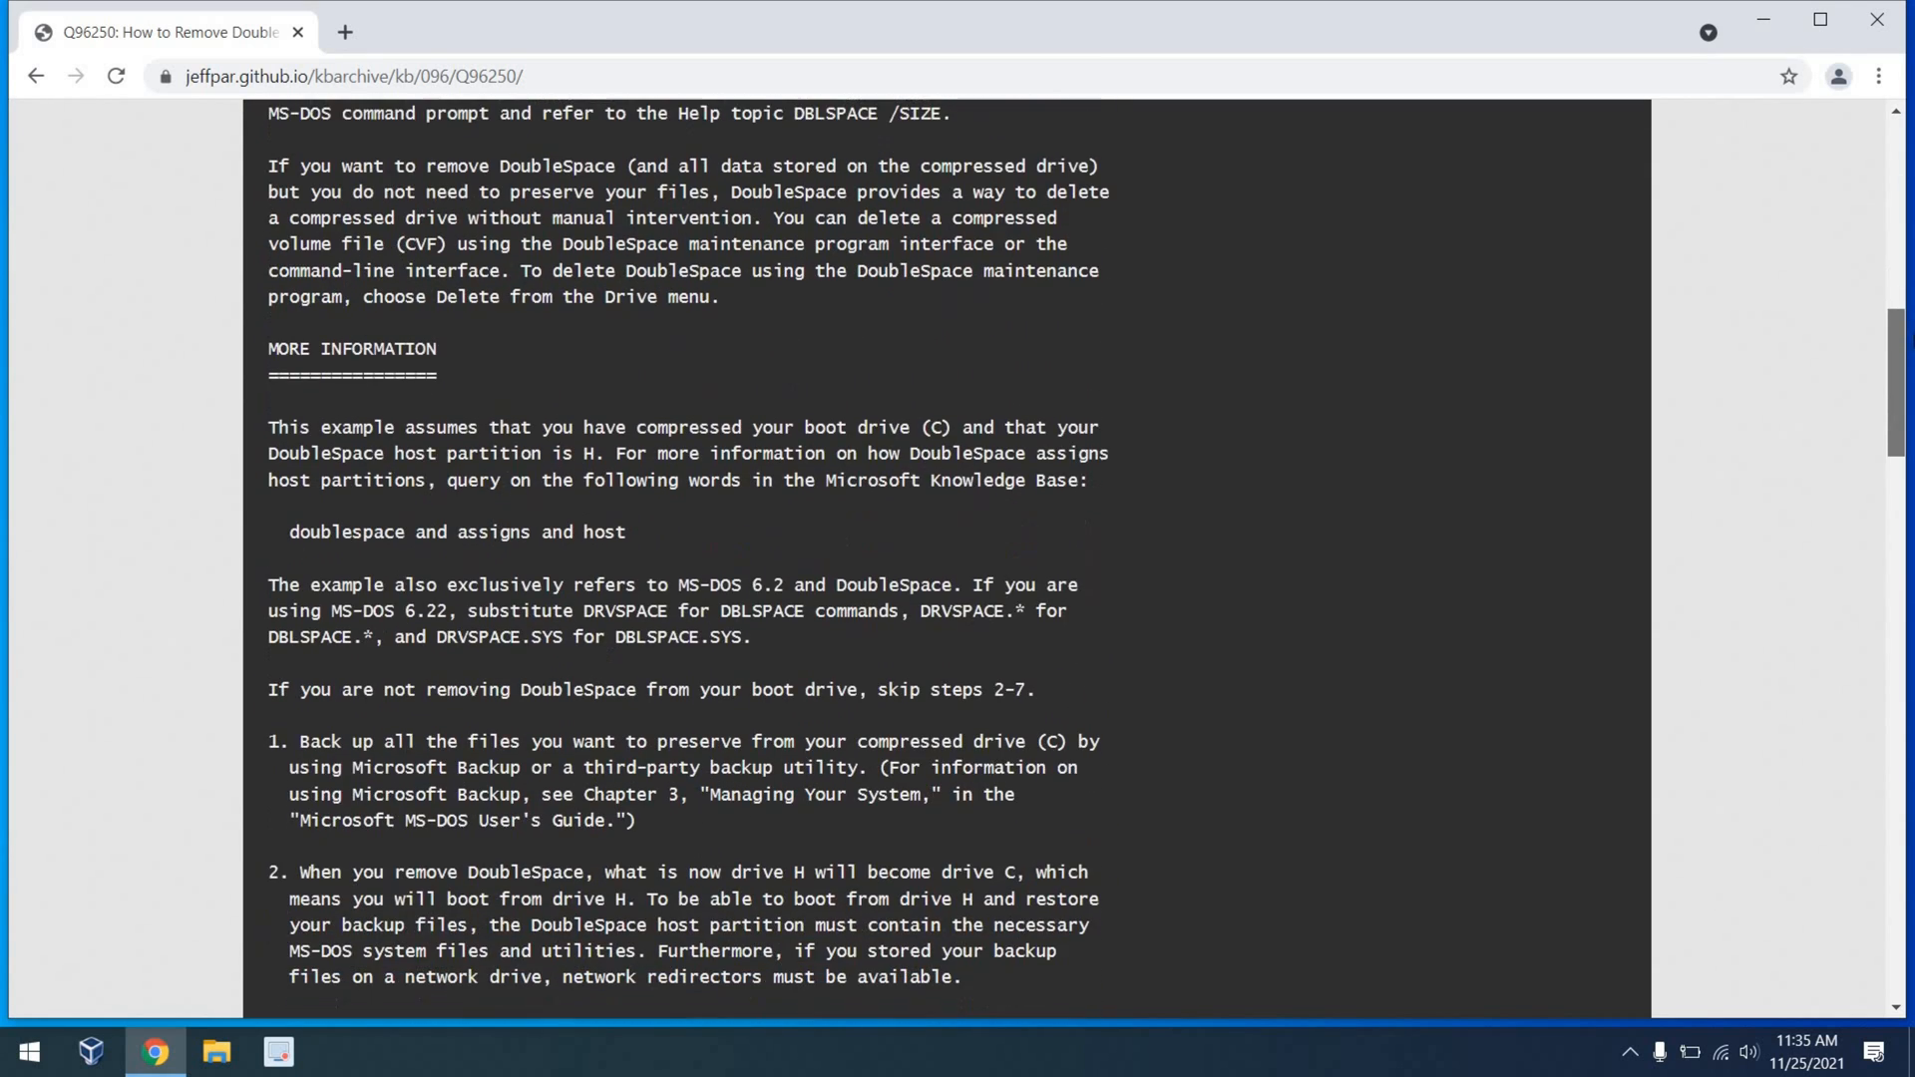
scroll("down", 3)
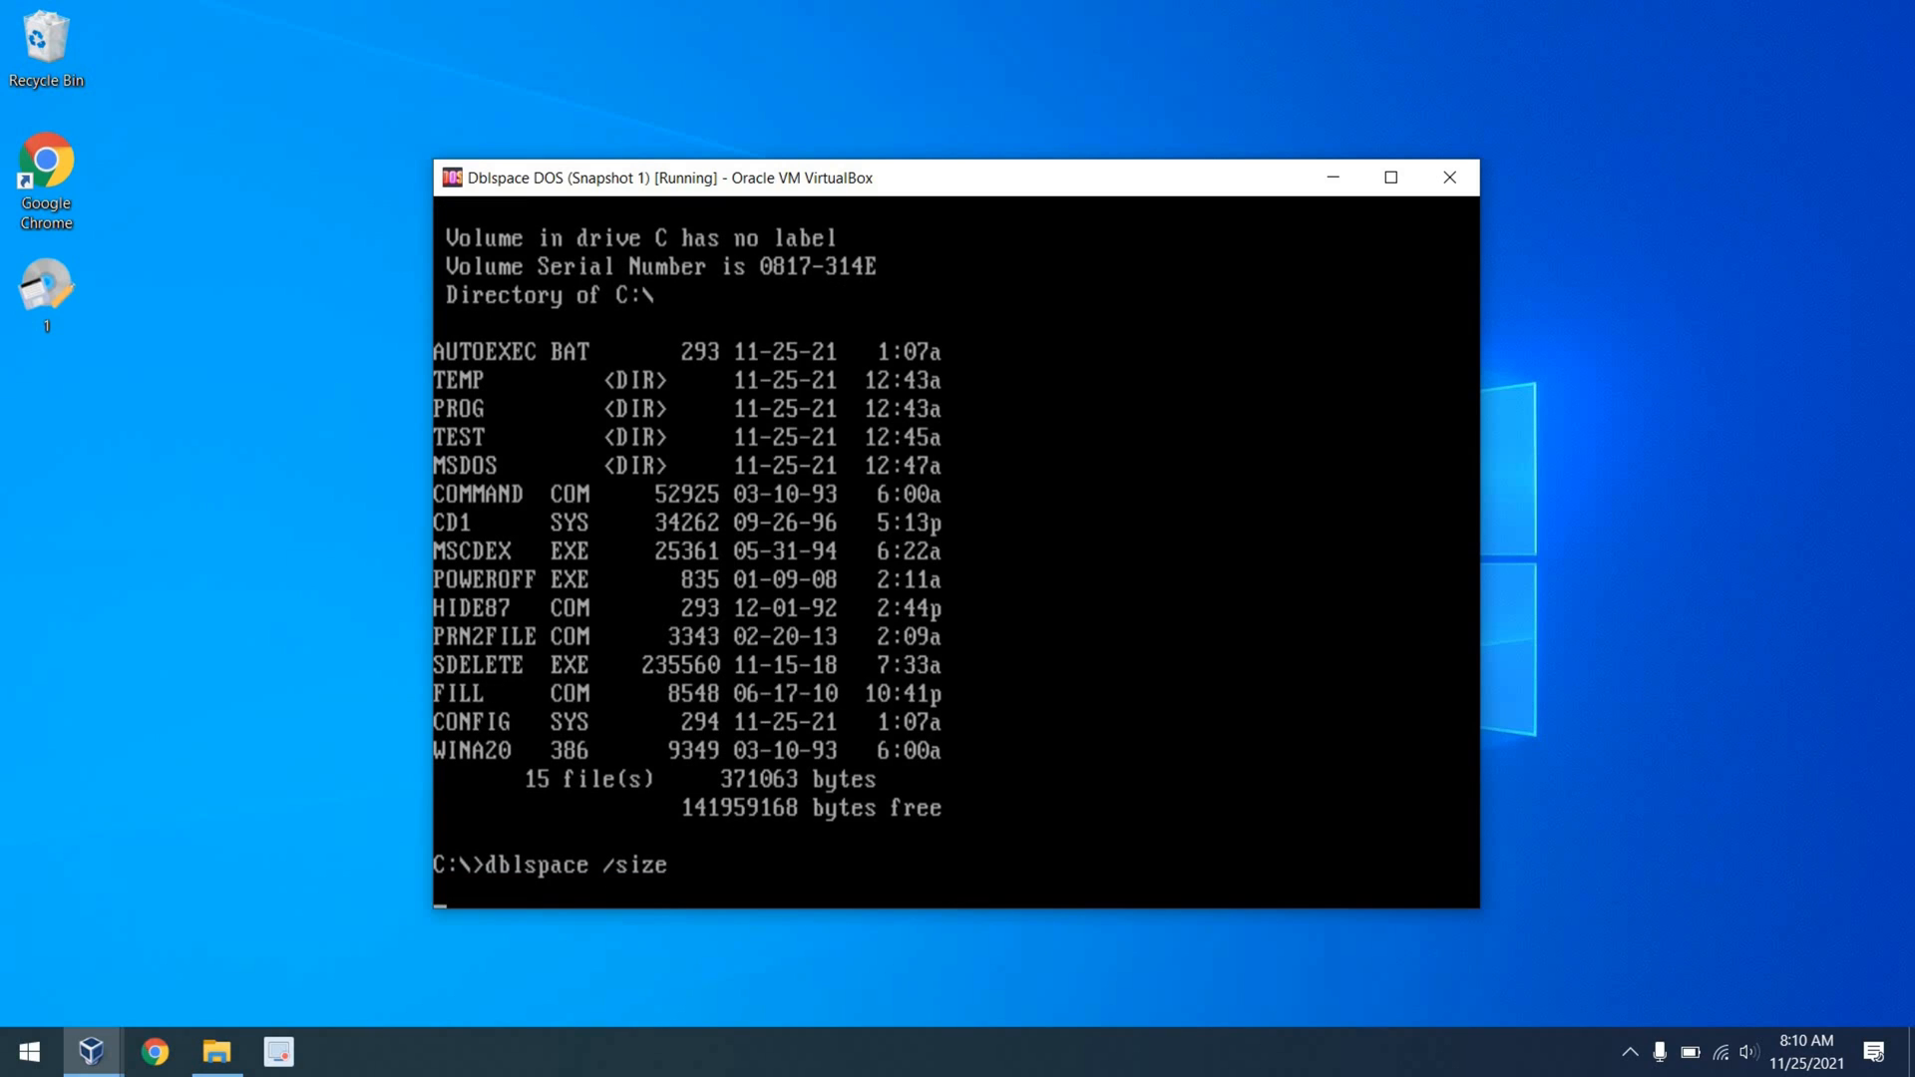
- Run dblspace /size, then delete dblspace*.* from drive H with msdos\deltree /y
key("Return")
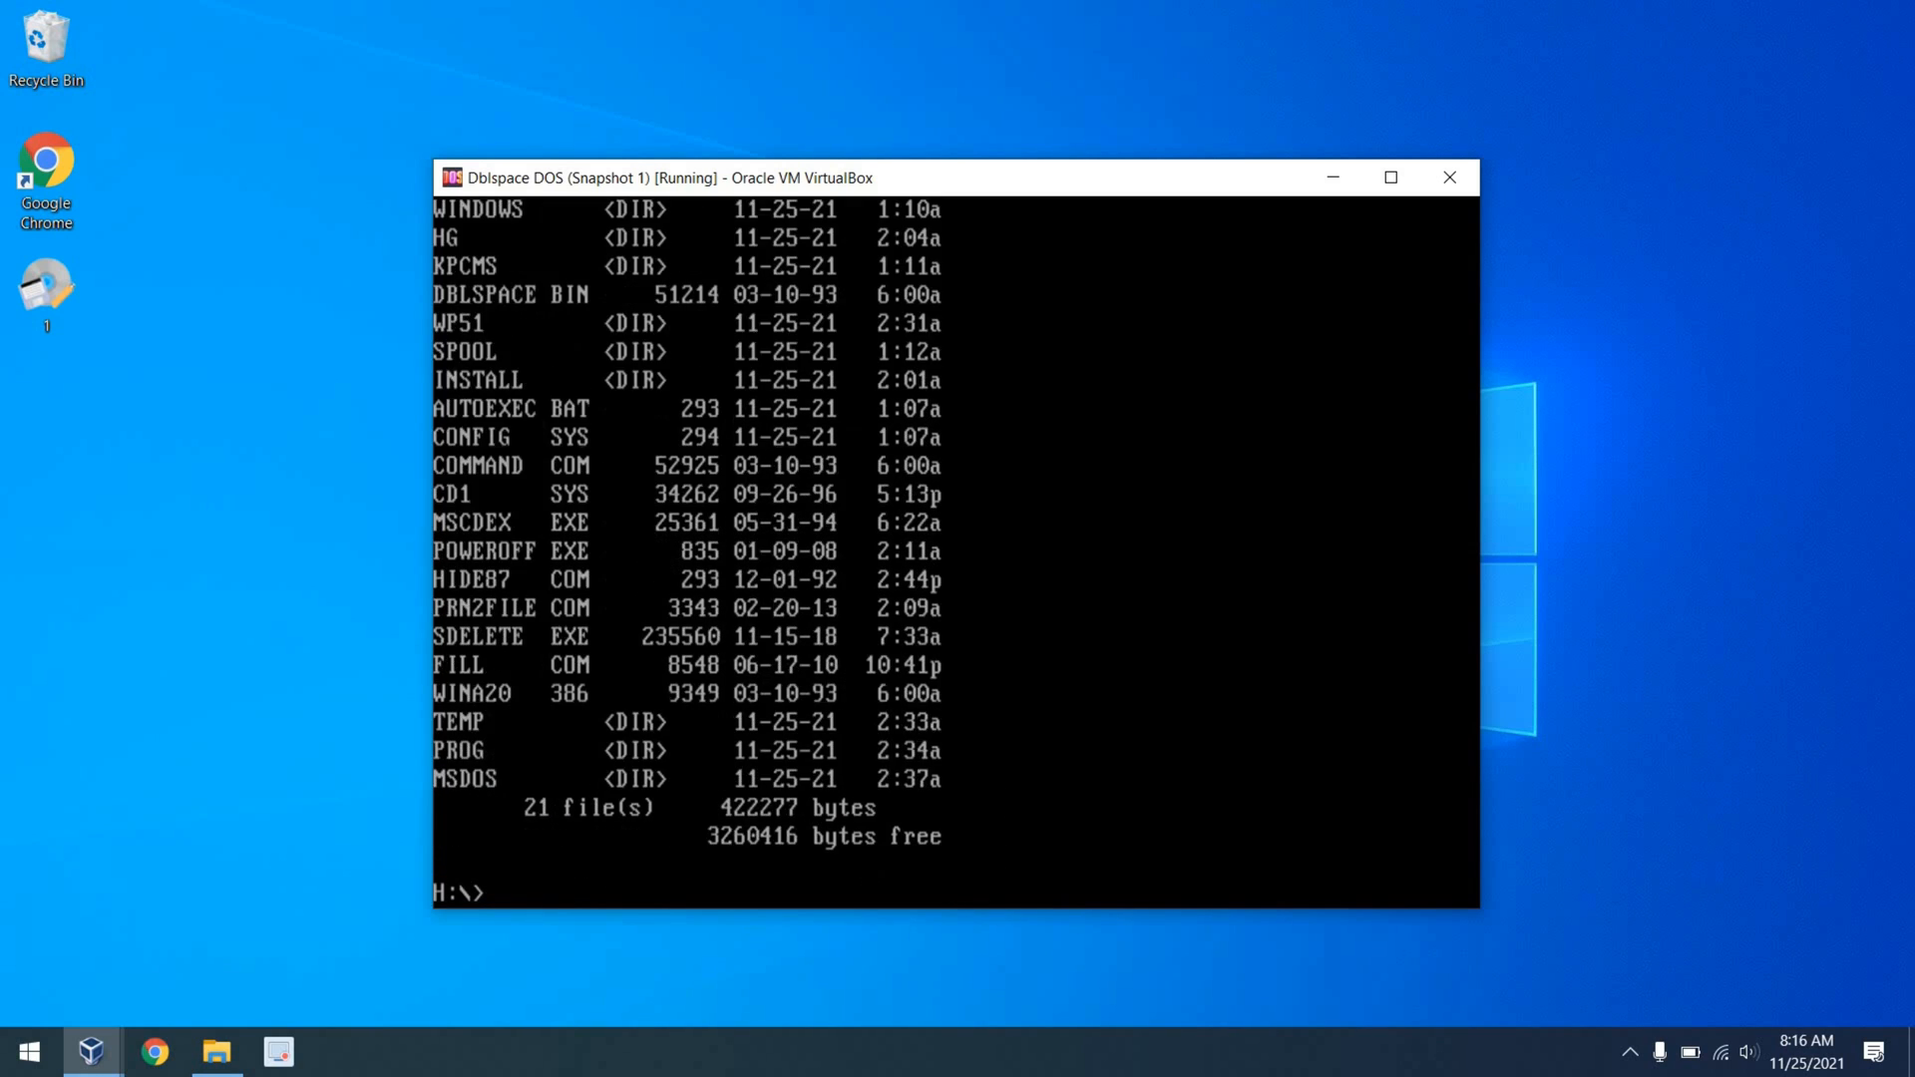
type("msdos\\dl")
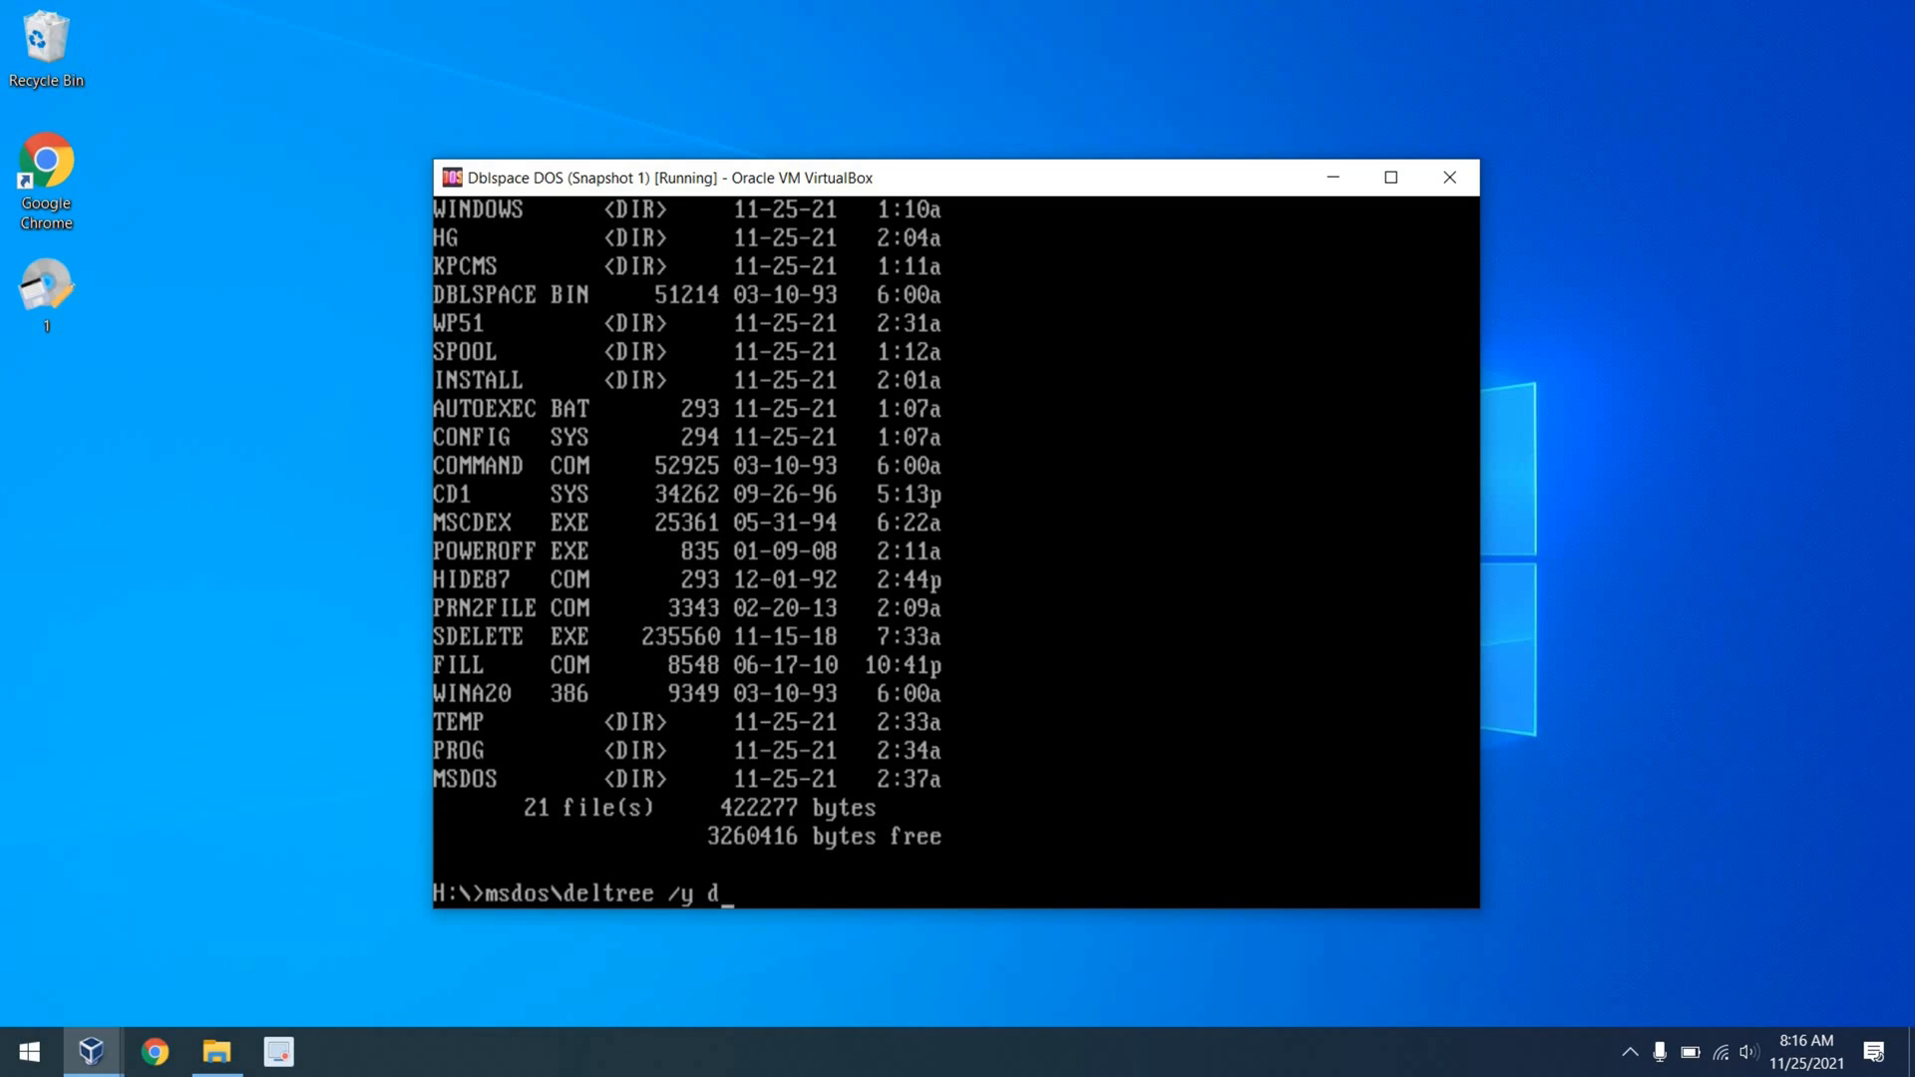
type("blspace*.")
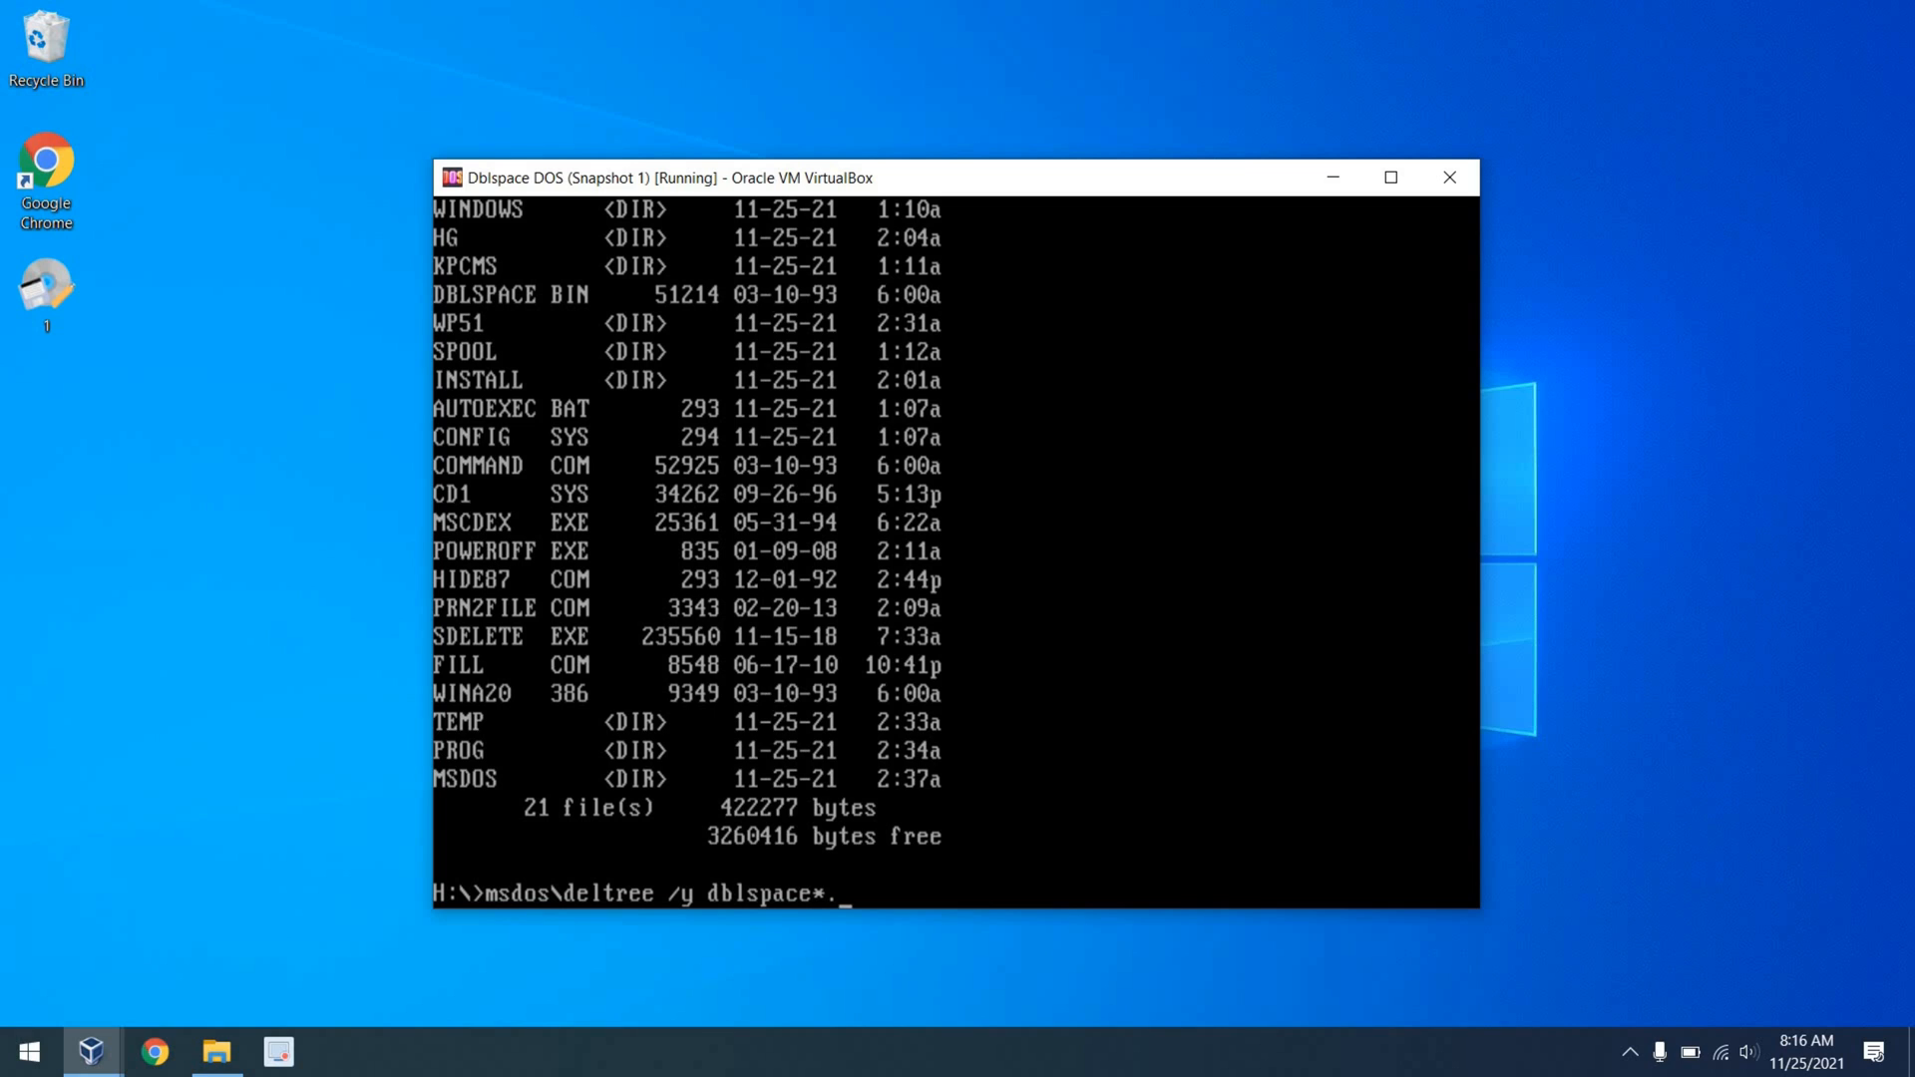
key("Return")
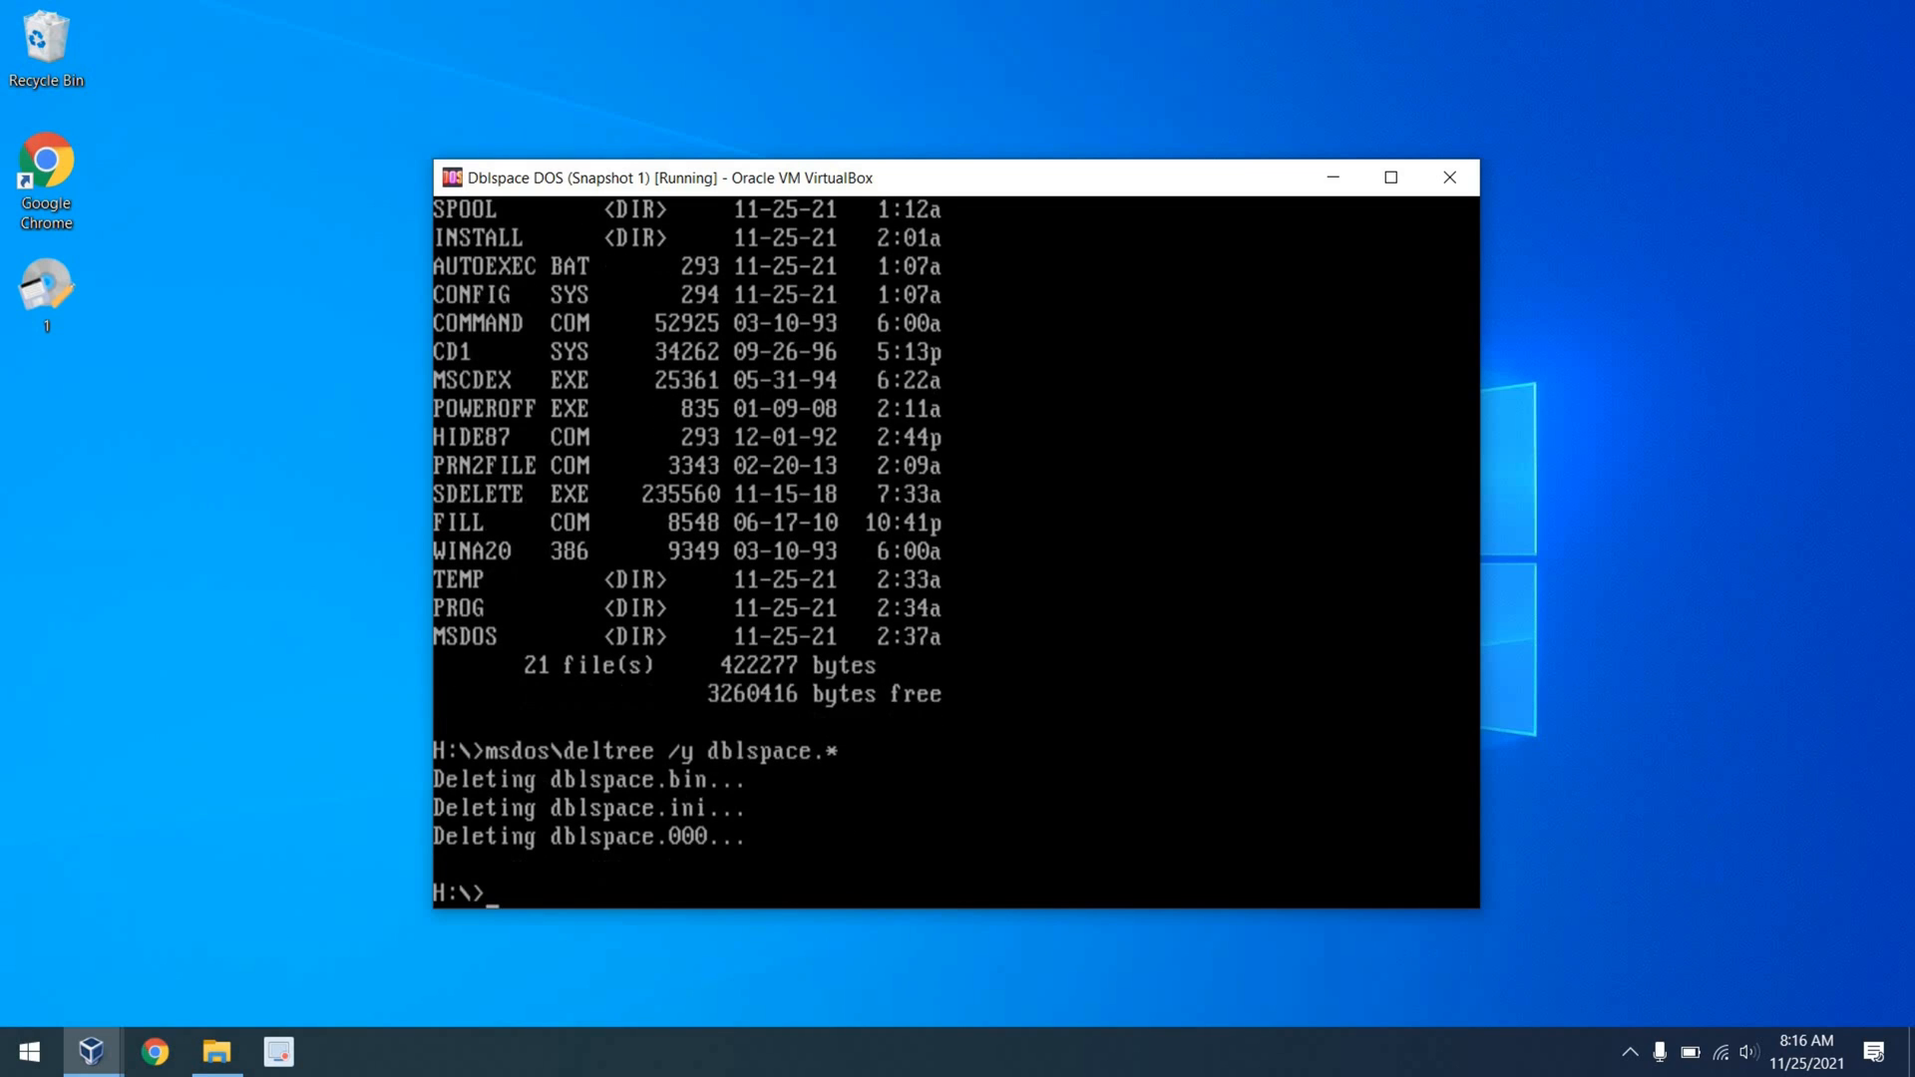